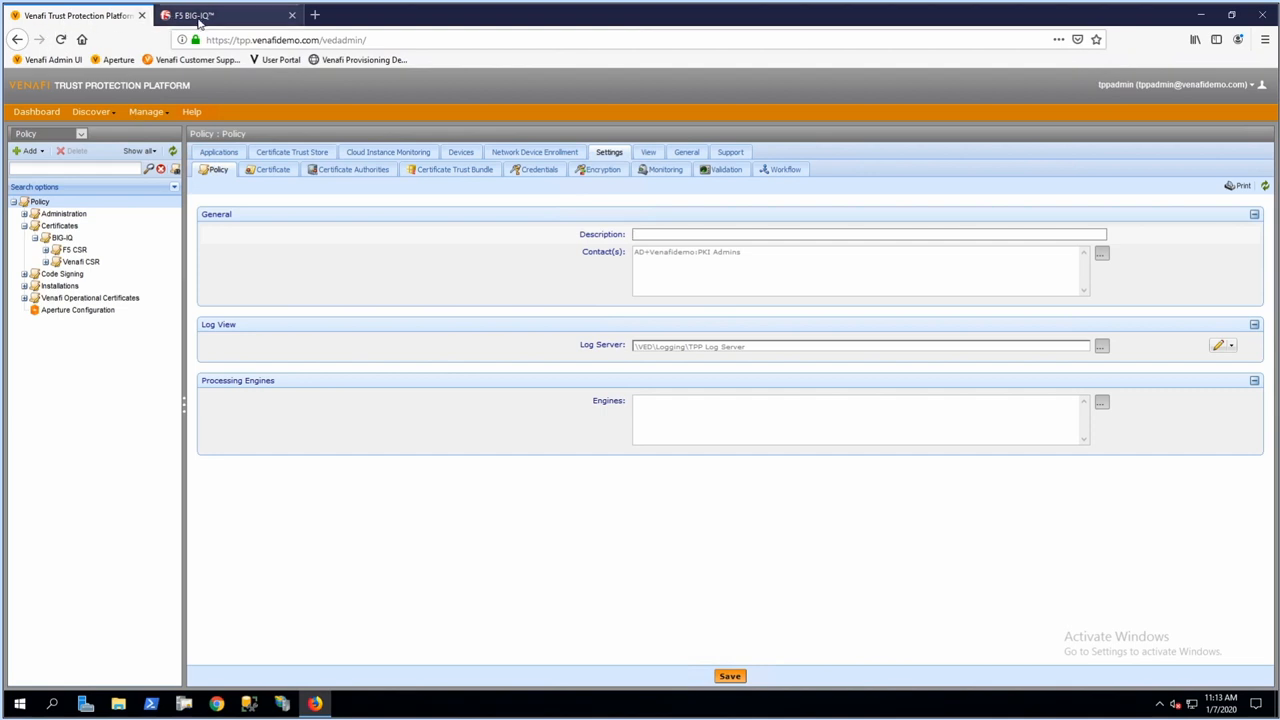
# Glance at the BIG-IQ page and return to the Venafi policy tree.
pyautogui.click(228, 16)
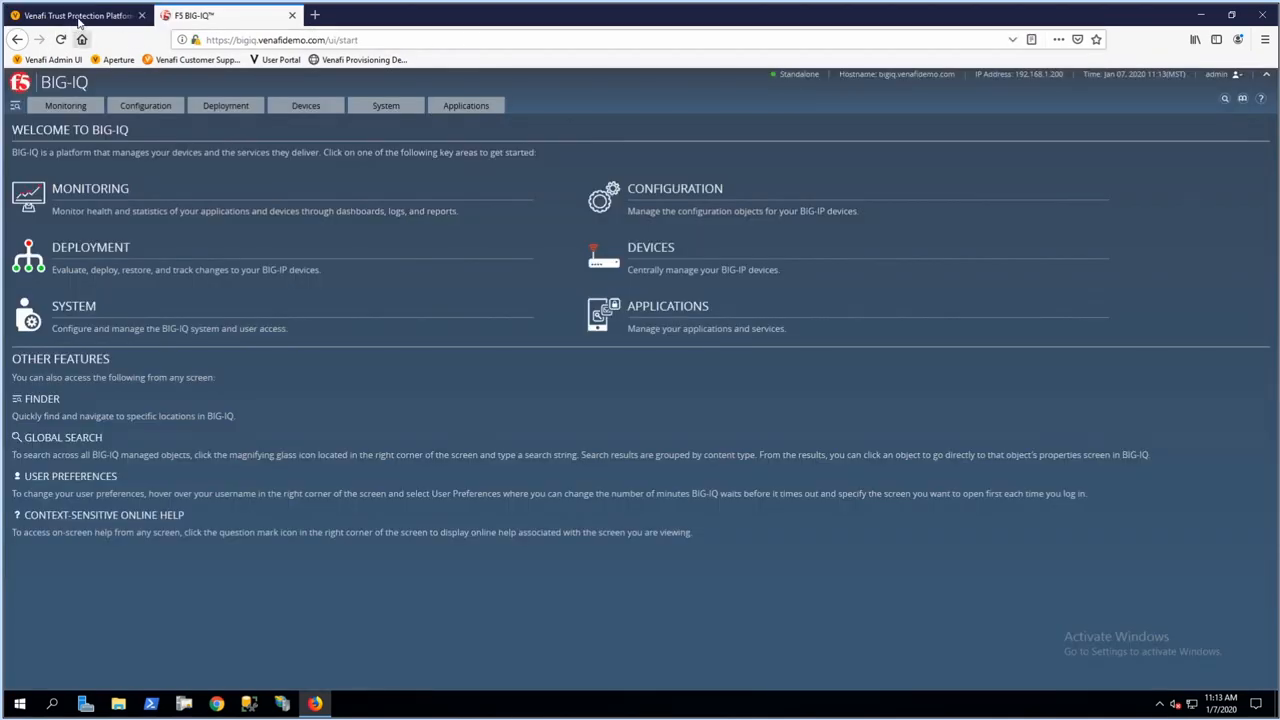
pyautogui.click(76, 16)
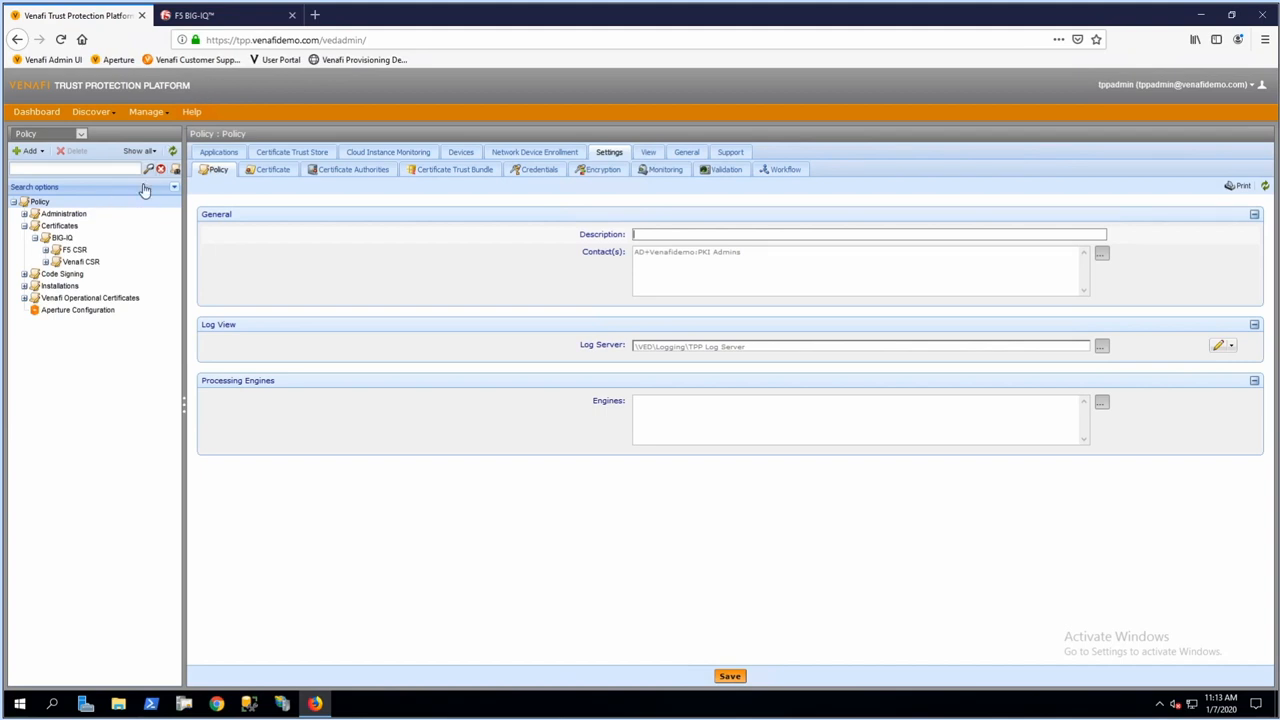
pyautogui.moveTo(112, 228)
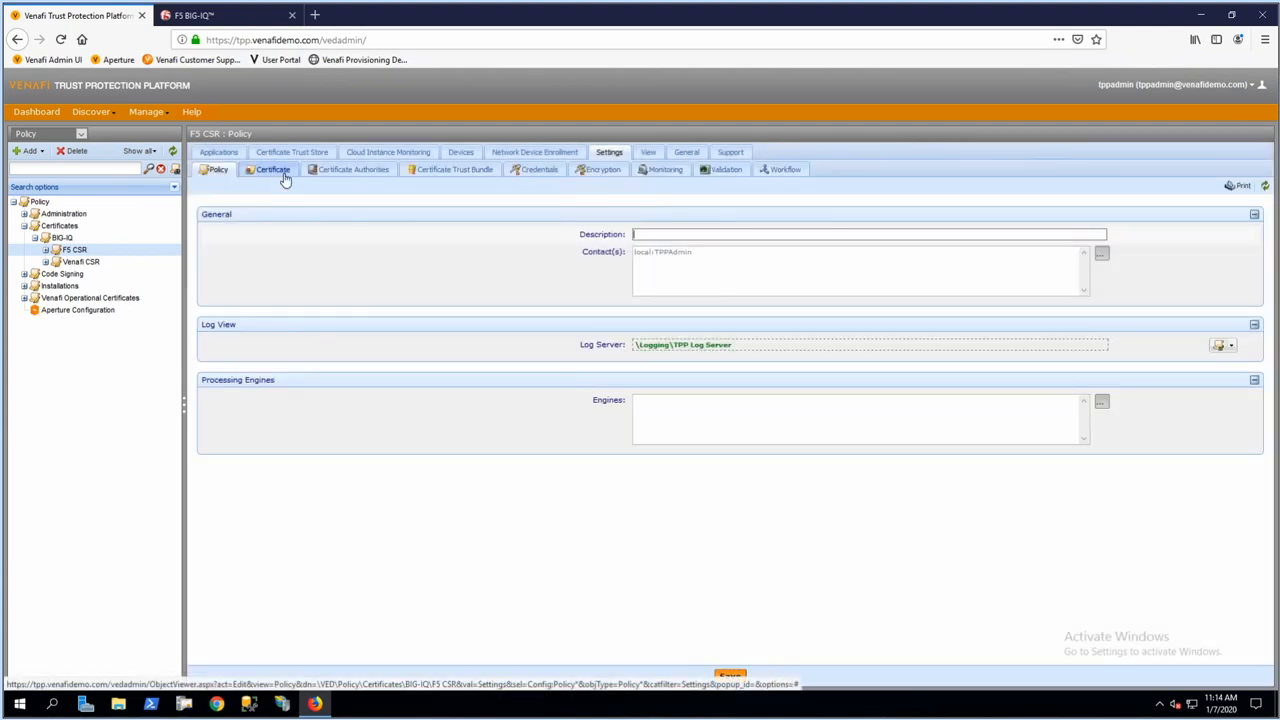
# Review the F5 CSR folder's certificate policy, then show the Venafi CSR folder's certificate policy.
pyautogui.click(272, 168)
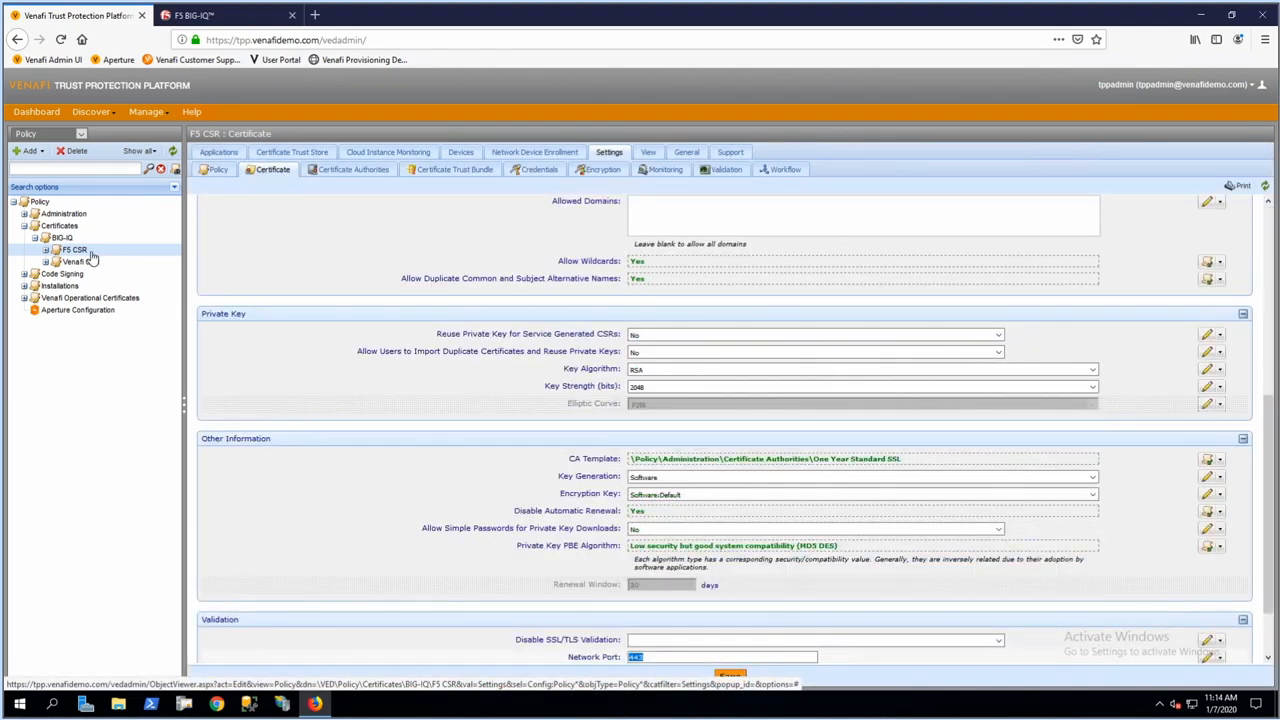
pyautogui.scroll(3)
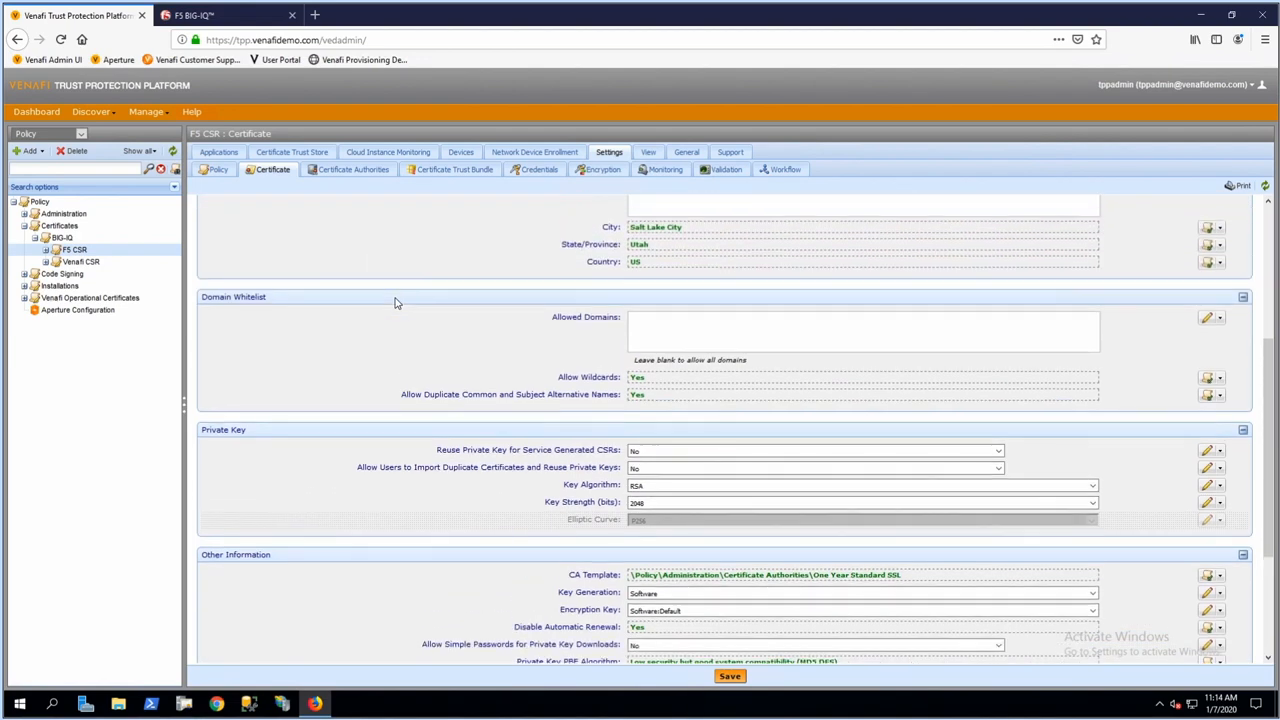
pyautogui.scroll(3)
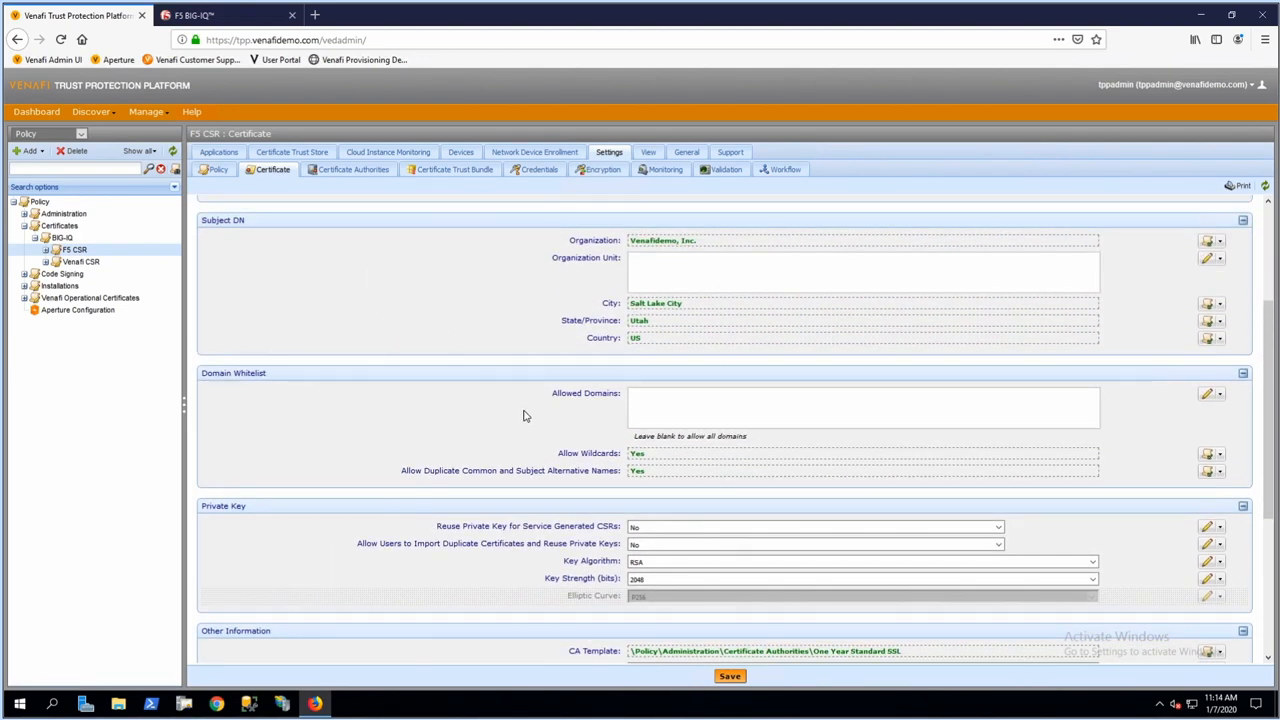
pyautogui.scroll(3)
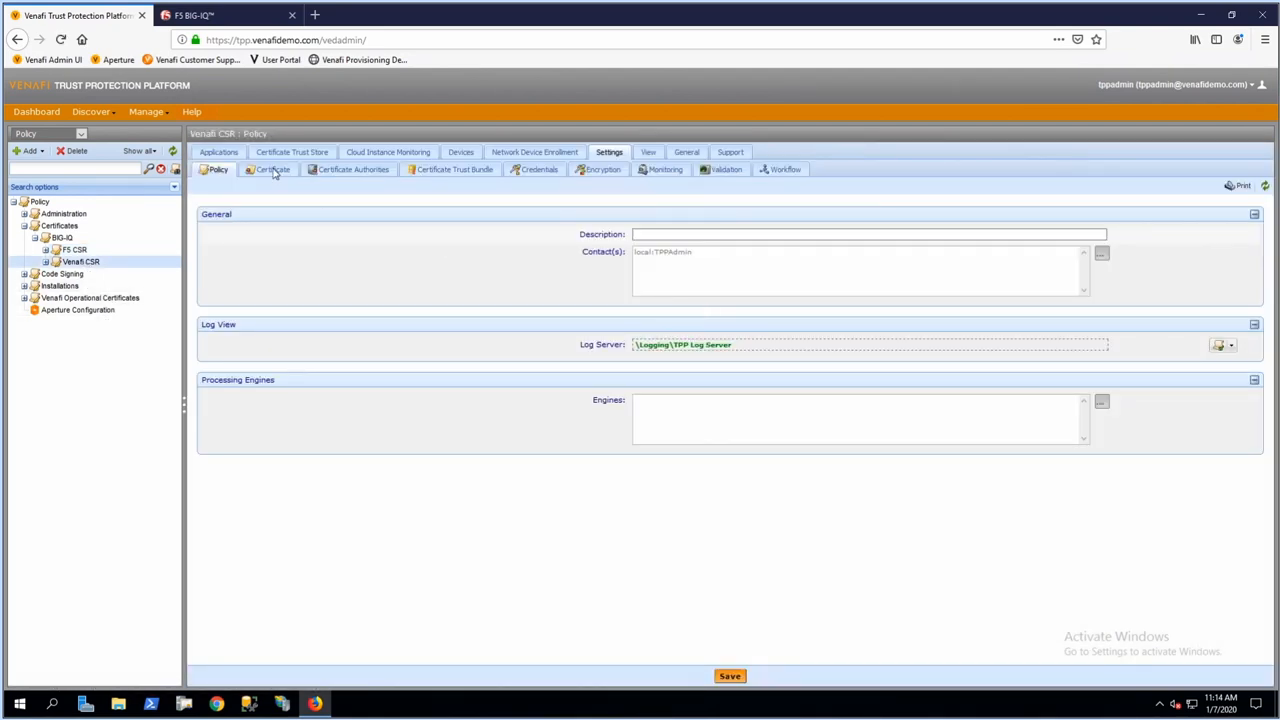
pyautogui.click(272, 168)
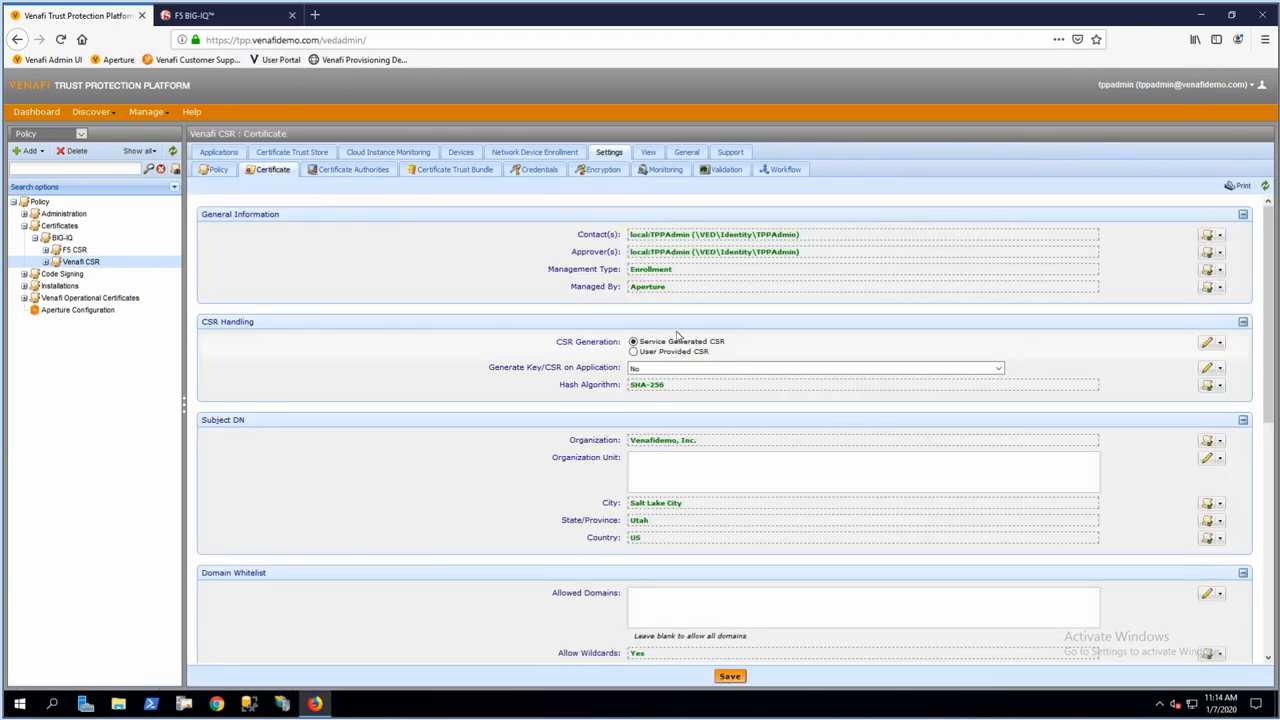
pyautogui.moveTo(680, 324)
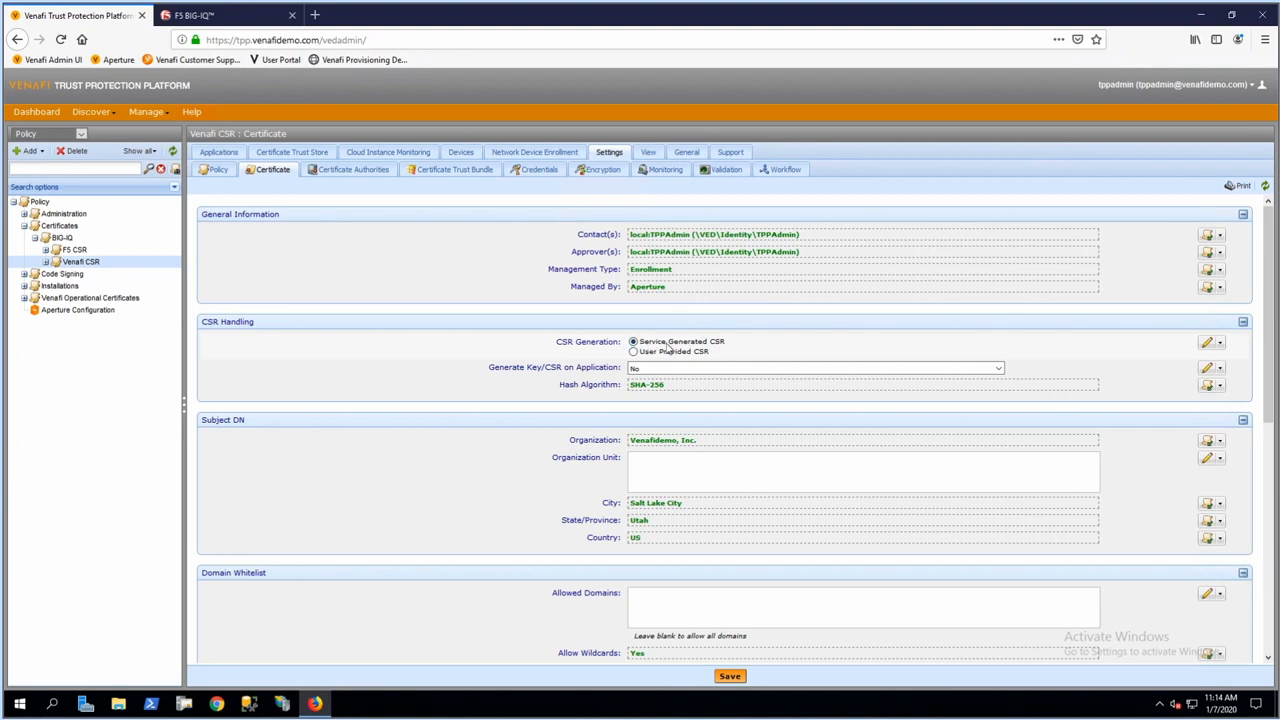
pyautogui.moveTo(732, 342)
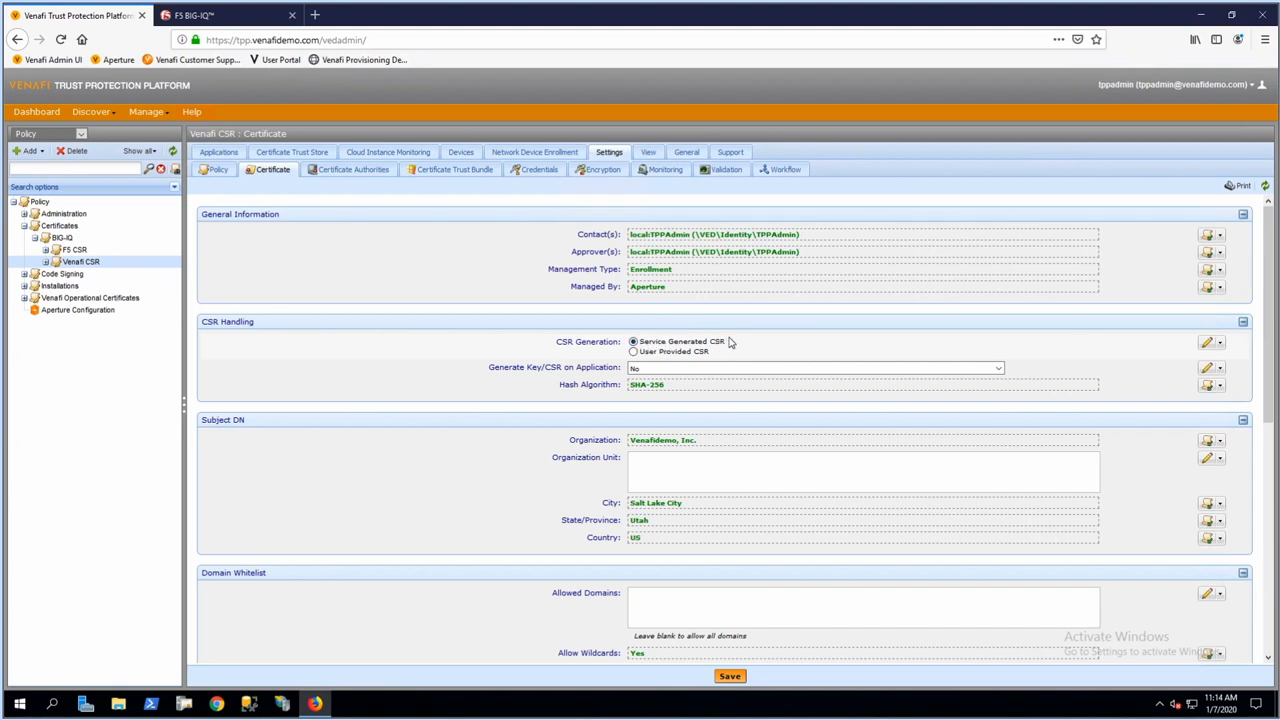
pyautogui.moveTo(504, 450)
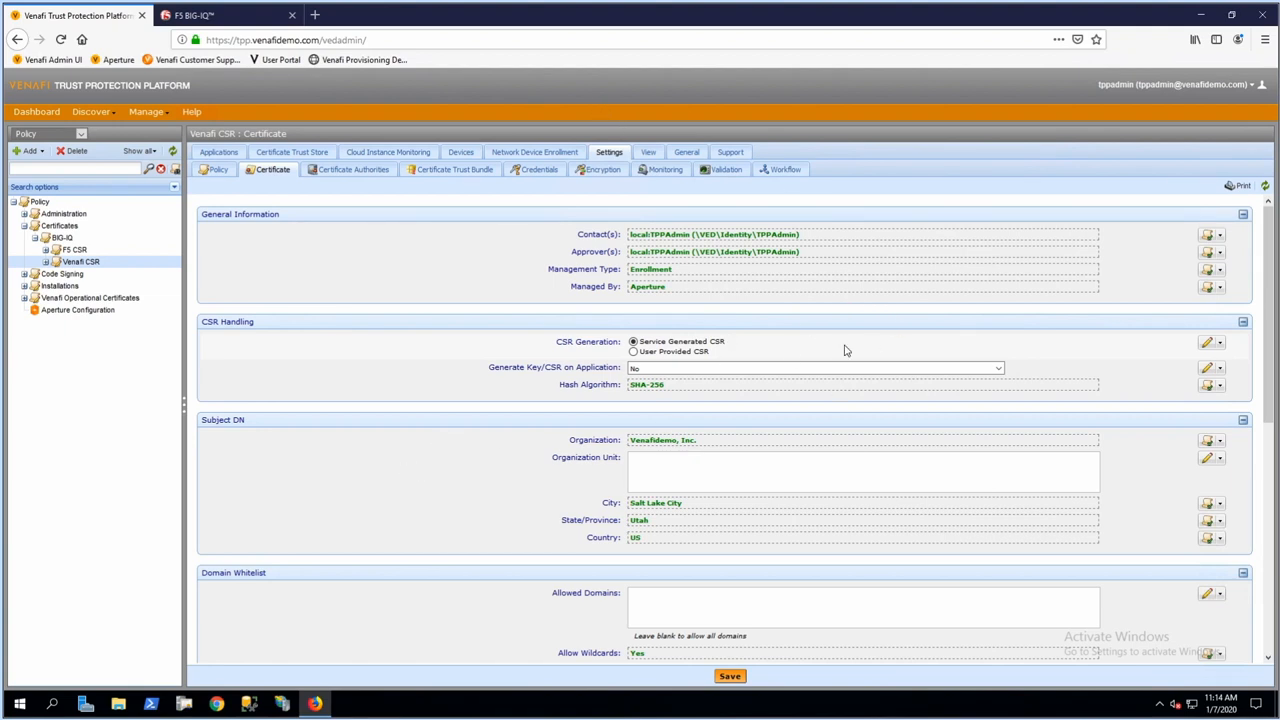
pyautogui.moveTo(816, 464)
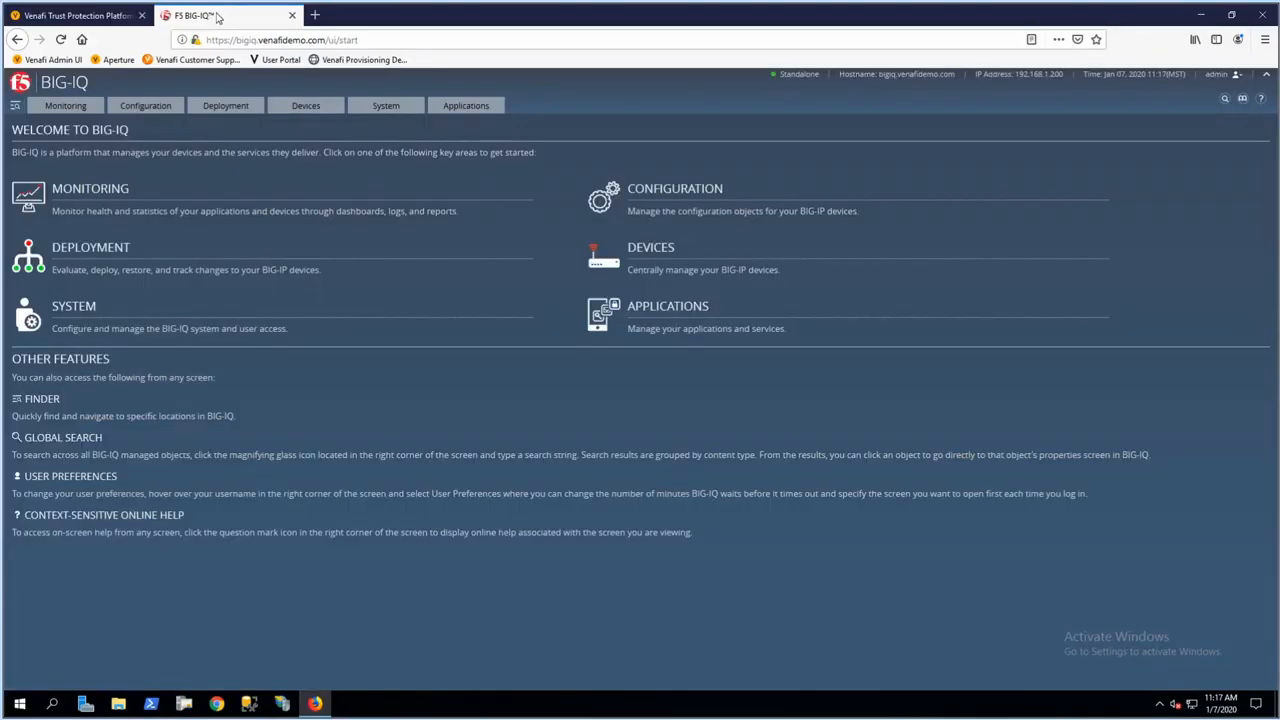
pyautogui.moveTo(136, 82)
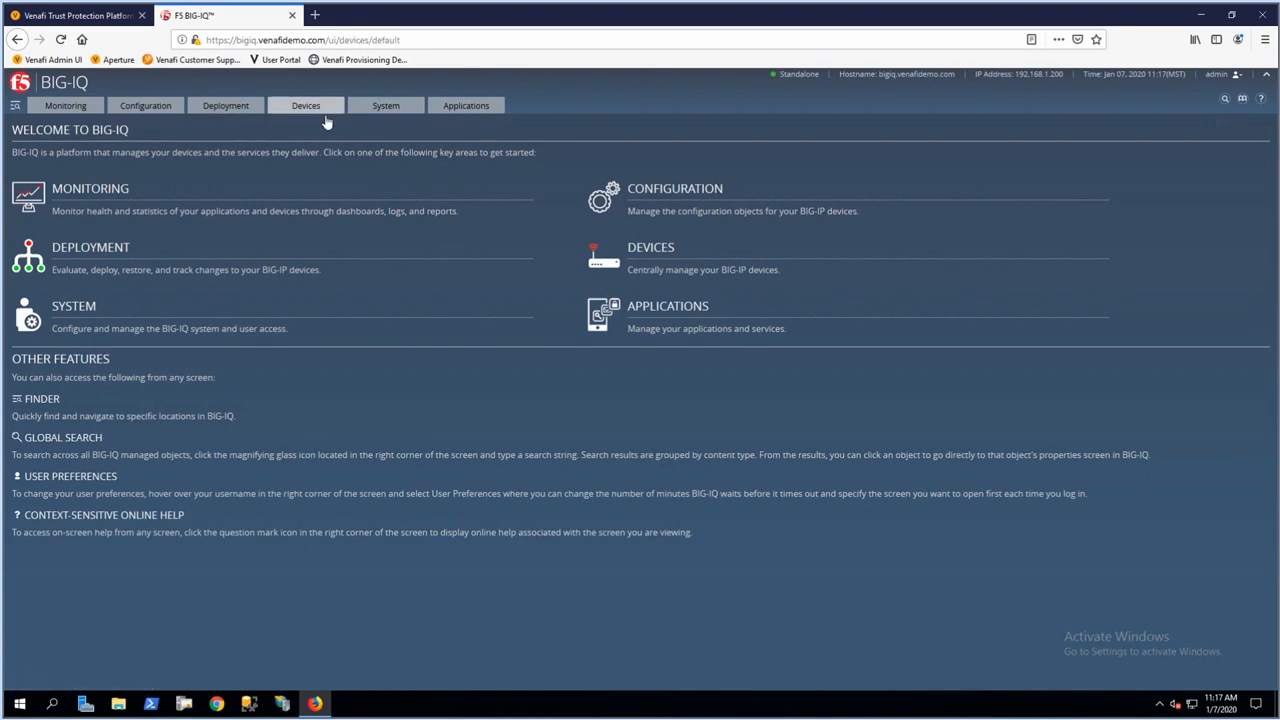
pyautogui.moveTo(258, 24)
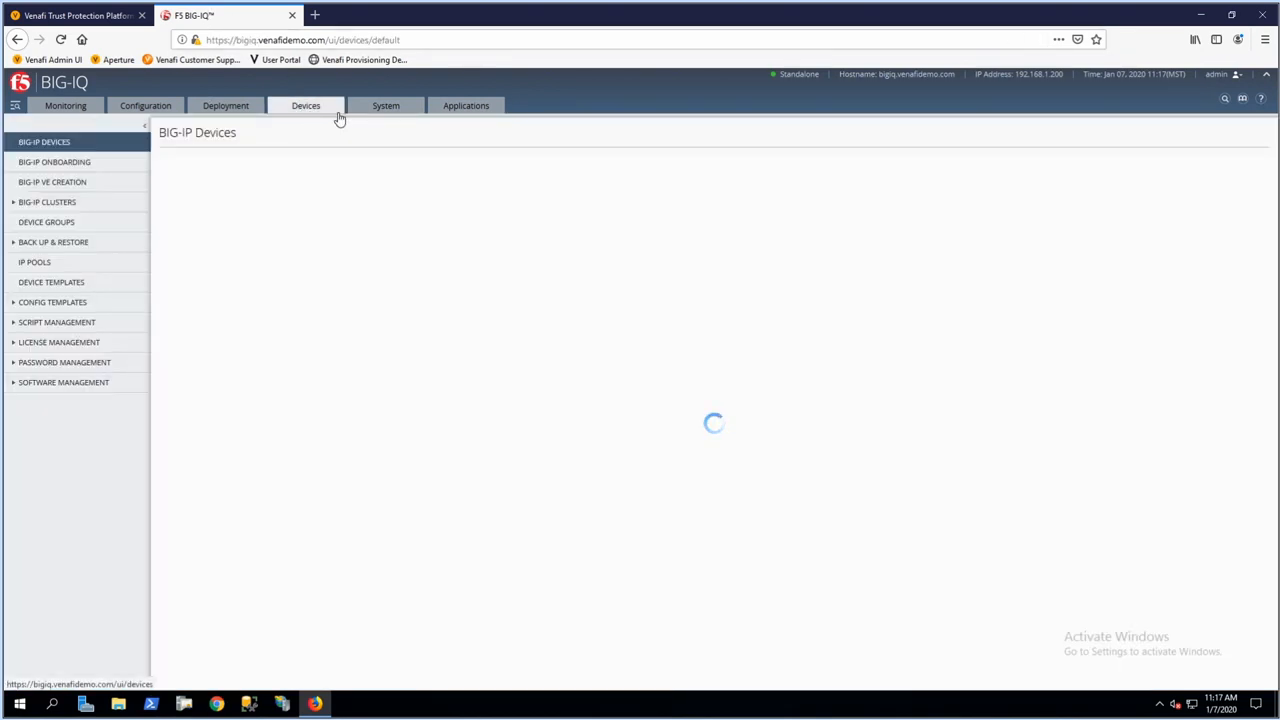
# View the managed BIG-IP device list showing bigip1.venafidemo.com on version 15.0.0.
pyautogui.click(44, 140)
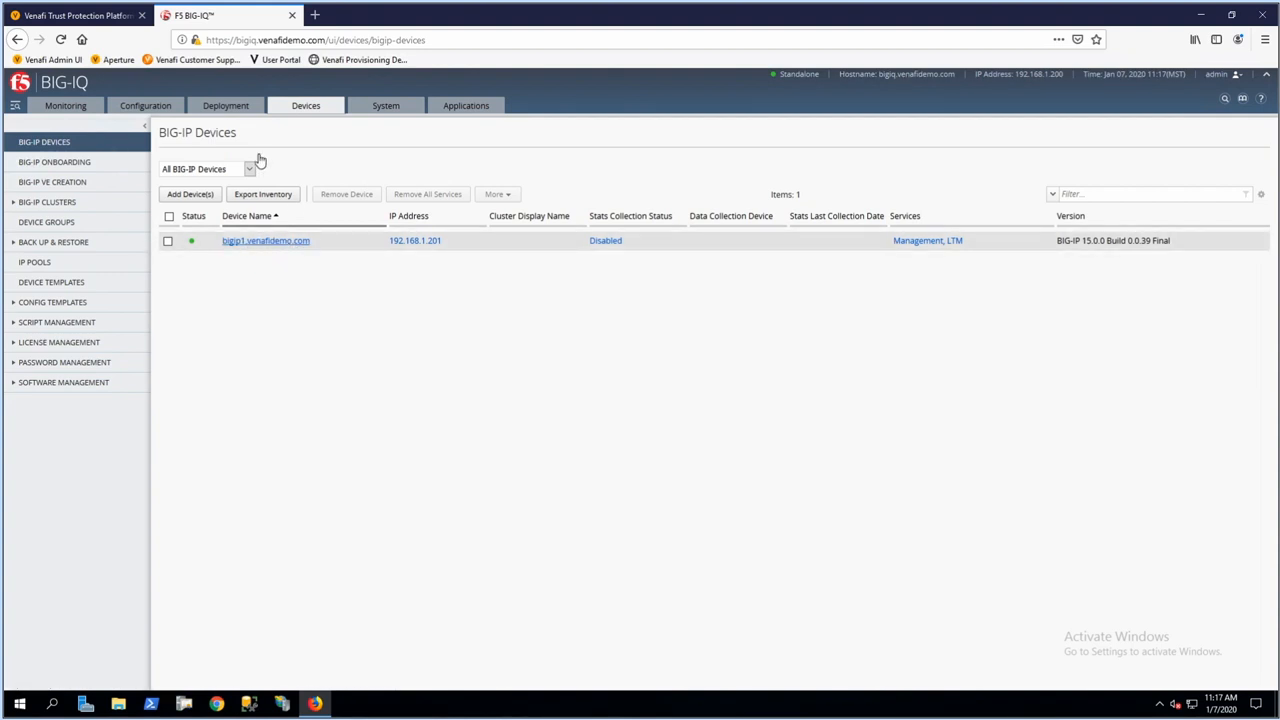
pyautogui.moveTo(336, 550)
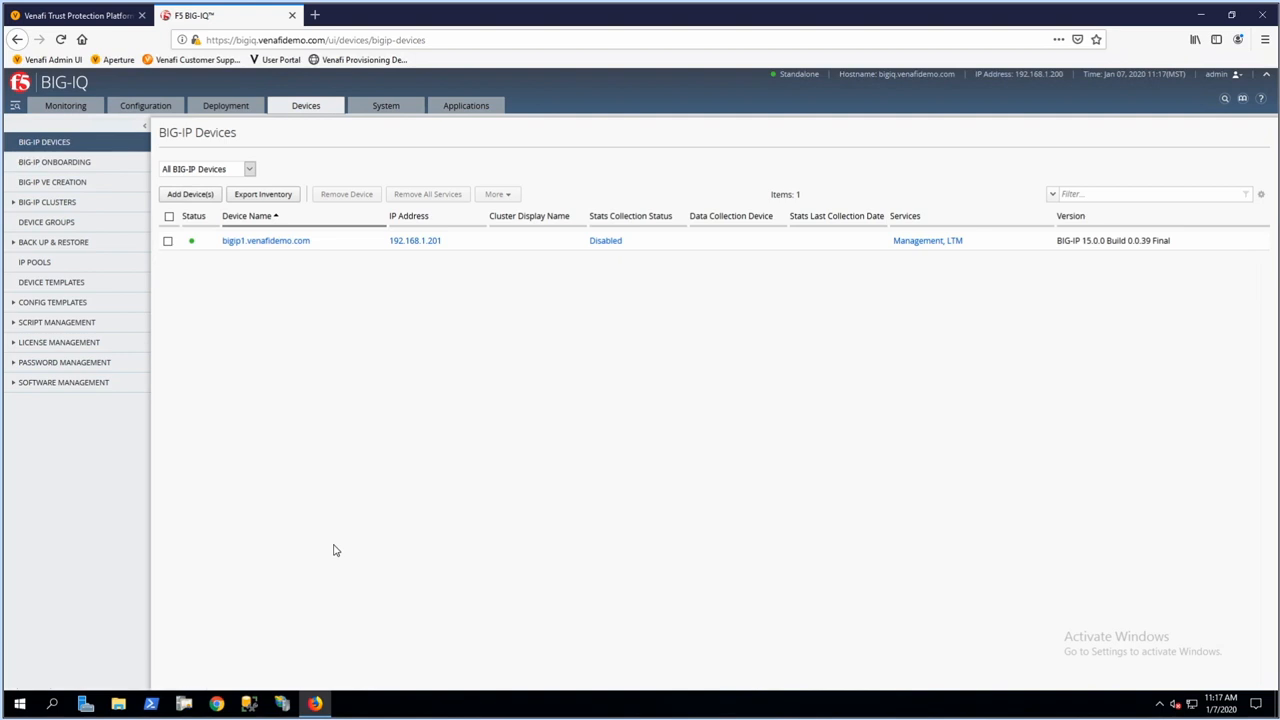
pyautogui.moveTo(350, 556)
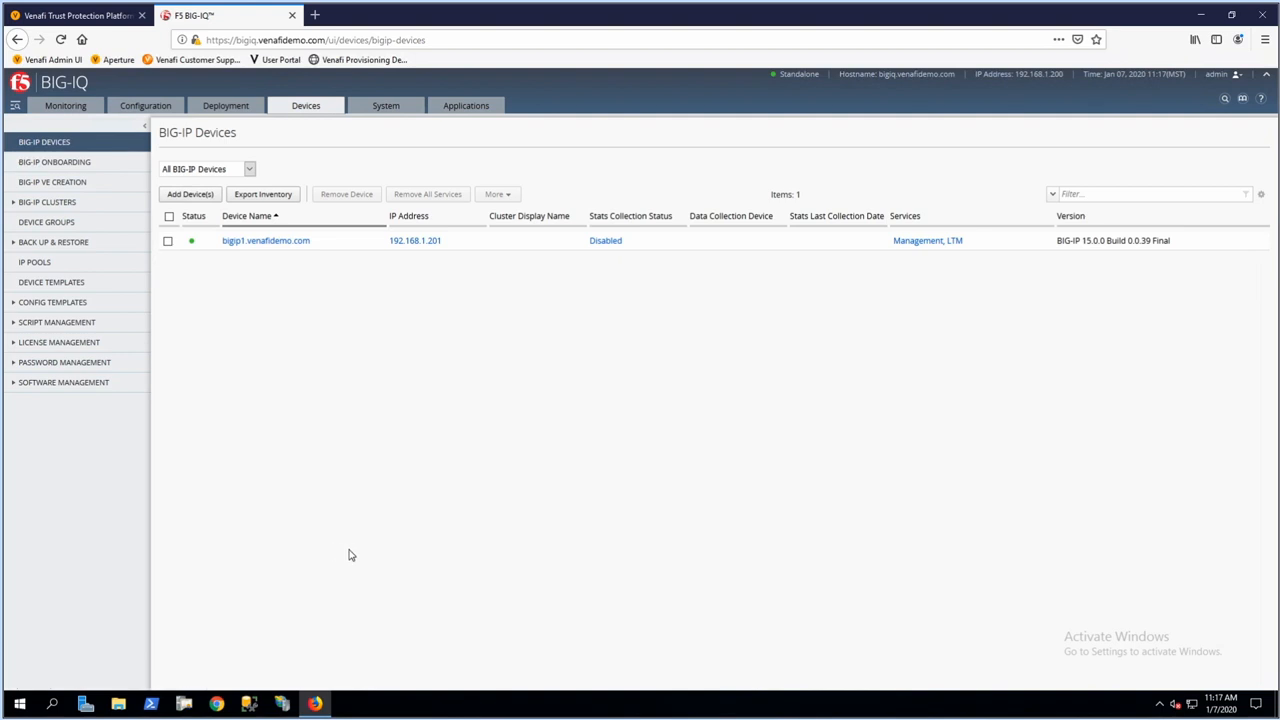
pyautogui.moveTo(348, 512)
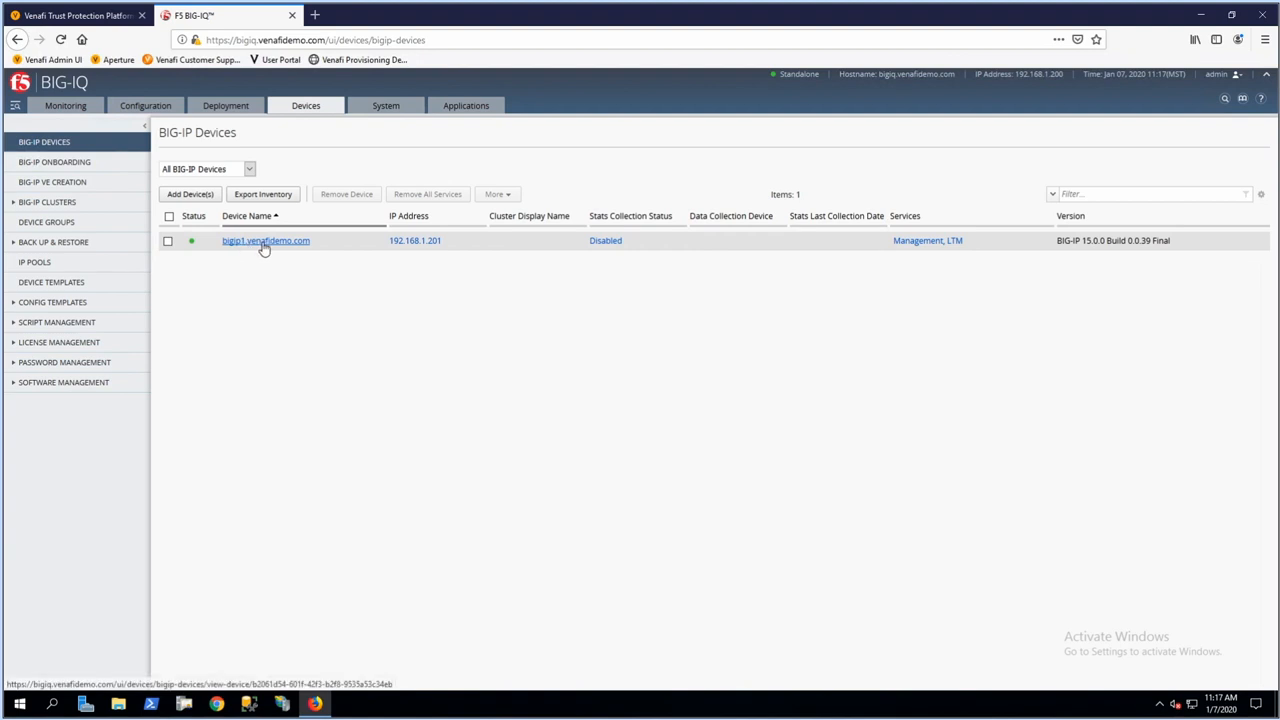
pyautogui.moveTo(292, 260)
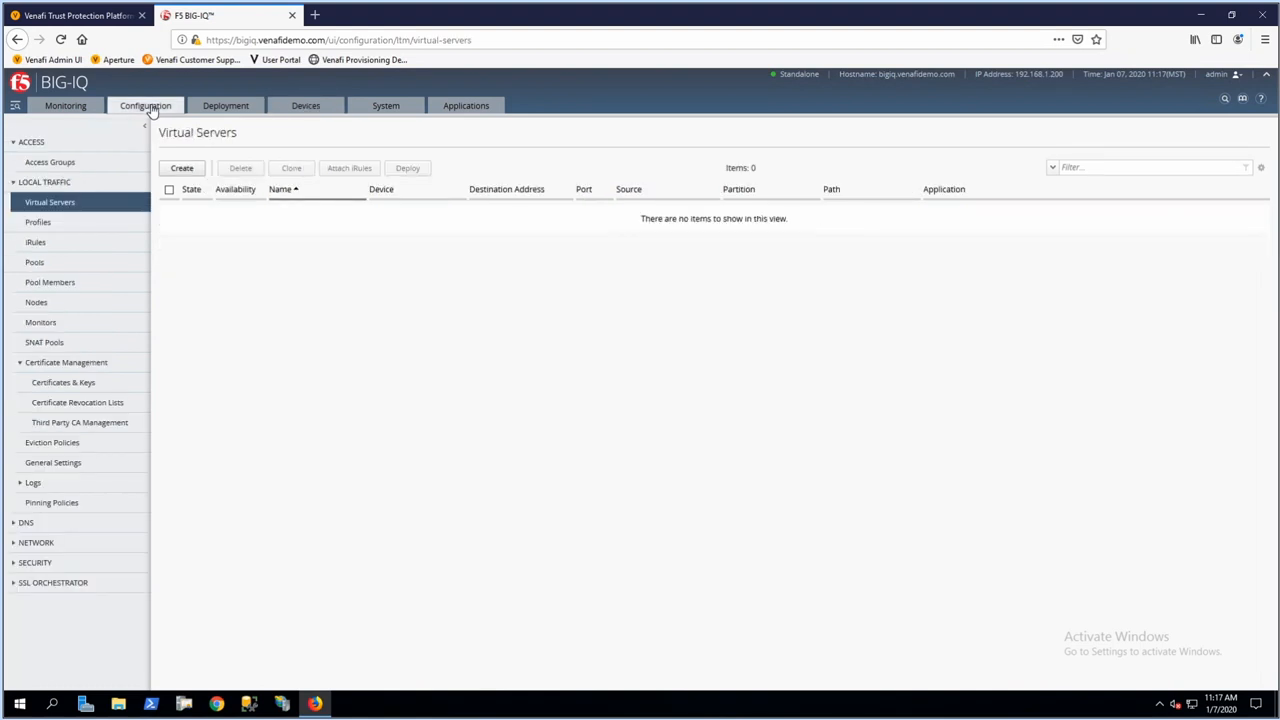
pyautogui.moveTo(460, 206)
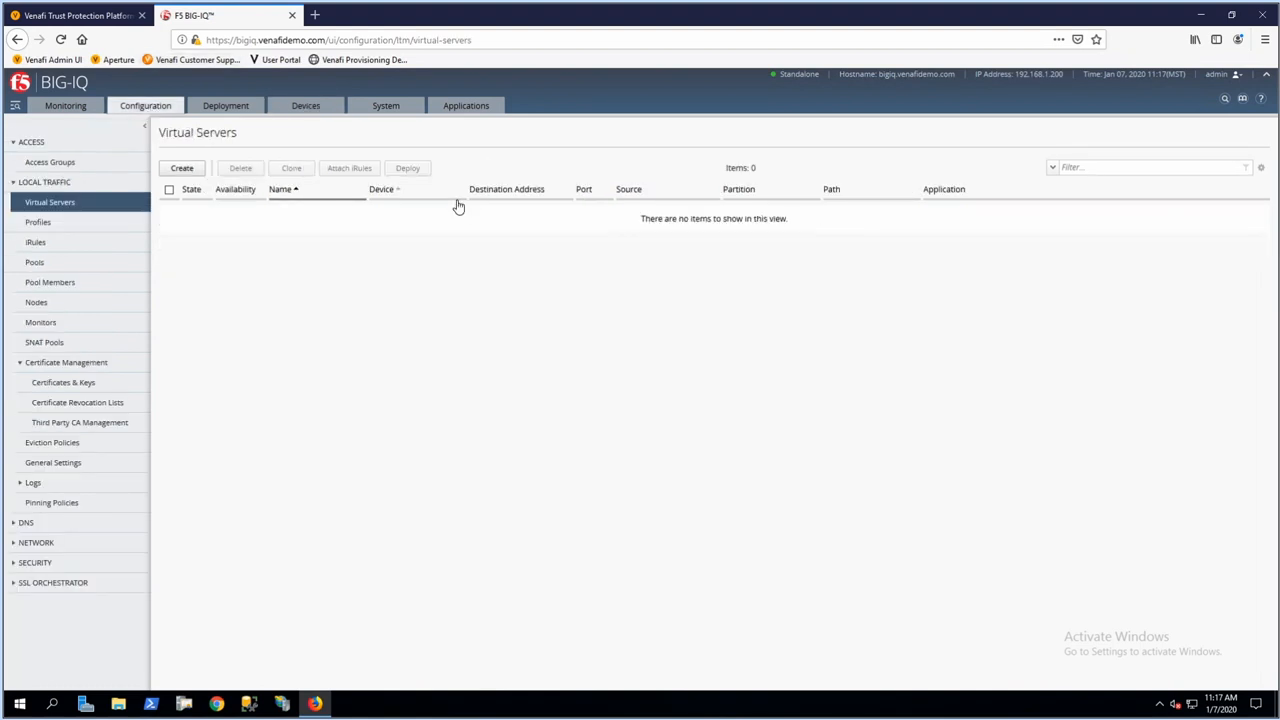
pyautogui.moveTo(88, 344)
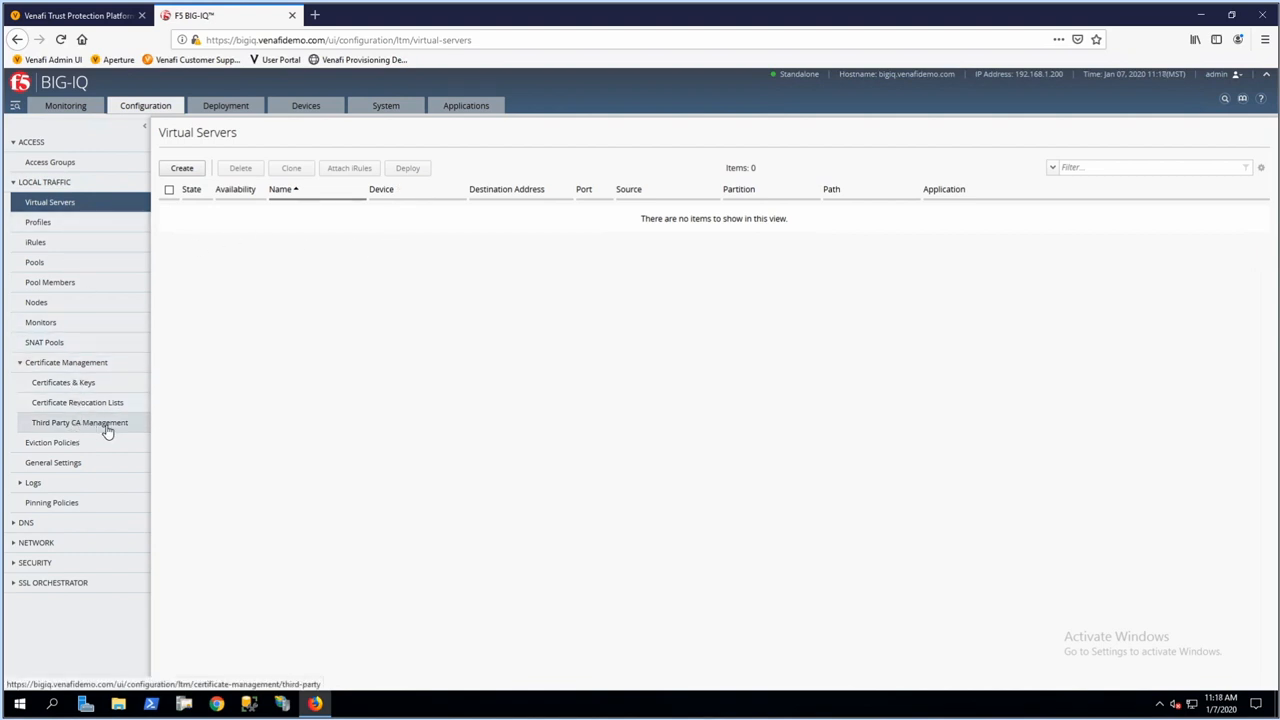
# Start a new entry from the Third Party CA Management list.
pyautogui.click(80, 422)
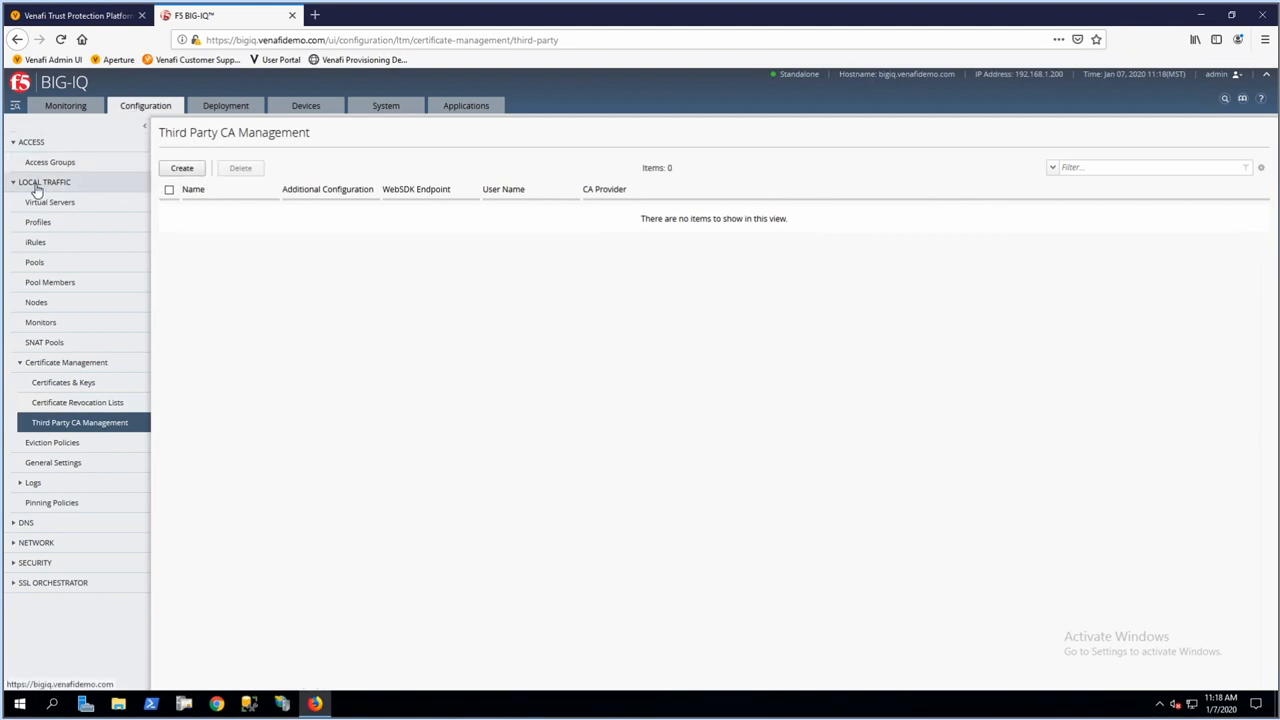
pyautogui.moveTo(56, 370)
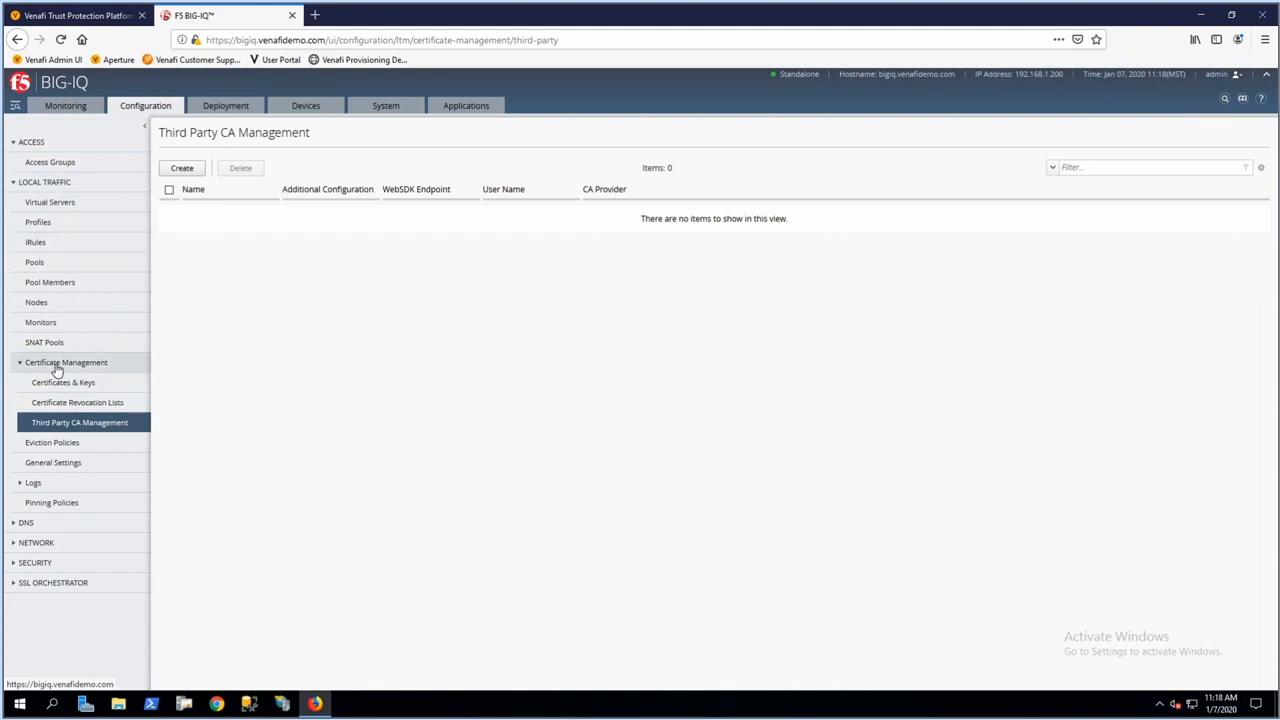
pyautogui.moveTo(142, 422)
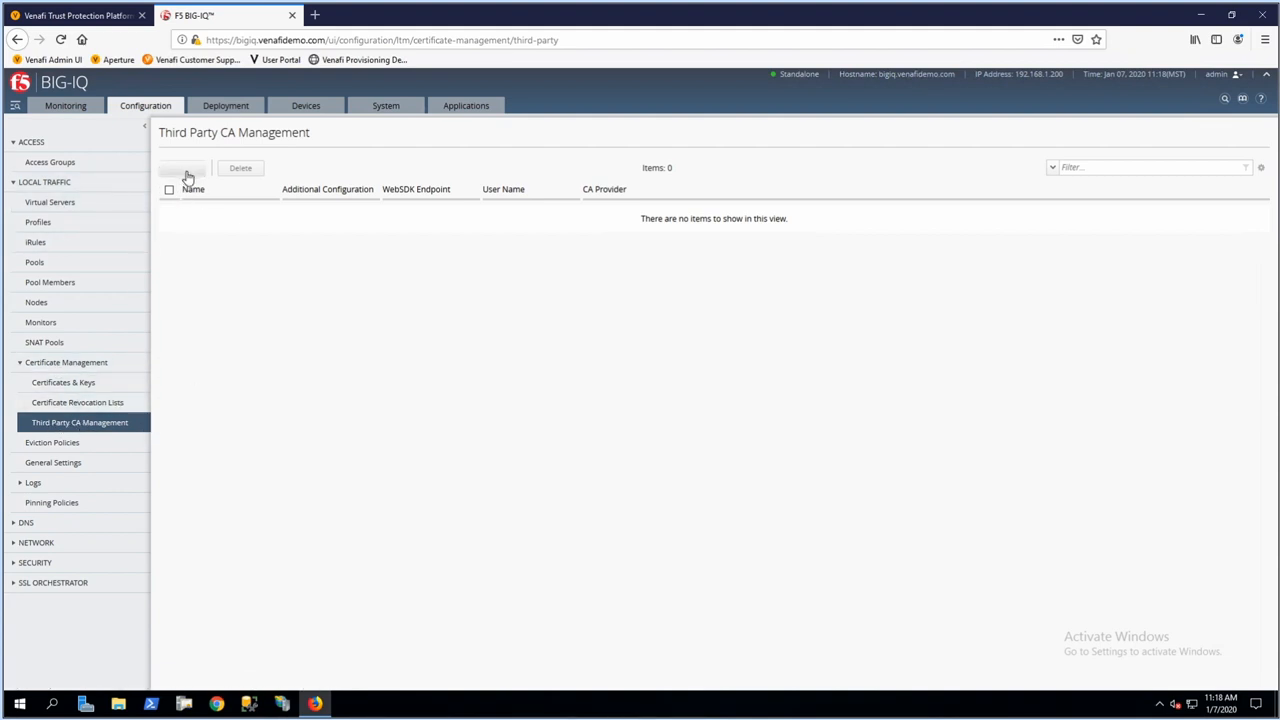
pyautogui.click(184, 168)
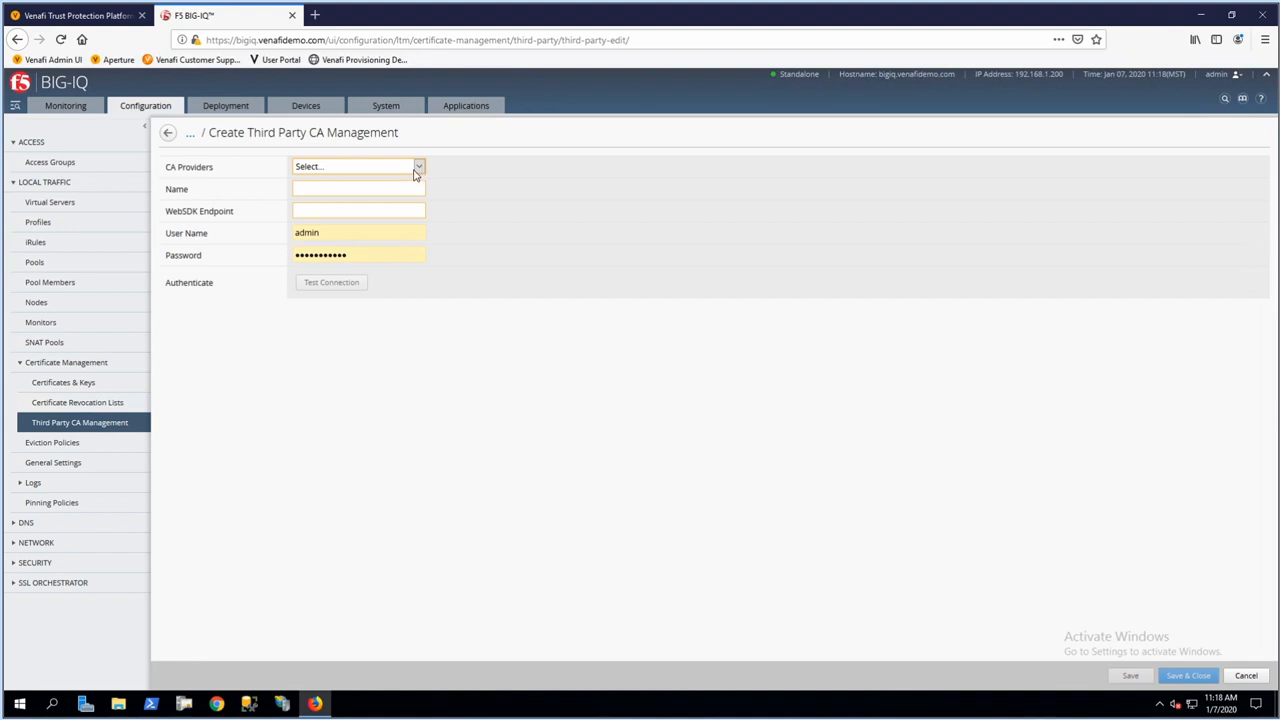
# Name the Venafi CA entry TPP and set its WebSDK endpoint to the suggested https TPP address.
pyautogui.click(356, 166)
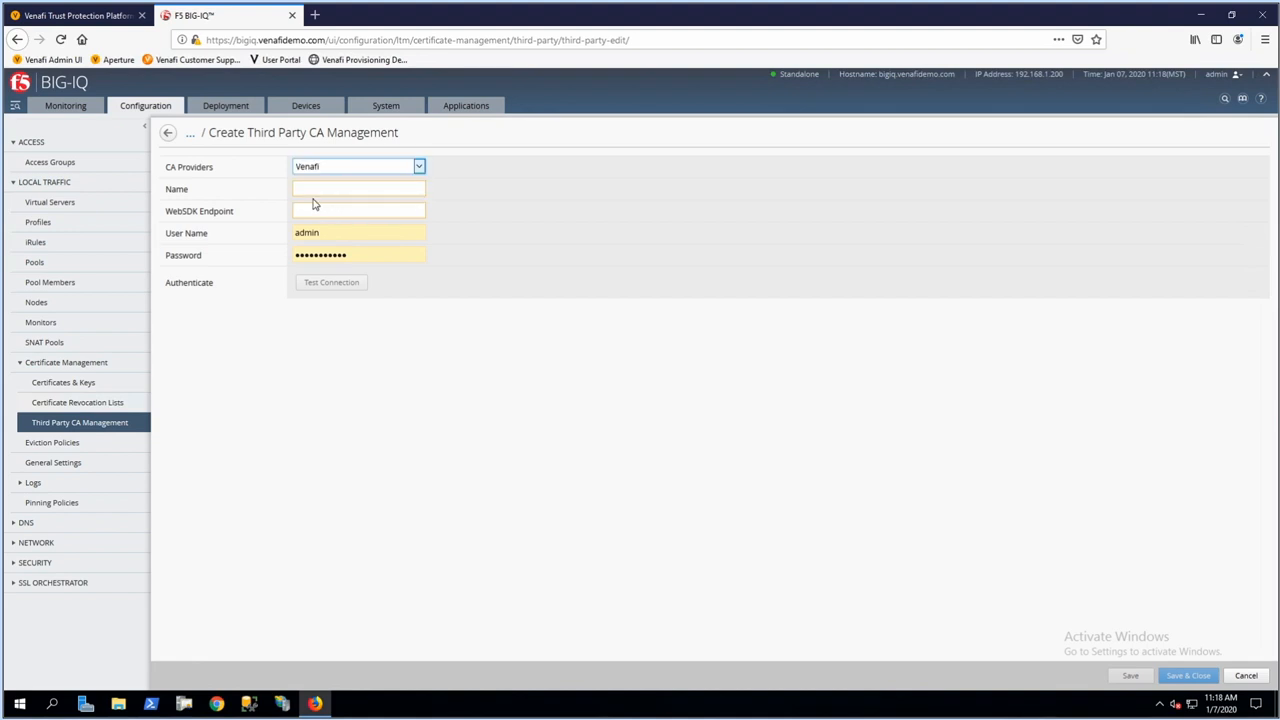
pyautogui.click(358, 188)
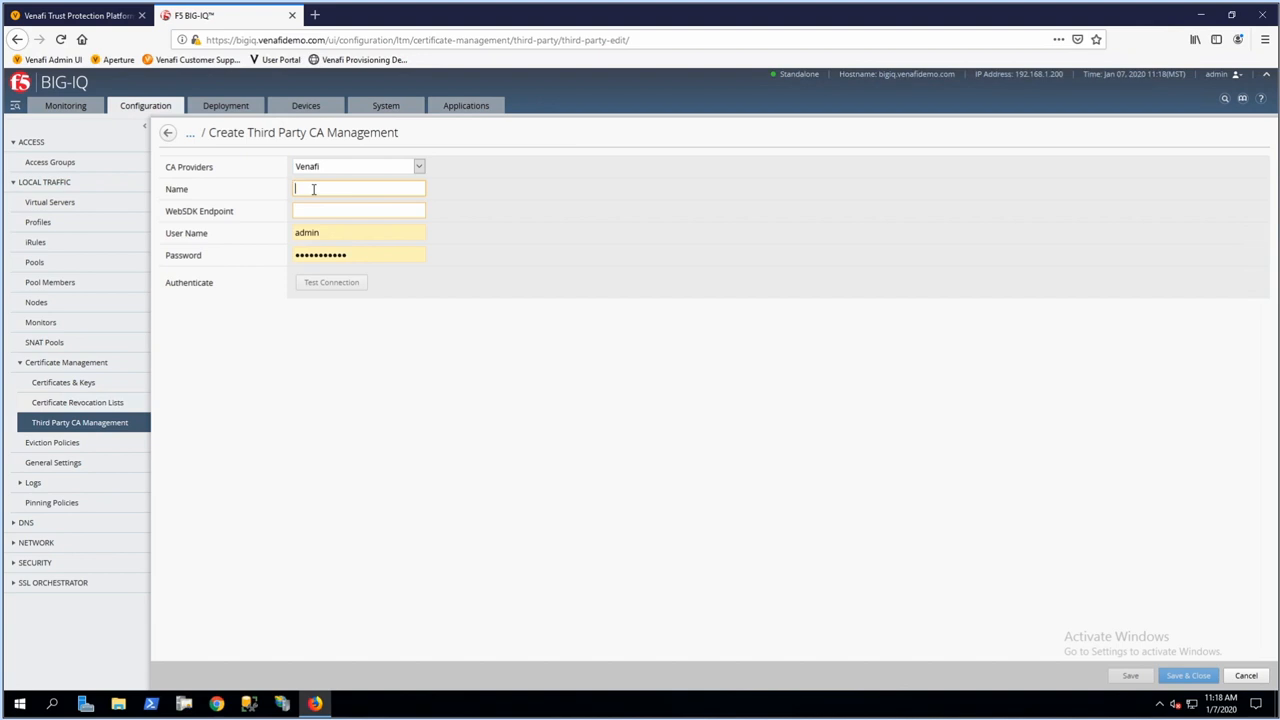
pyautogui.write('TPP')
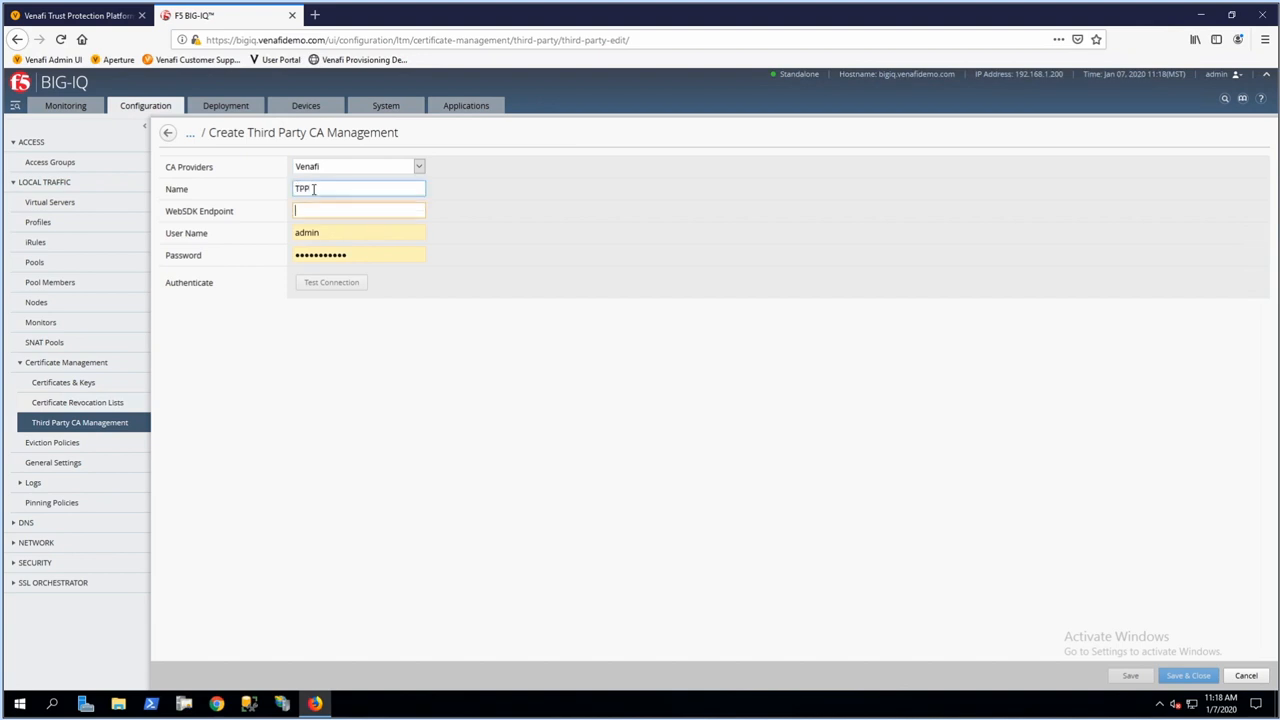
pyautogui.write('h')
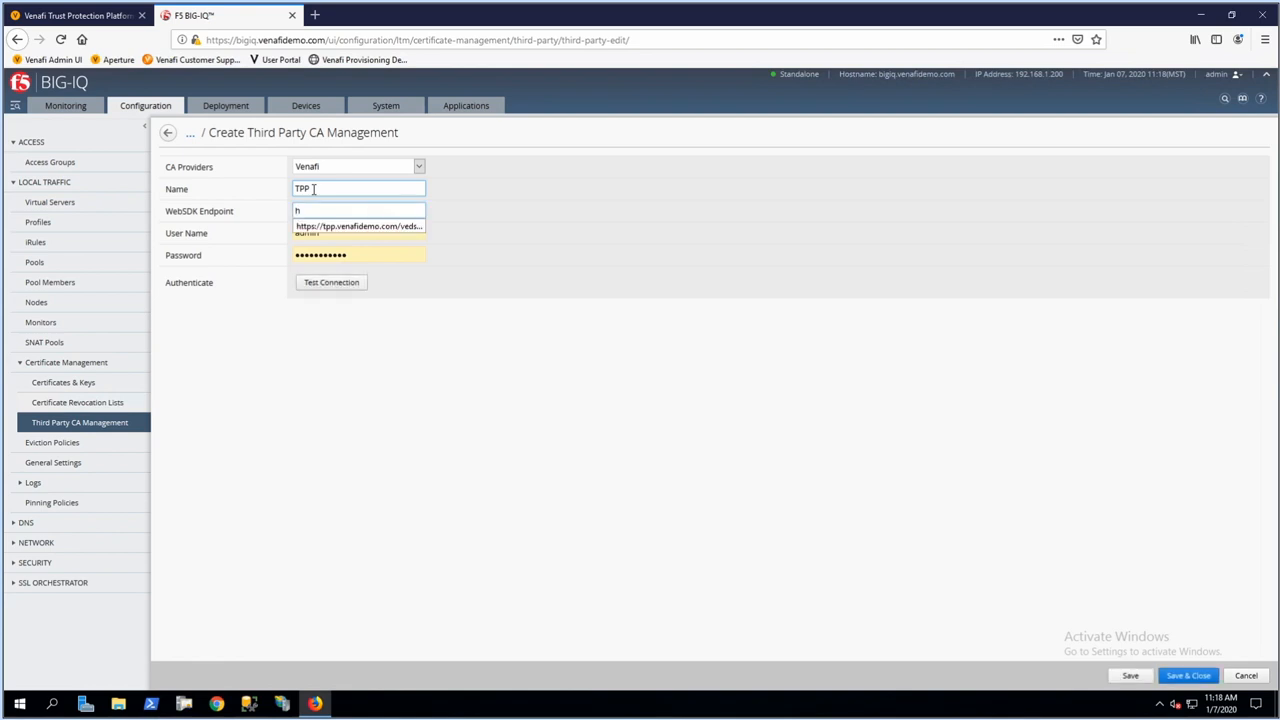
pyautogui.write('ttps://')
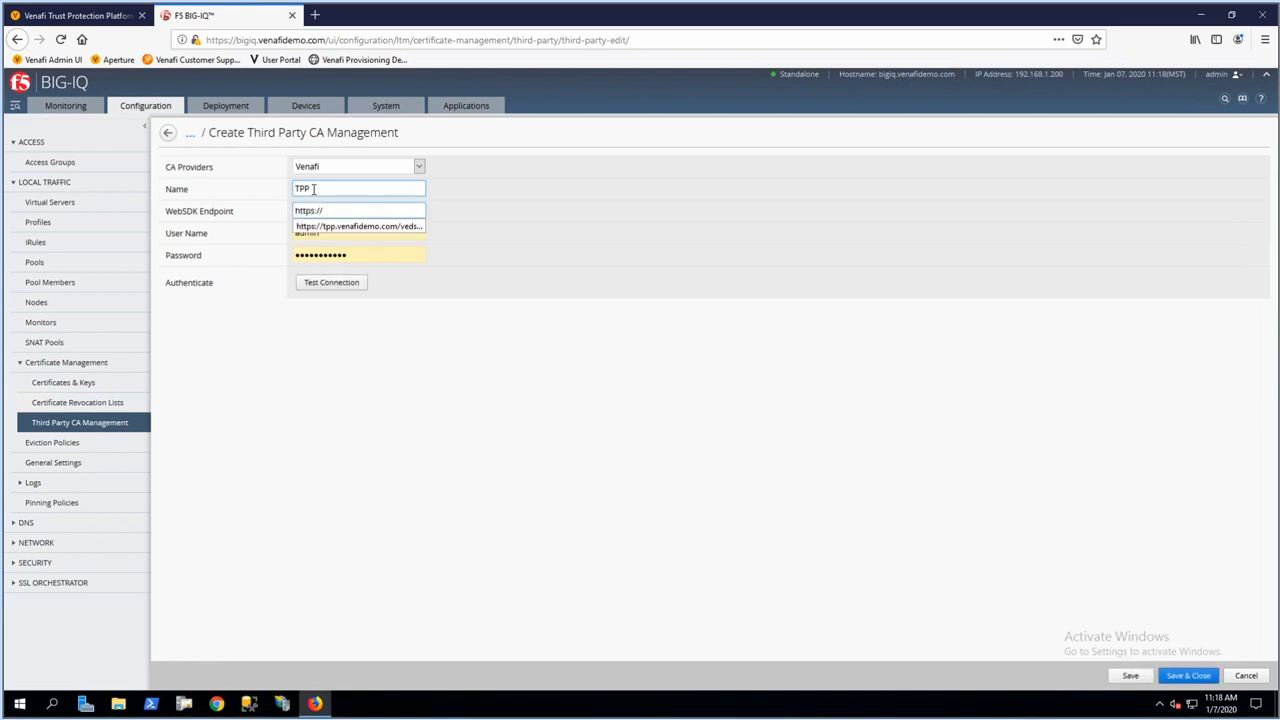
pyautogui.click(358, 224)
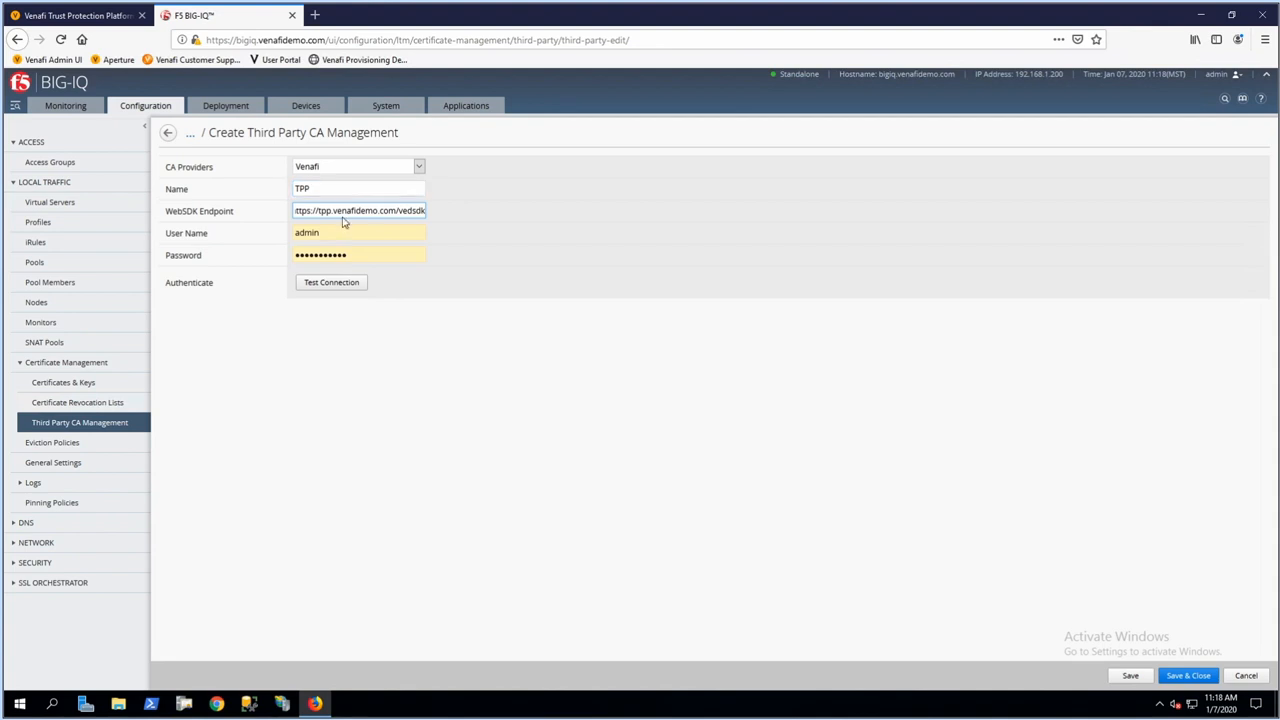
# Enter the tppadmin credentials and confirm the connection test to the Venafi server succeeds.
pyautogui.click(358, 254)
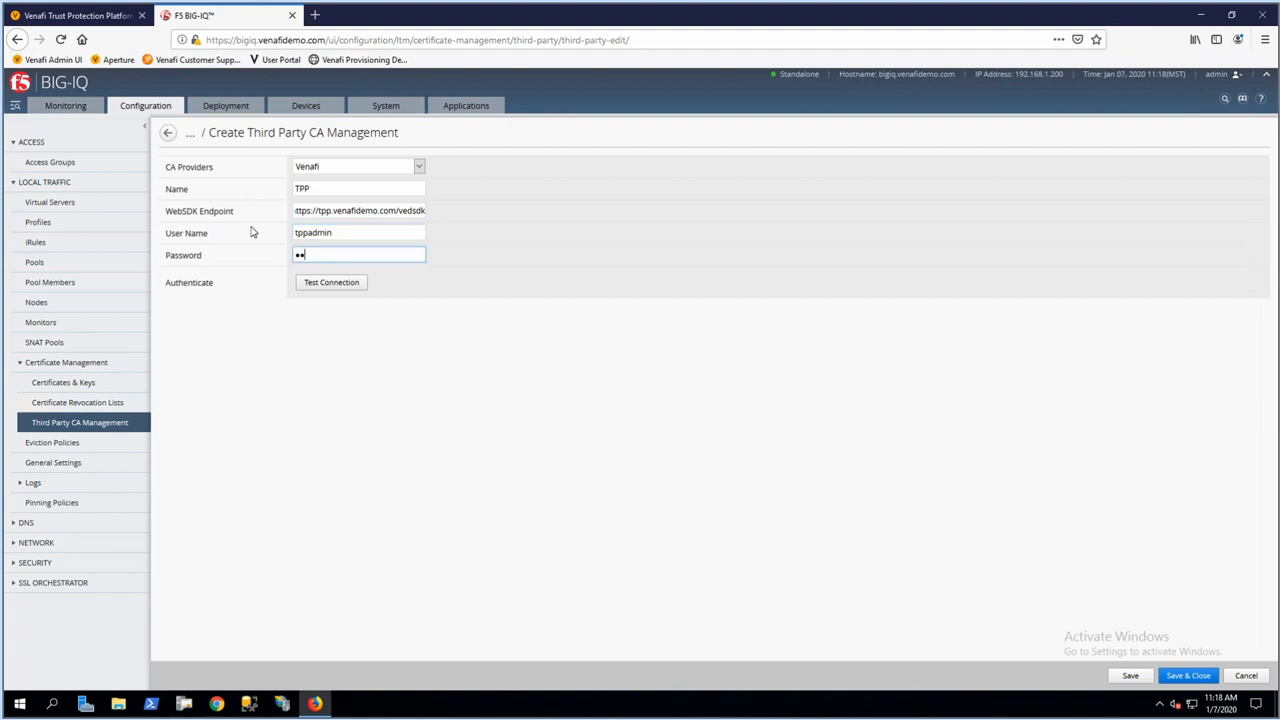
pyautogui.write('password')
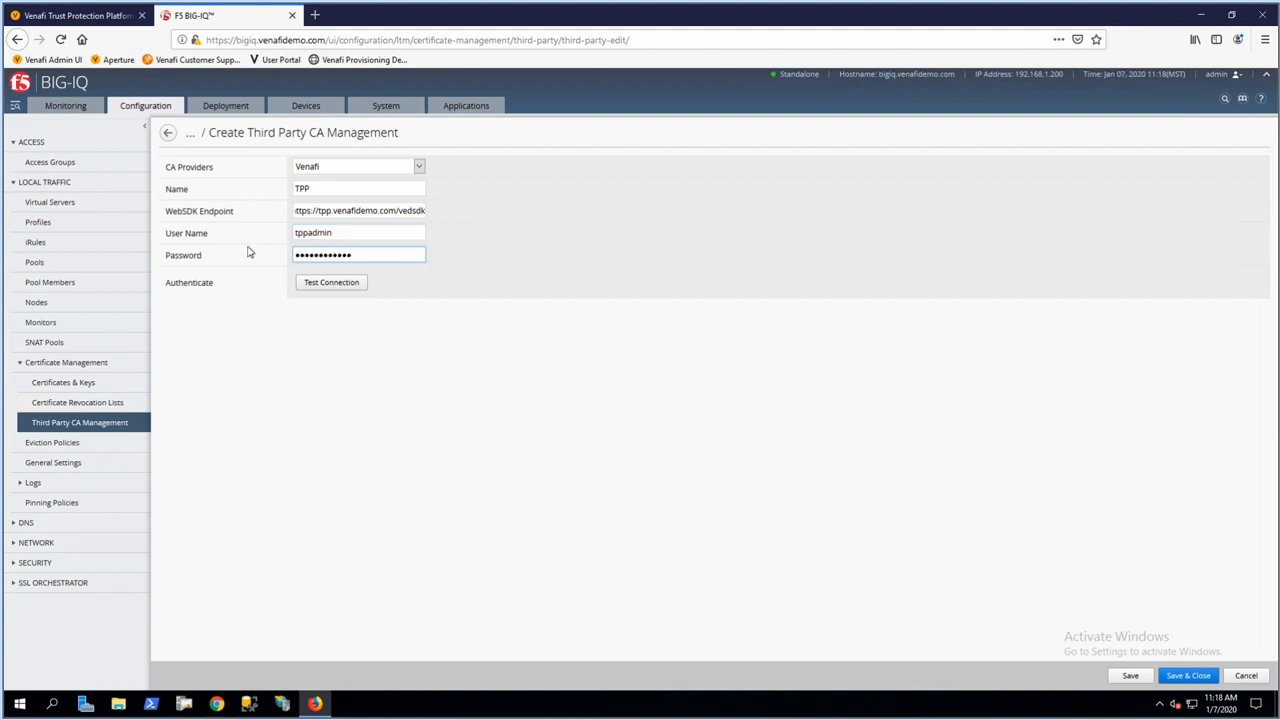
pyautogui.click(332, 282)
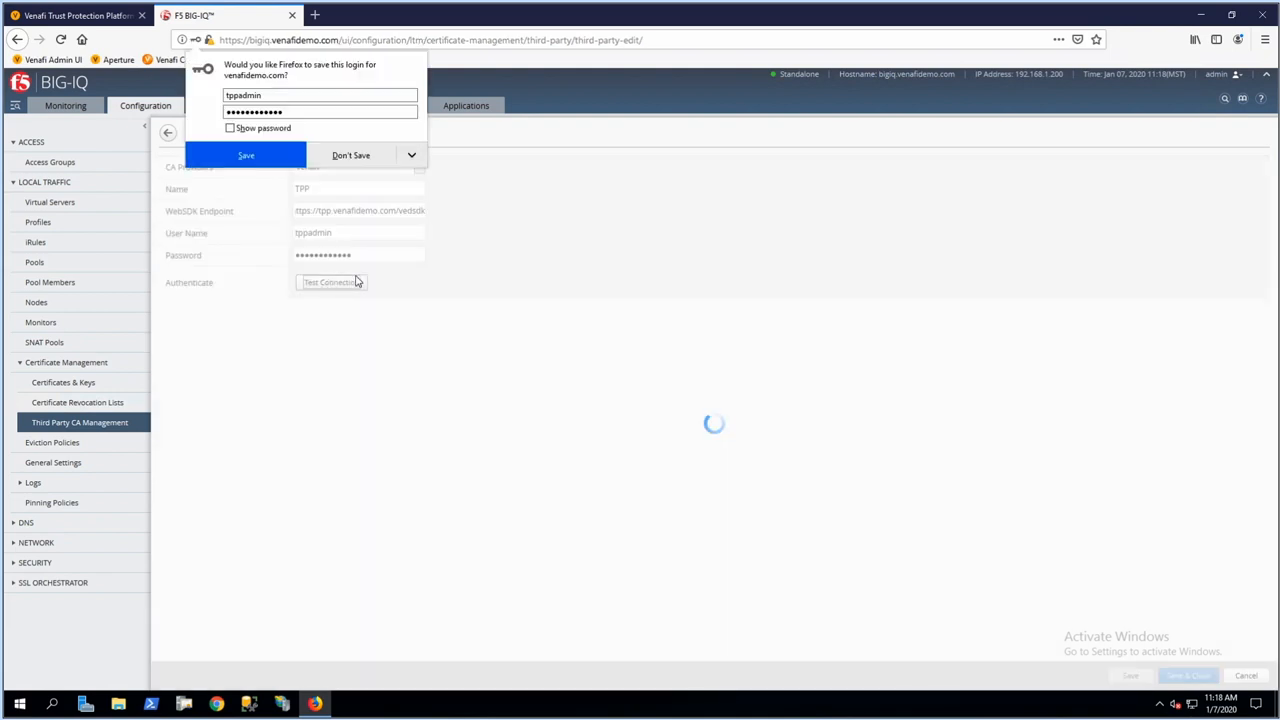
pyautogui.click(352, 156)
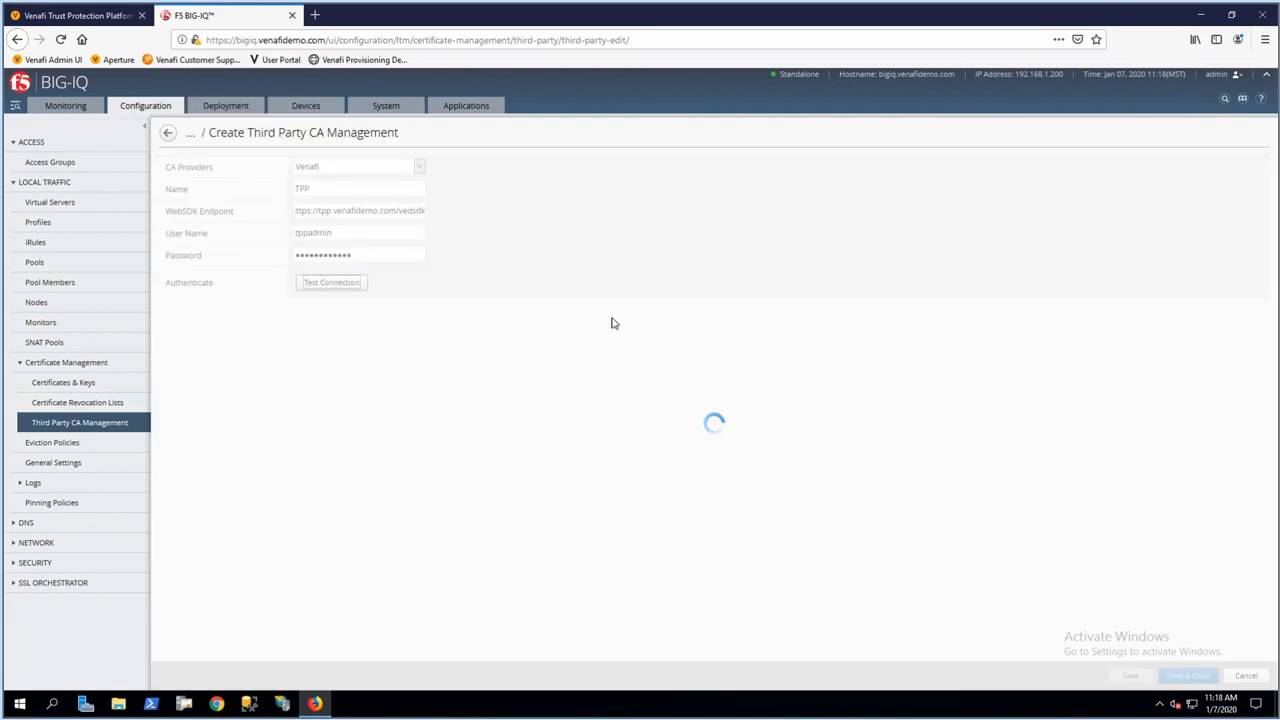
pyautogui.click(332, 280)
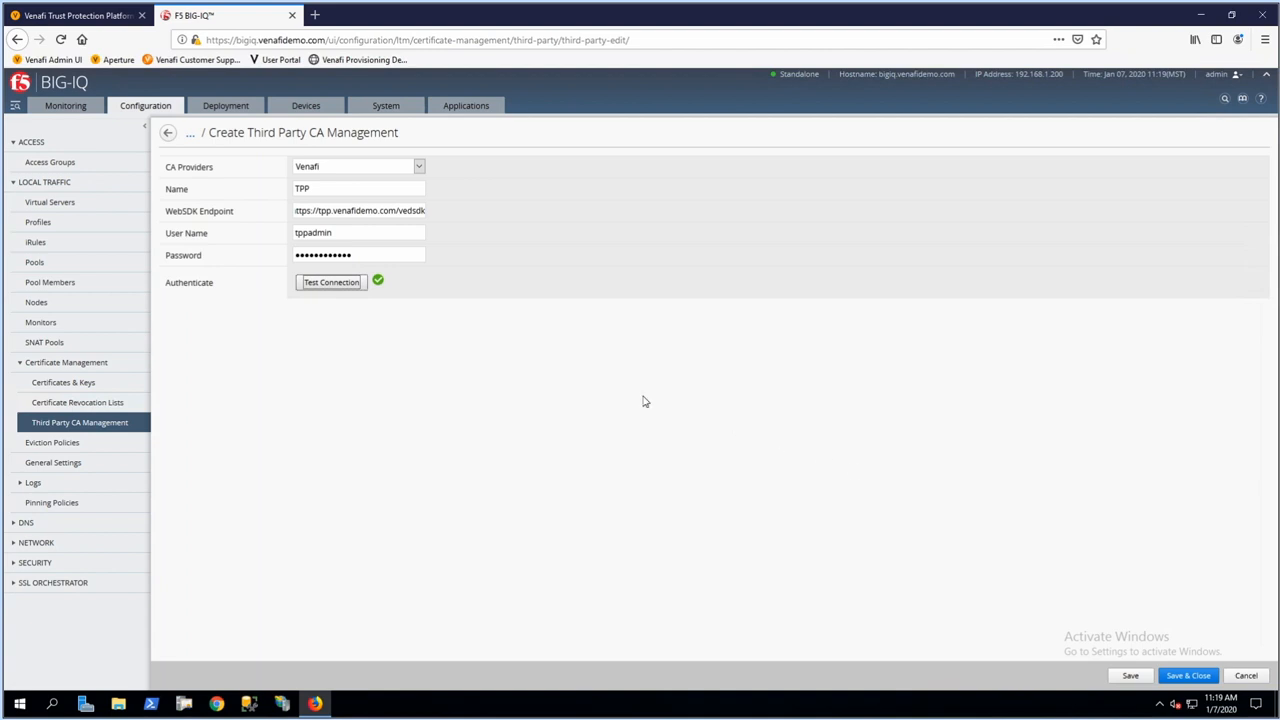
pyautogui.moveTo(1188, 676)
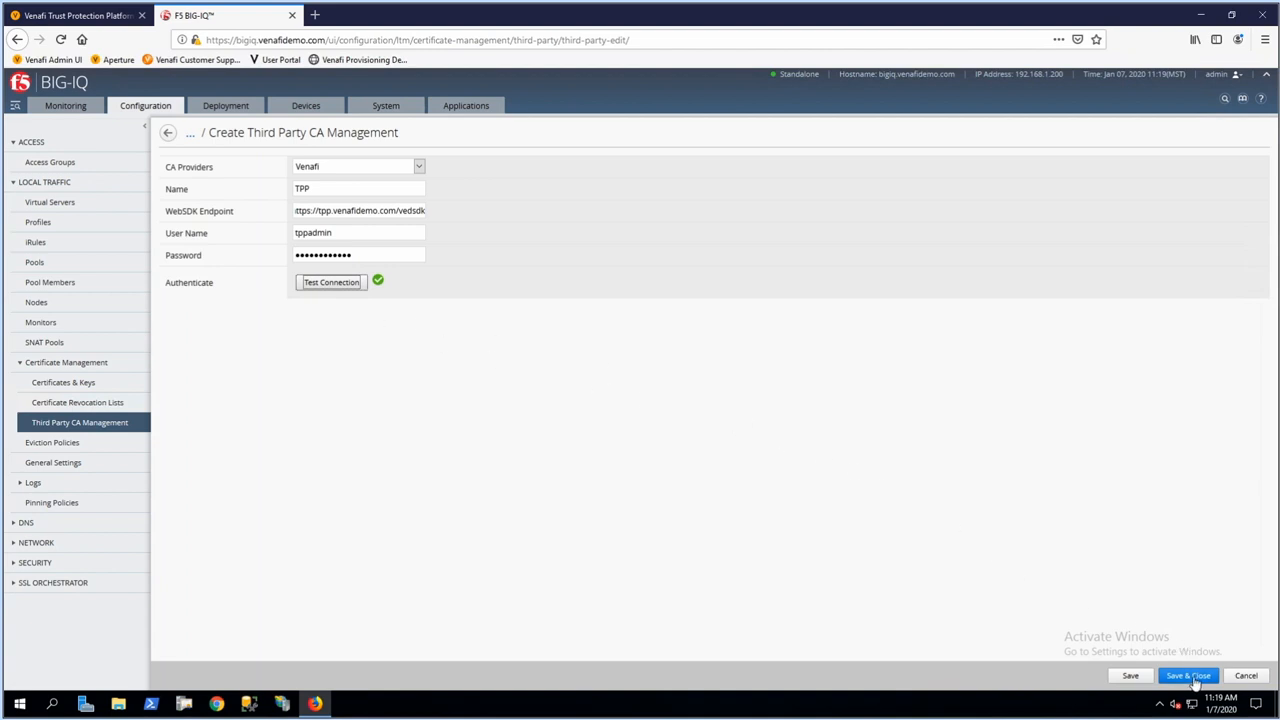
# Save the TPP connection and get the folders under Policy\Certificates\BIG-IQ, listing F5 CSR and Venafi CSR.
pyautogui.click(1188, 676)
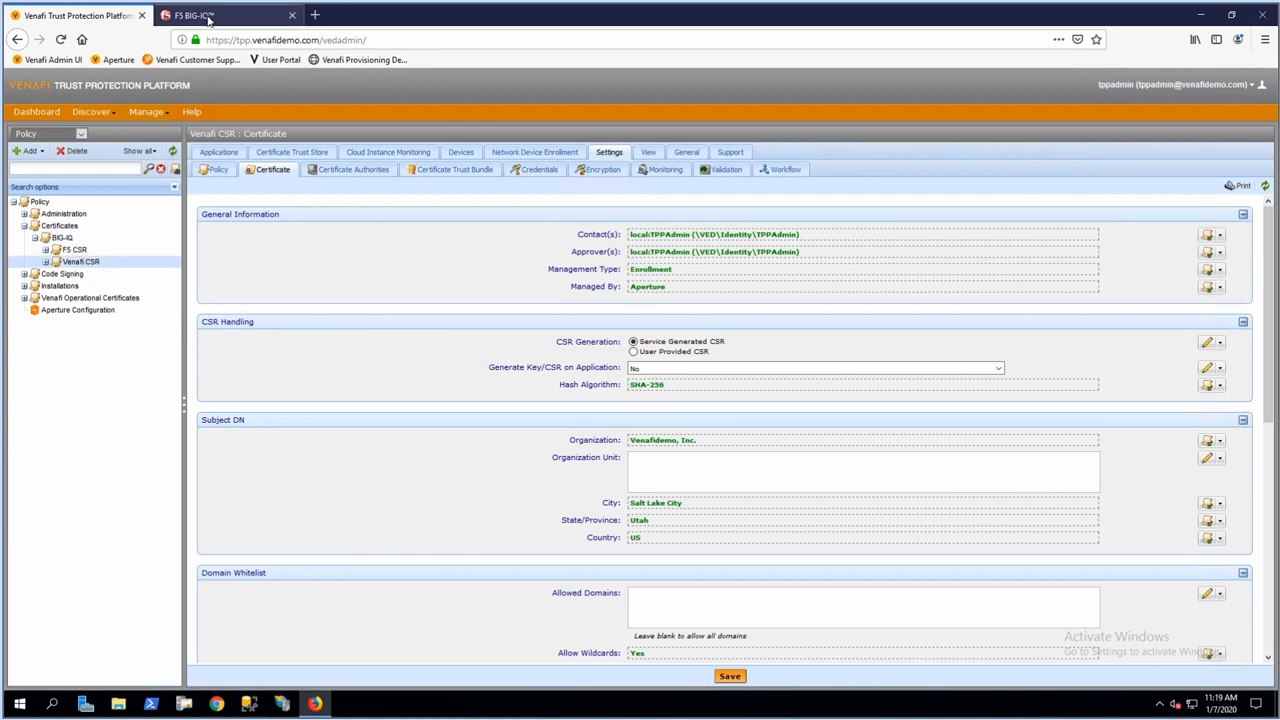
pyautogui.click(230, 14)
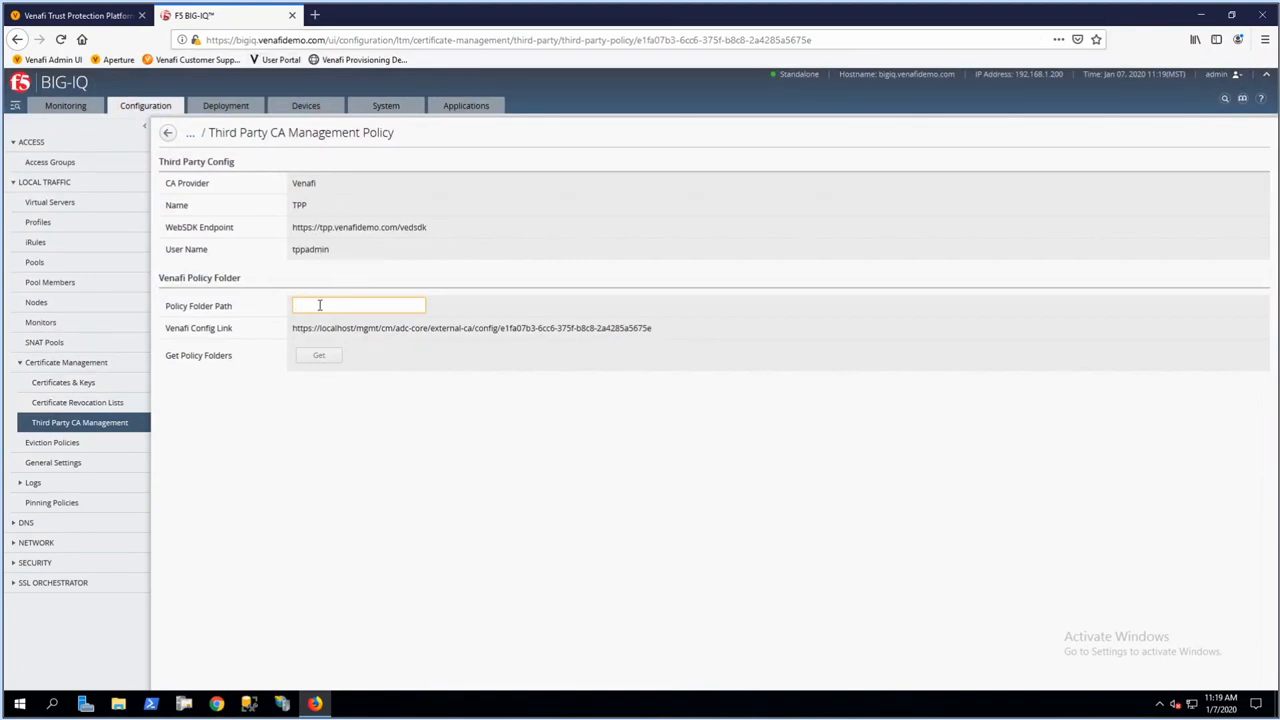
pyautogui.write('Policy')
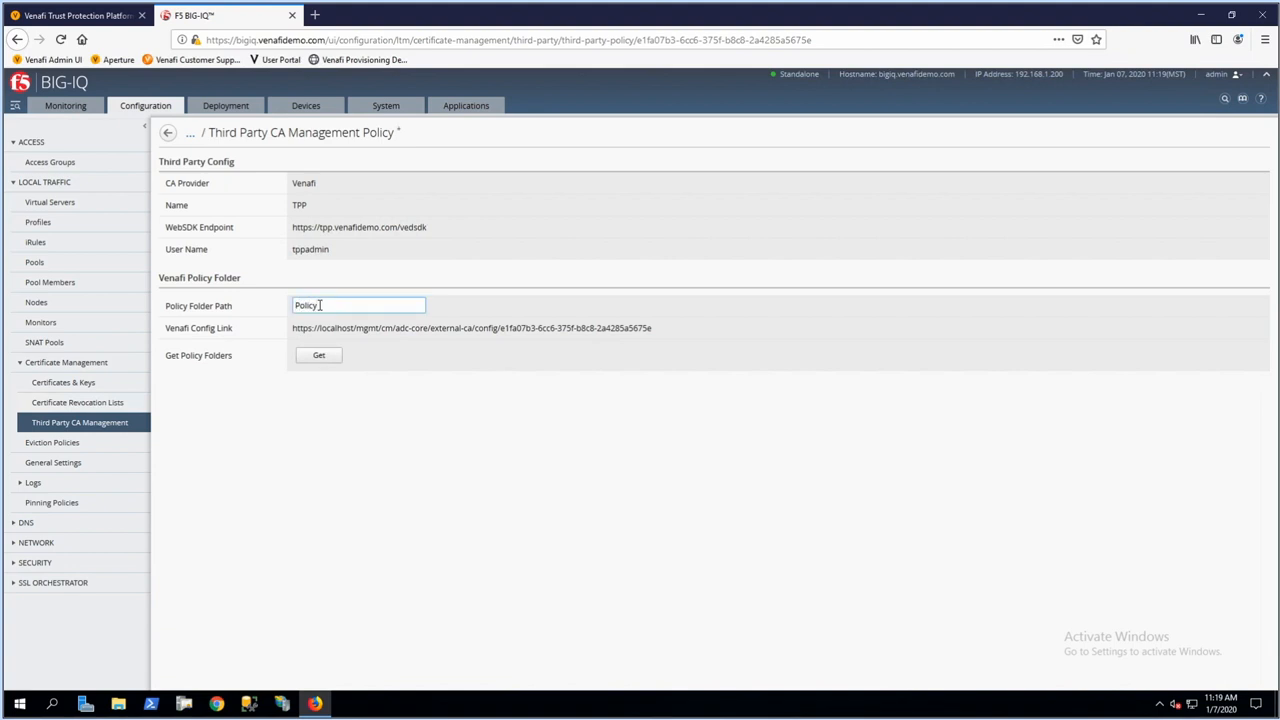
pyautogui.write('\\Certificates\\BIG-IQ\\')
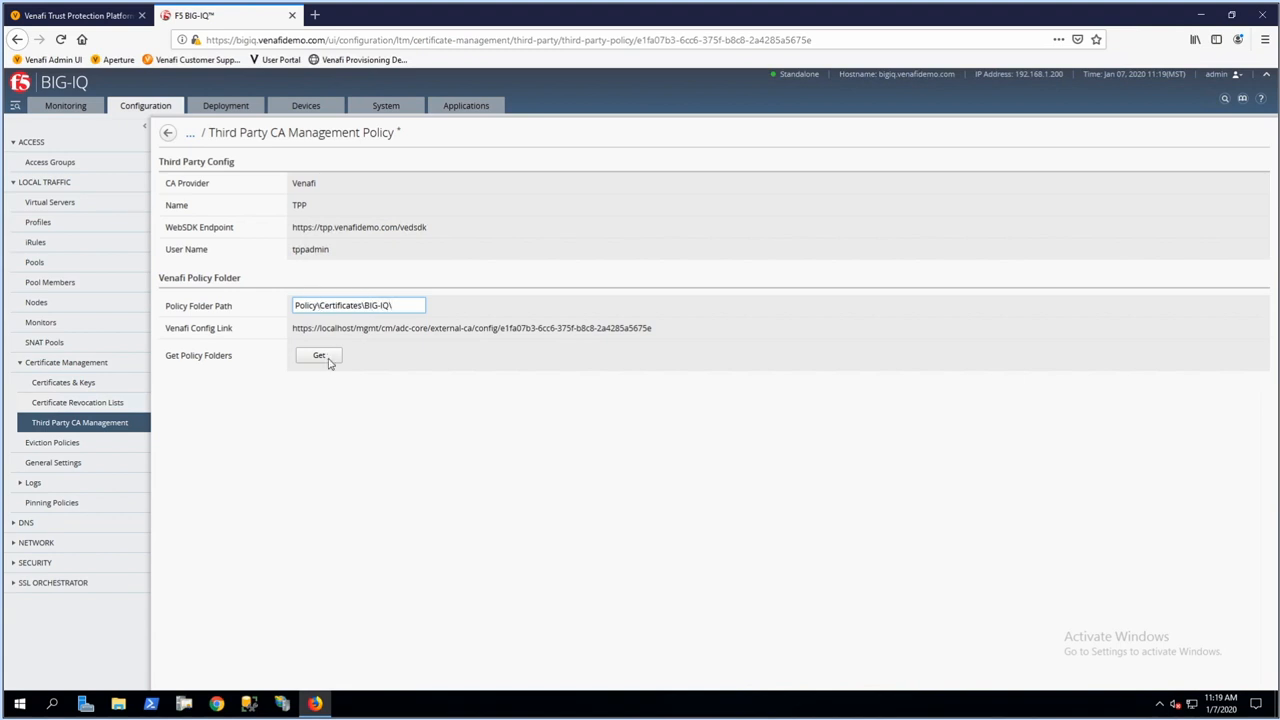
pyautogui.click(318, 356)
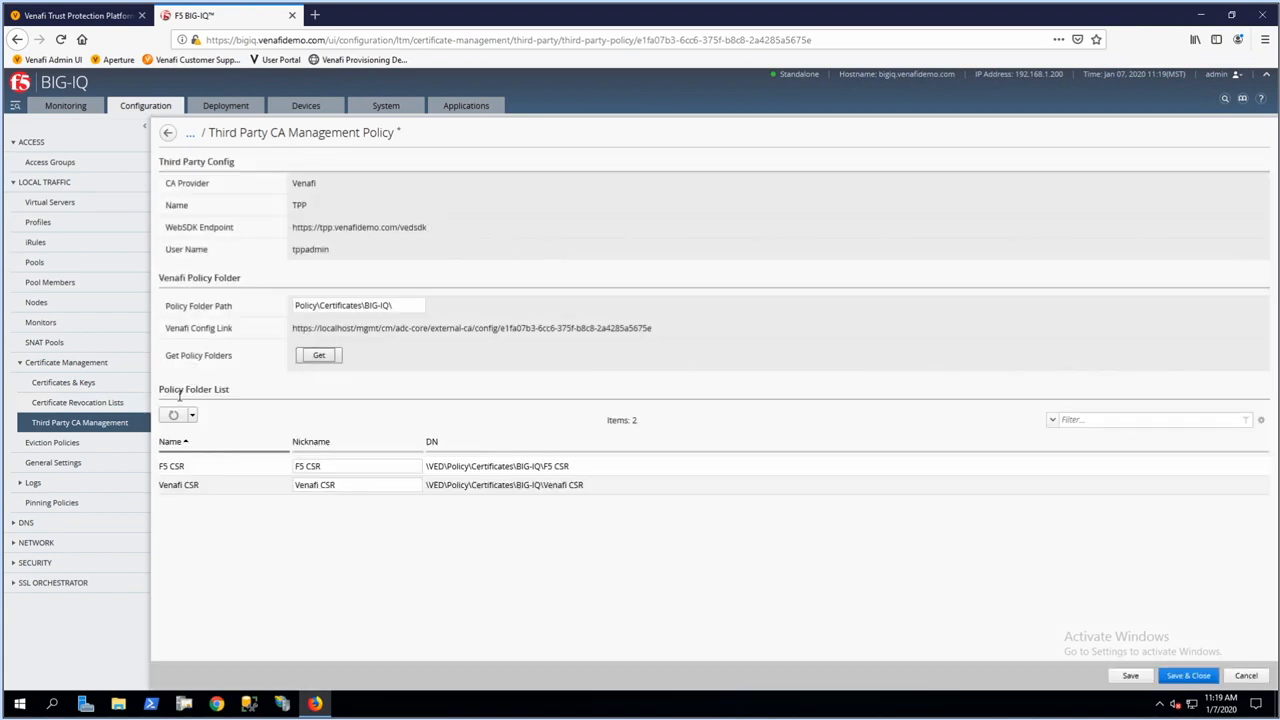
pyautogui.moveTo(1072, 574)
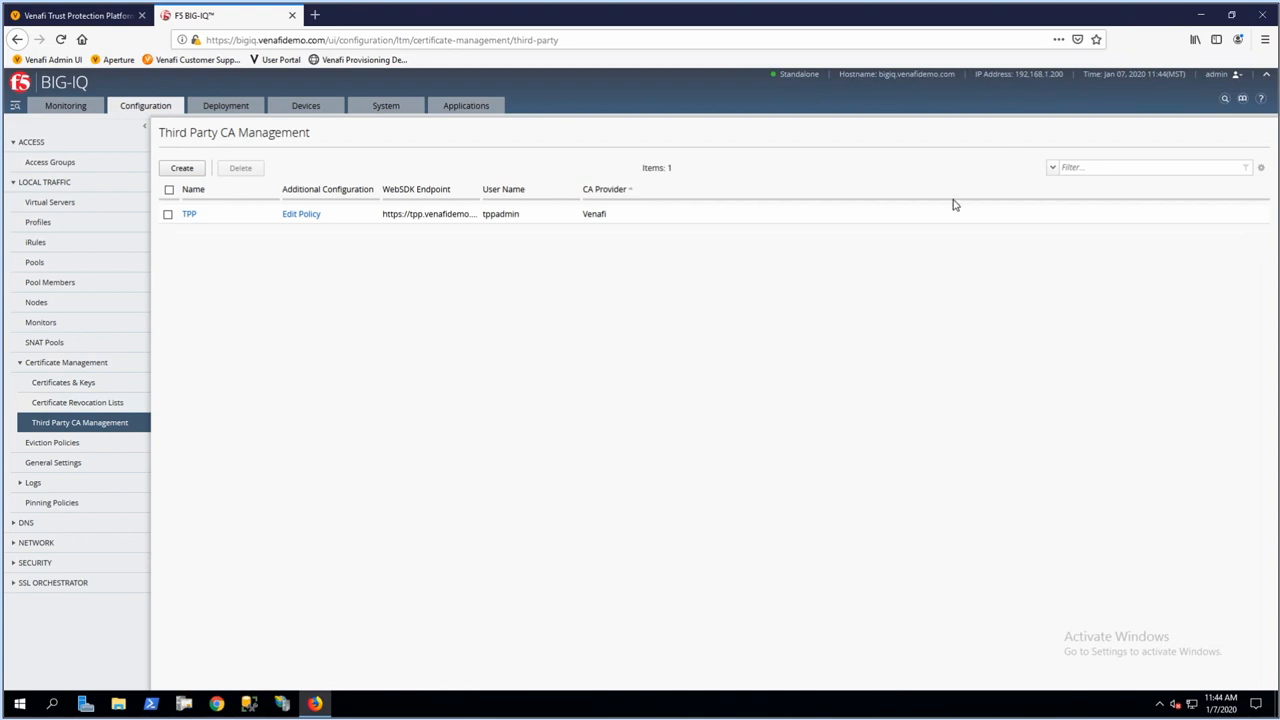
pyautogui.moveTo(810, 408)
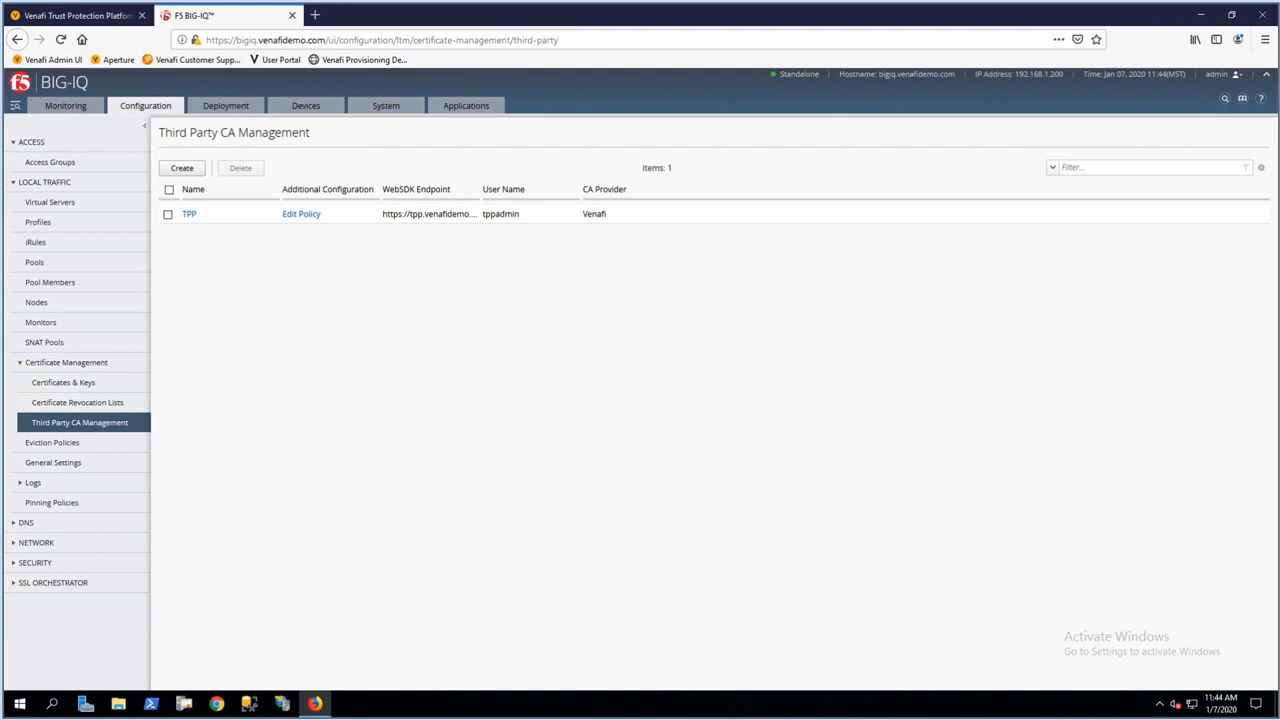
pyautogui.moveTo(656, 500)
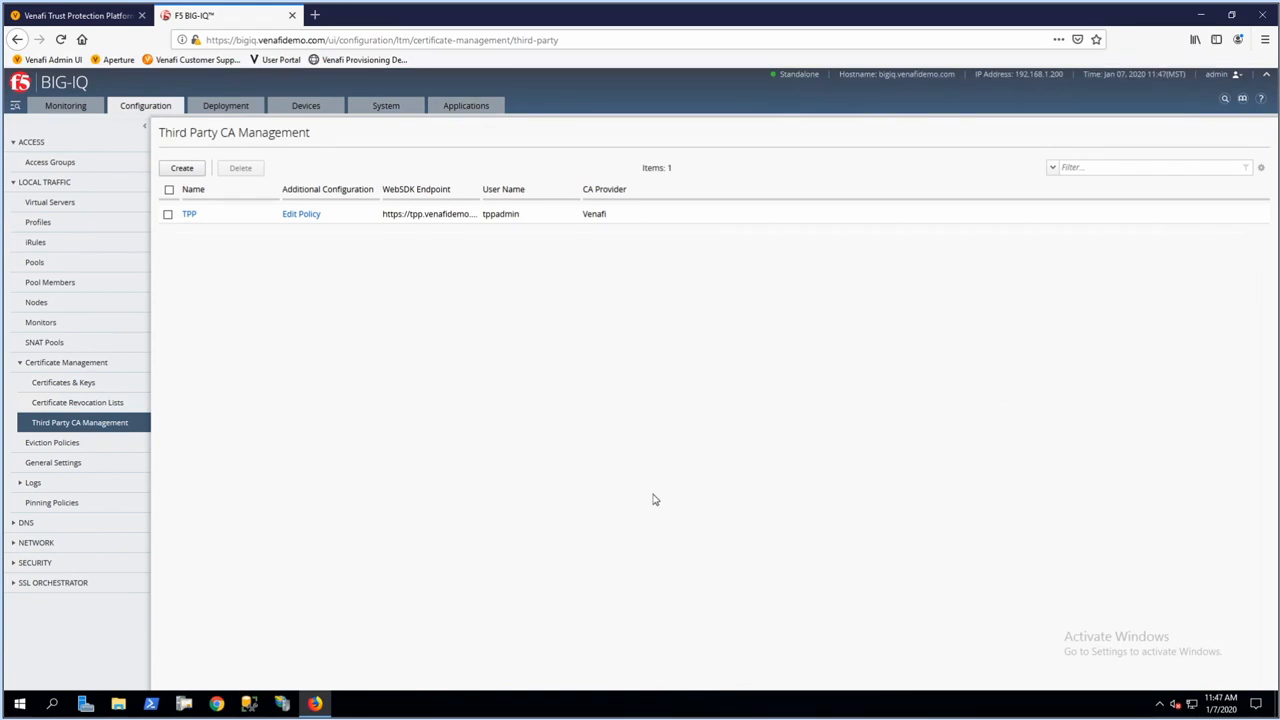
pyautogui.moveTo(286, 418)
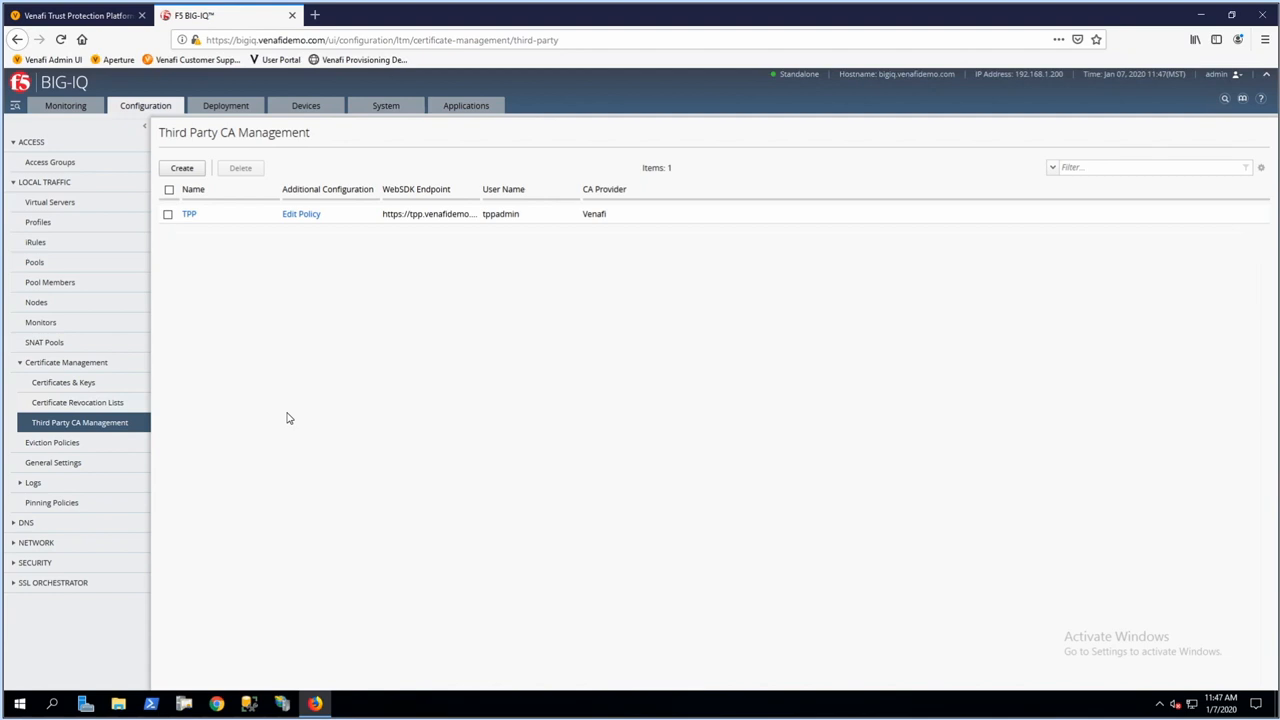
pyautogui.moveTo(64, 382)
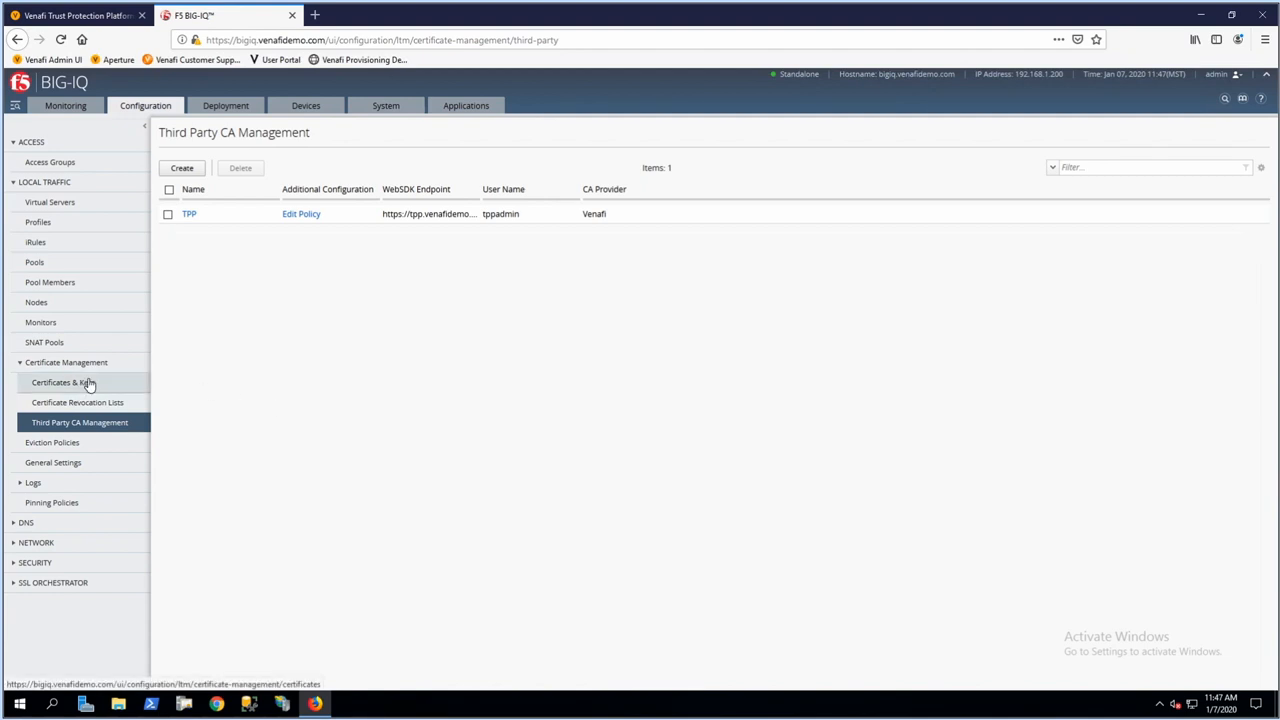
# Start a new certificate and key in Certificates & Keys named app1.venafidemo.com.
pyautogui.click(64, 382)
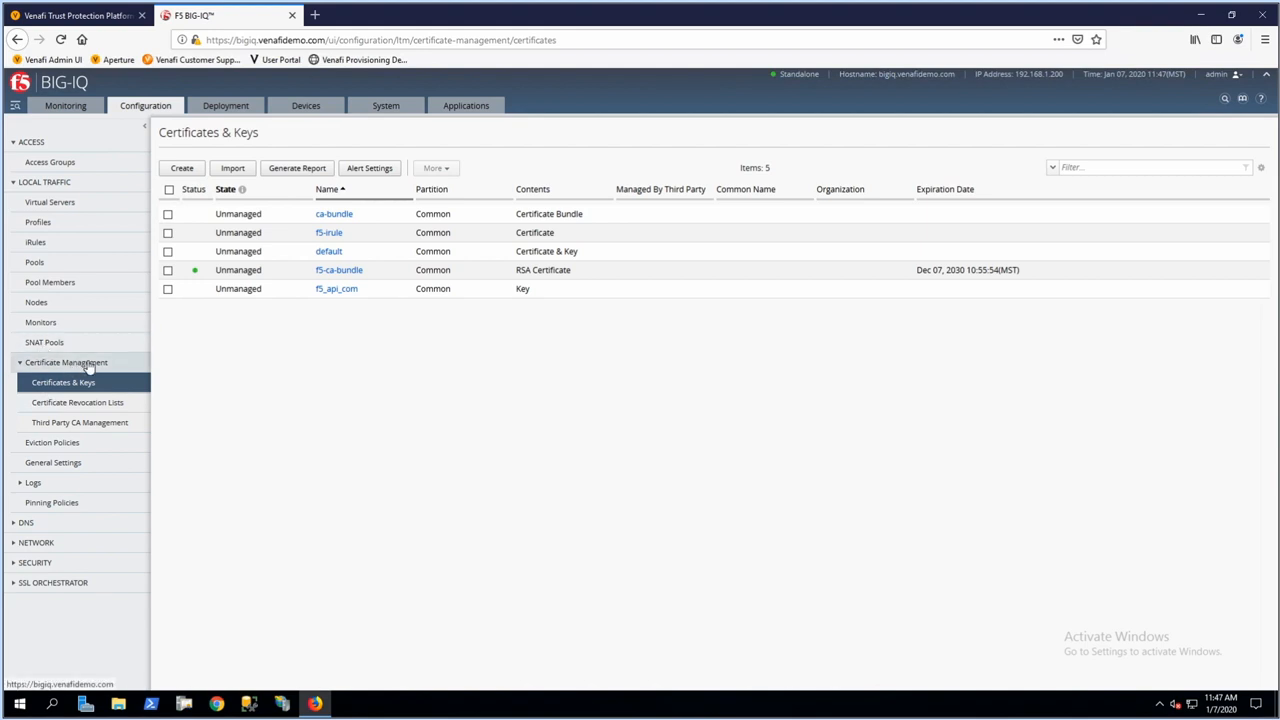
pyautogui.moveTo(204, 384)
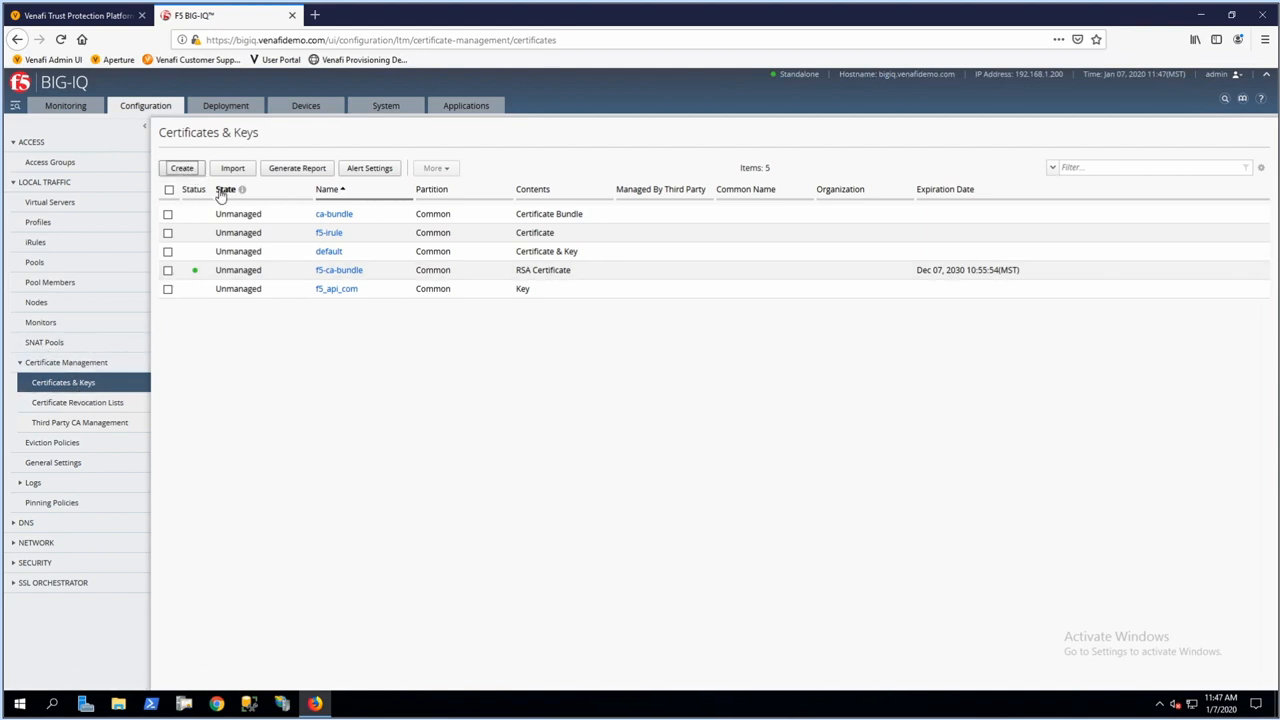
pyautogui.click(180, 168)
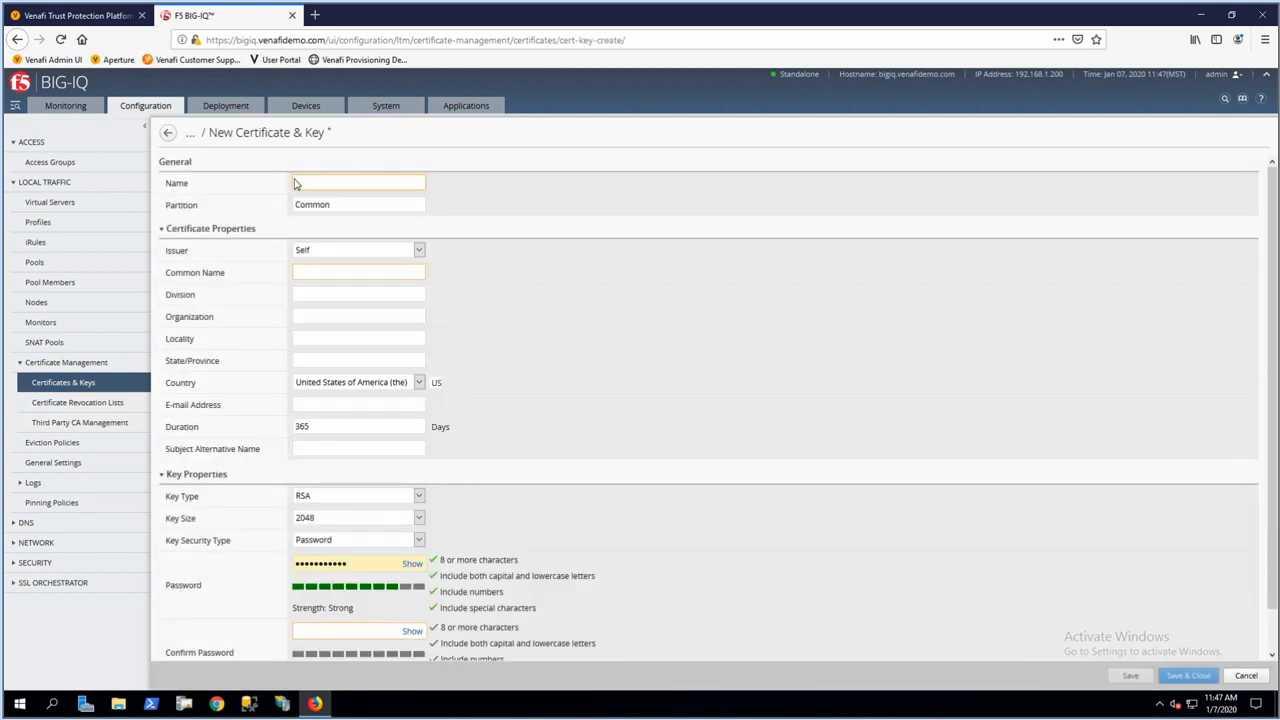
pyautogui.click(358, 182)
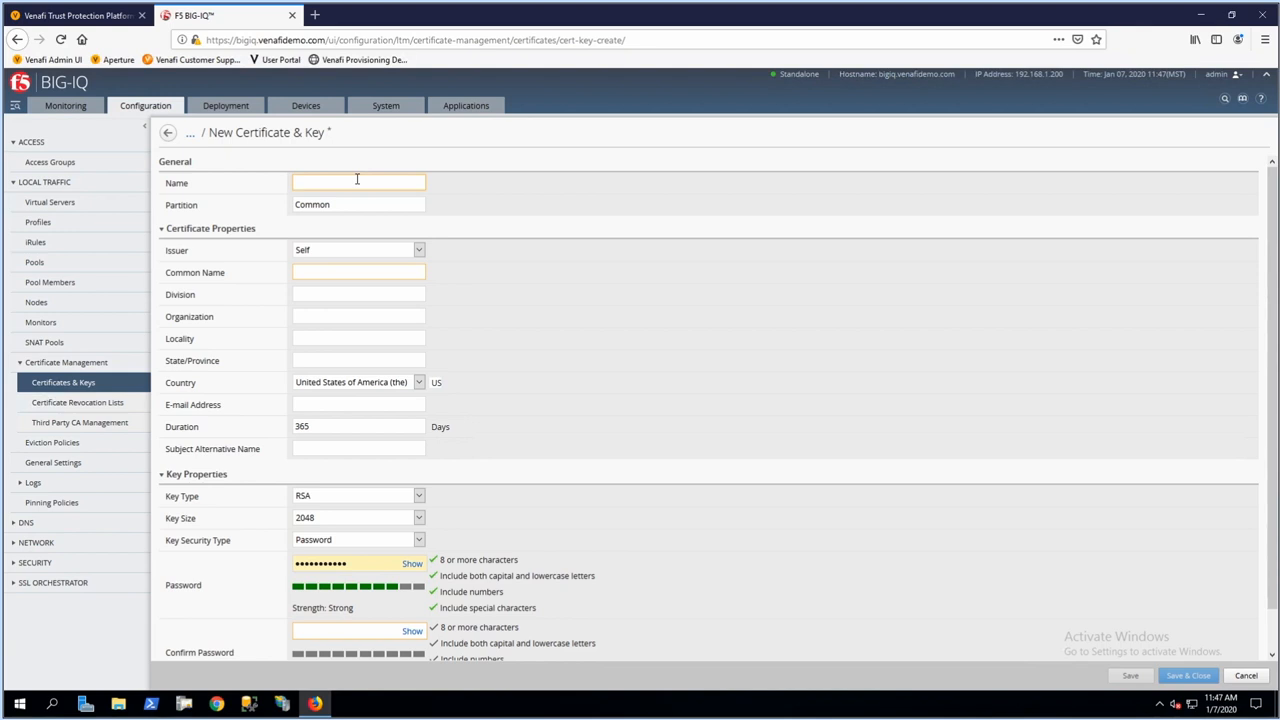
pyautogui.write('app1')
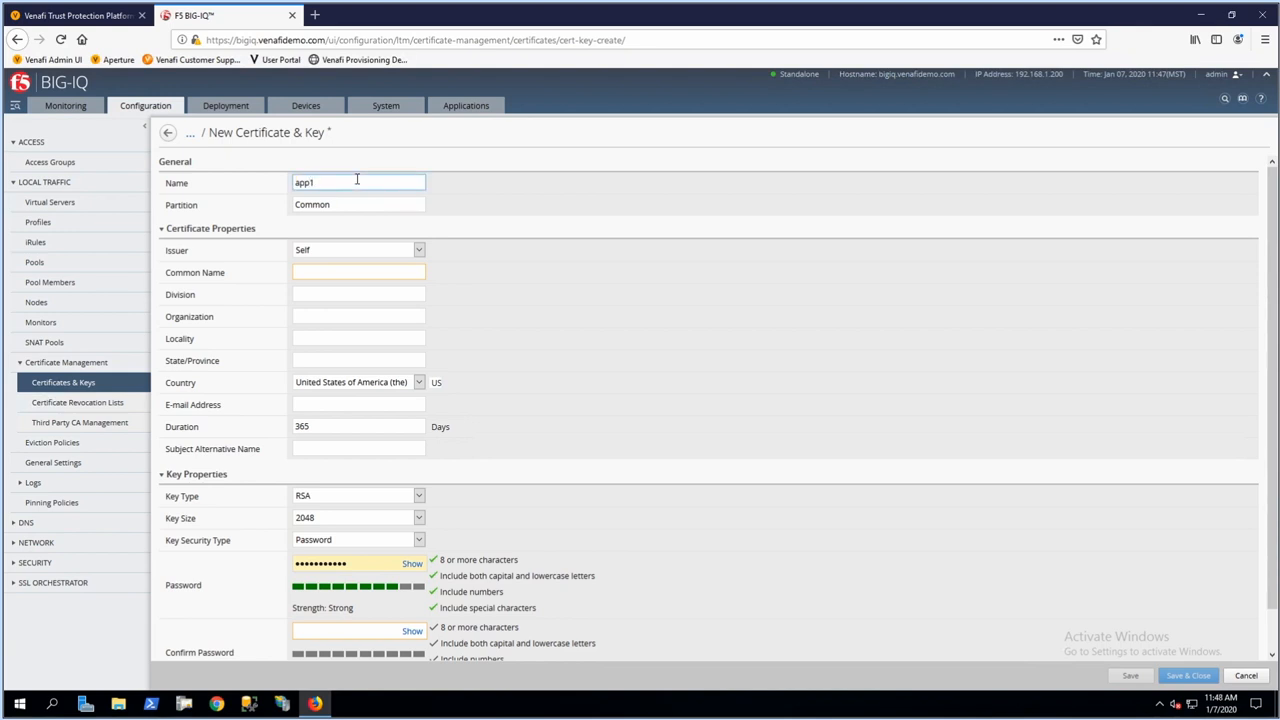
pyautogui.write('.venafidemo.com')
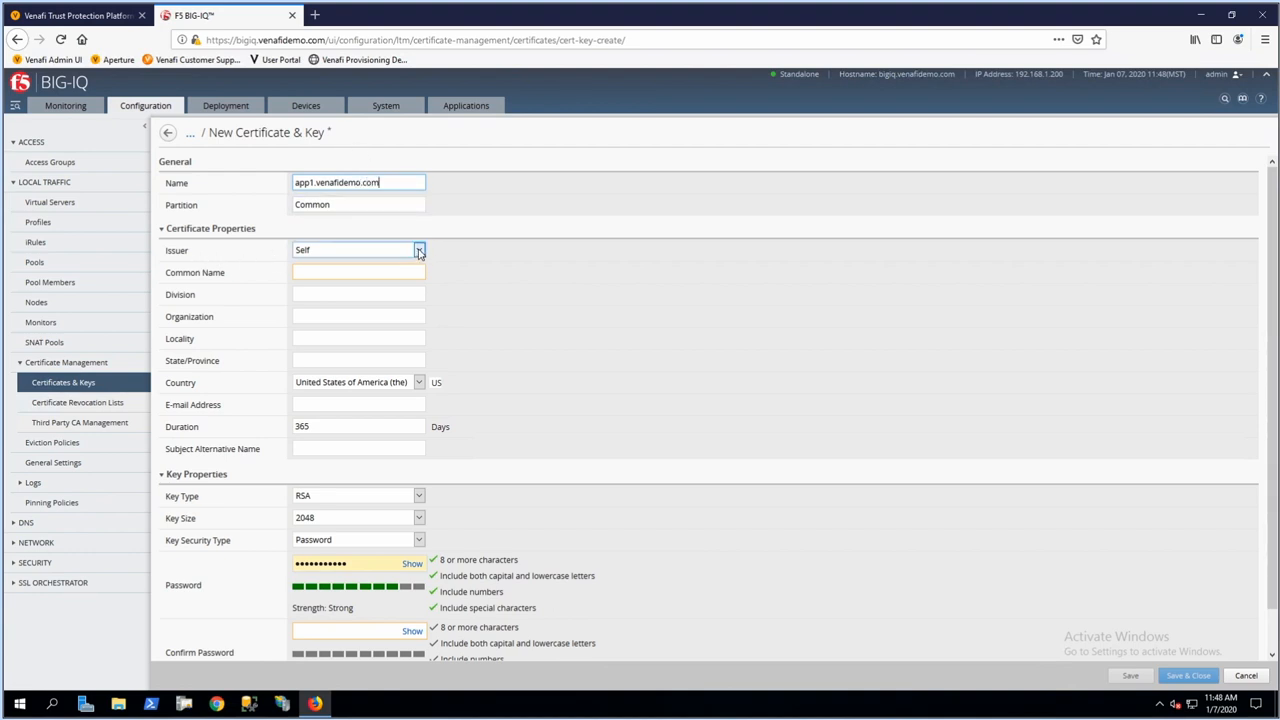
# Choose TPP from the issuer list for the new certificate.
pyautogui.click(418, 250)
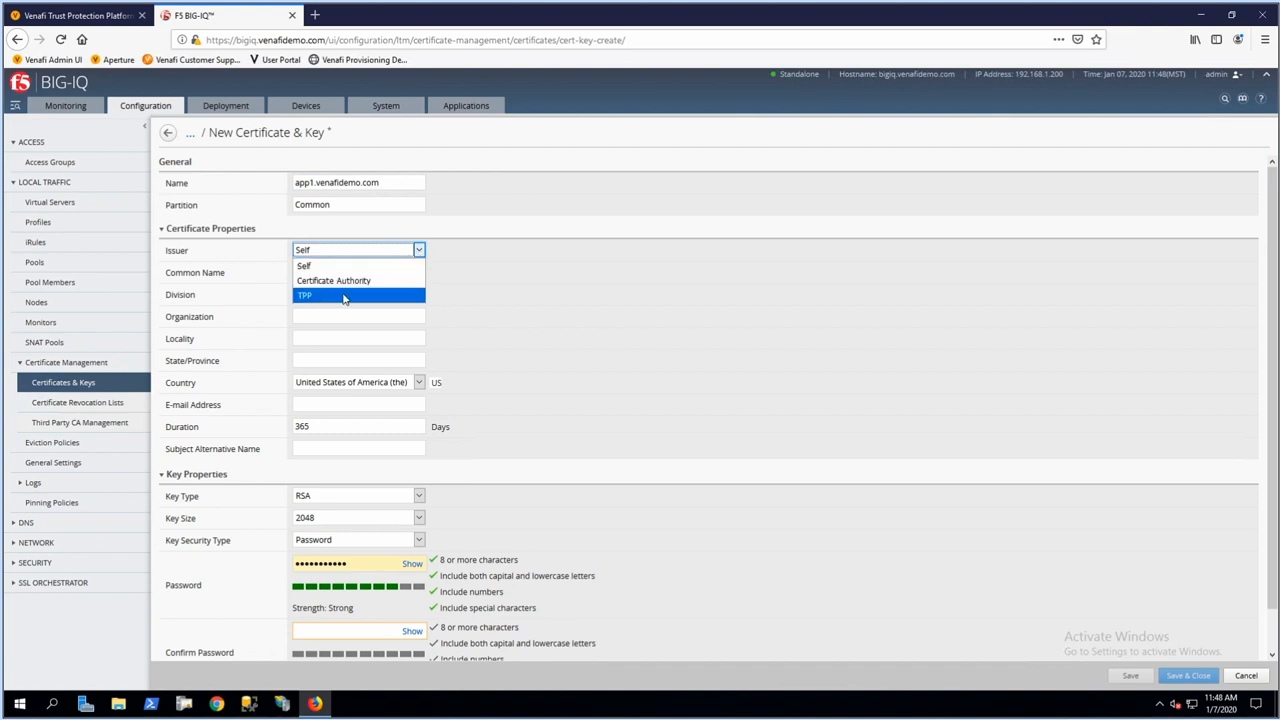
pyautogui.moveTo(318, 288)
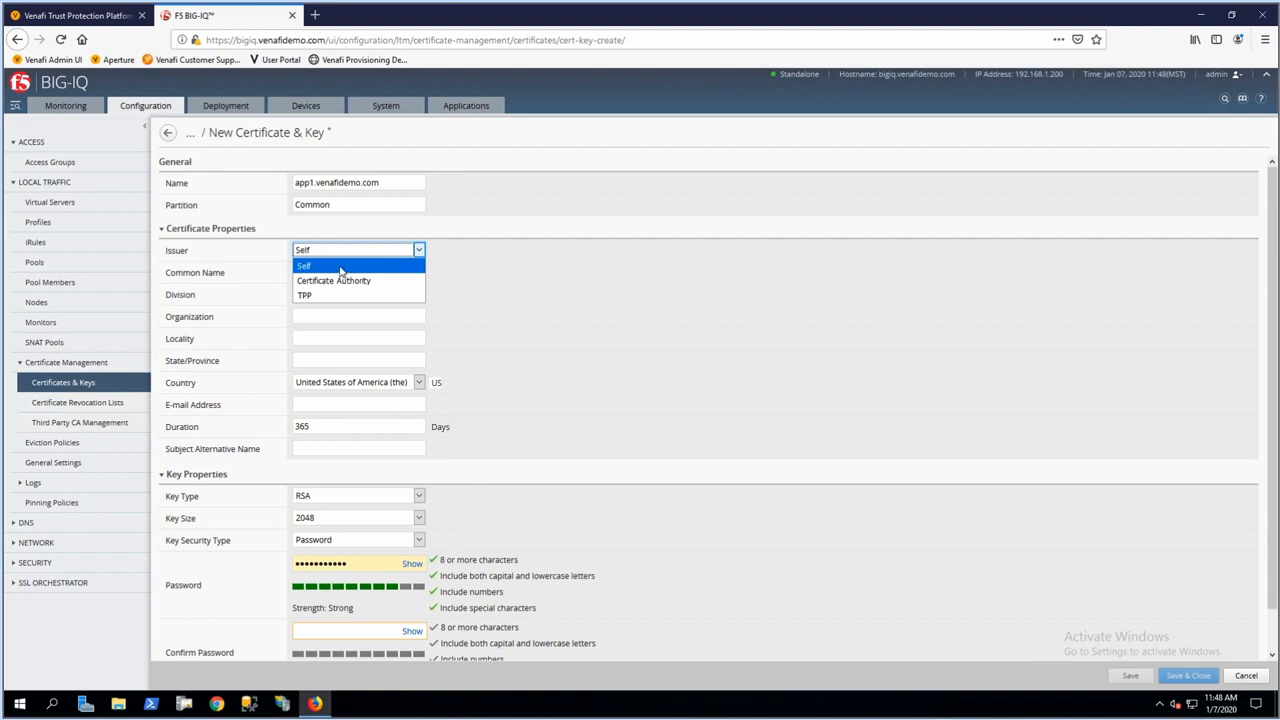
pyautogui.moveTo(368, 272)
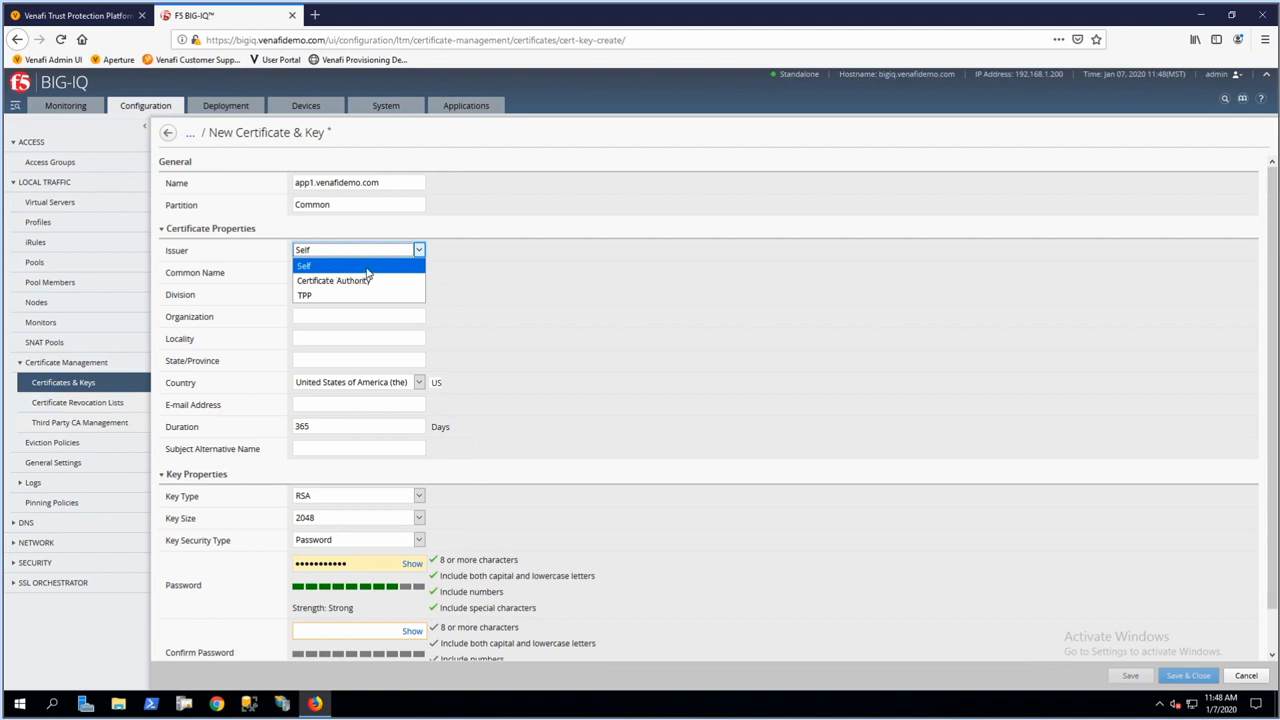
pyautogui.moveTo(408, 268)
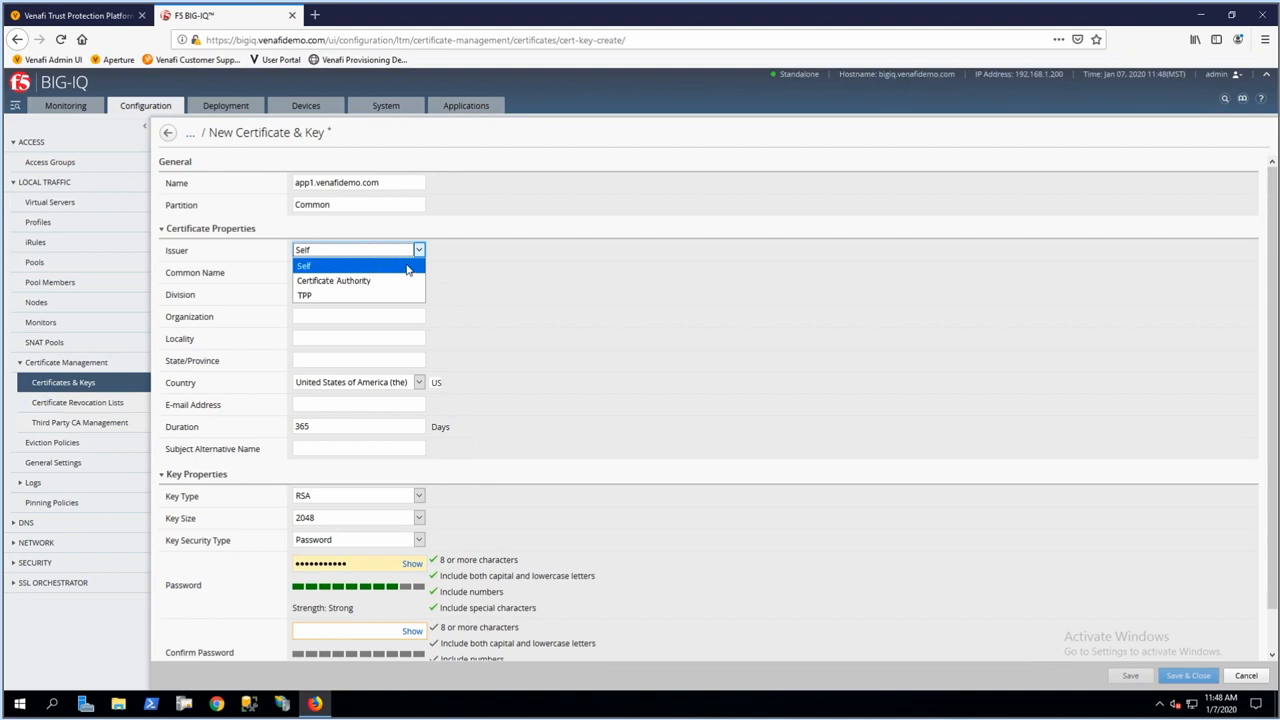
pyautogui.moveTo(376, 280)
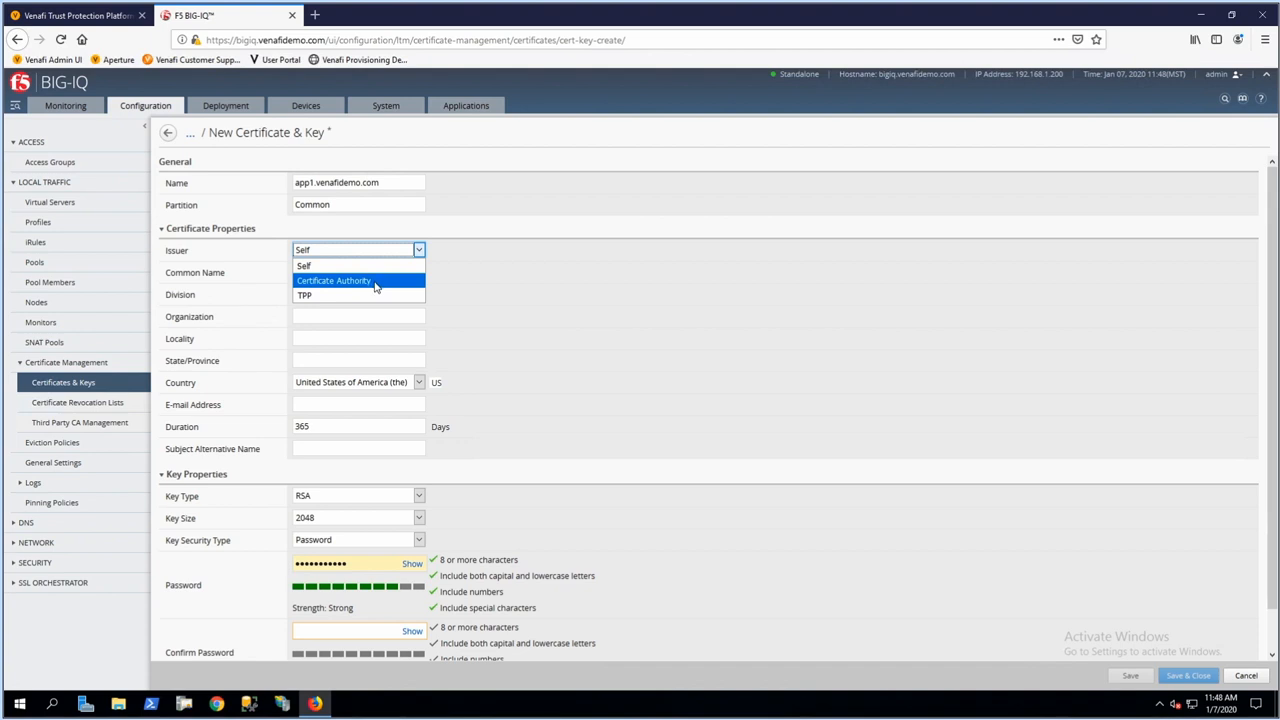
pyautogui.moveTo(364, 282)
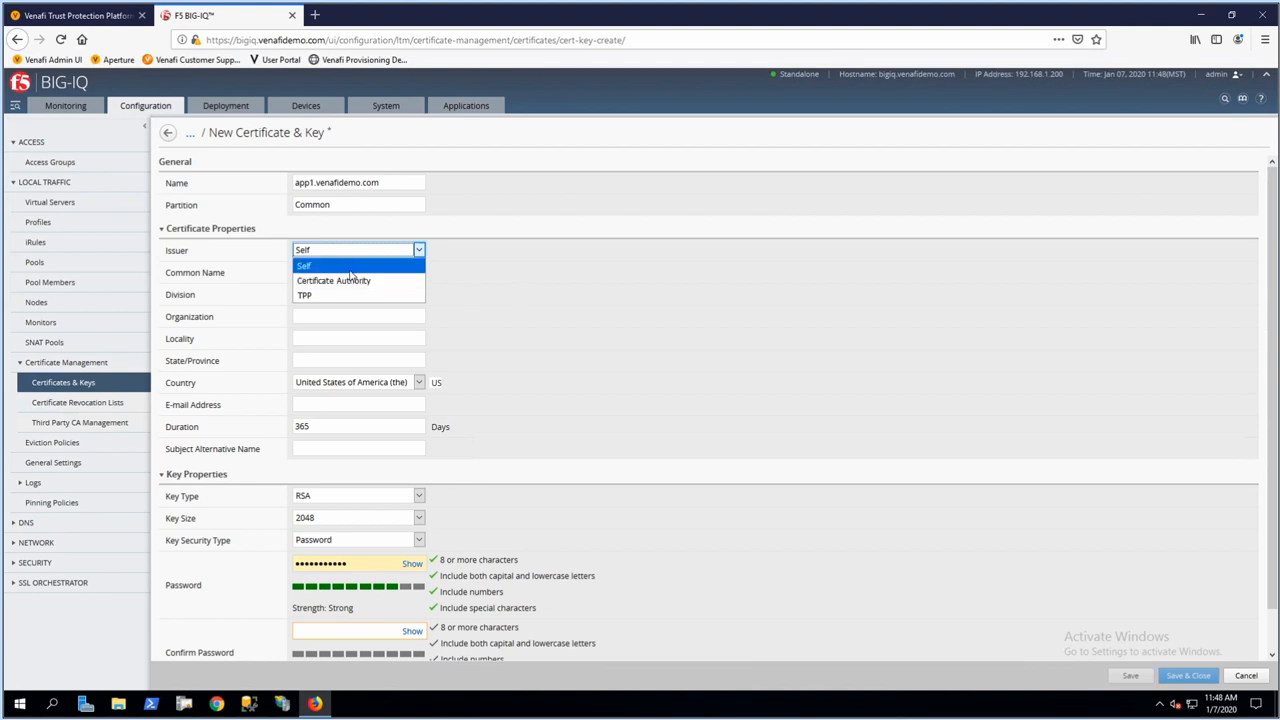
pyautogui.click(304, 296)
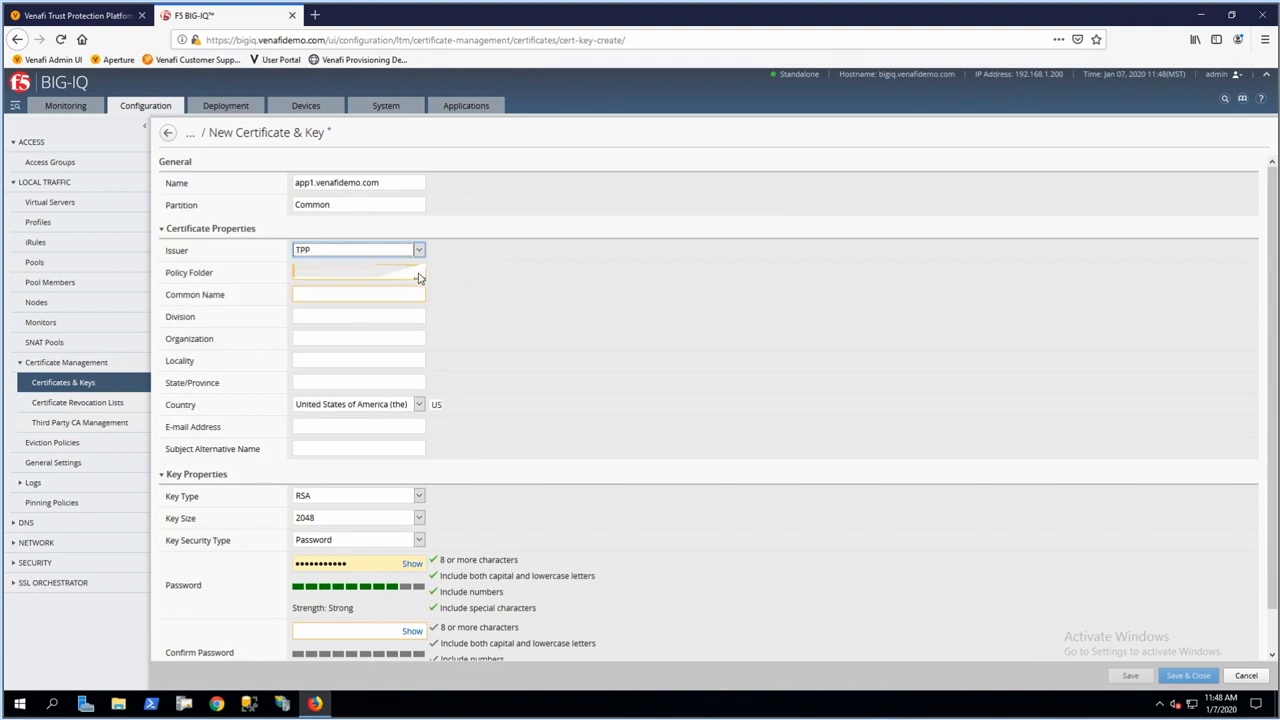
pyautogui.click(358, 272)
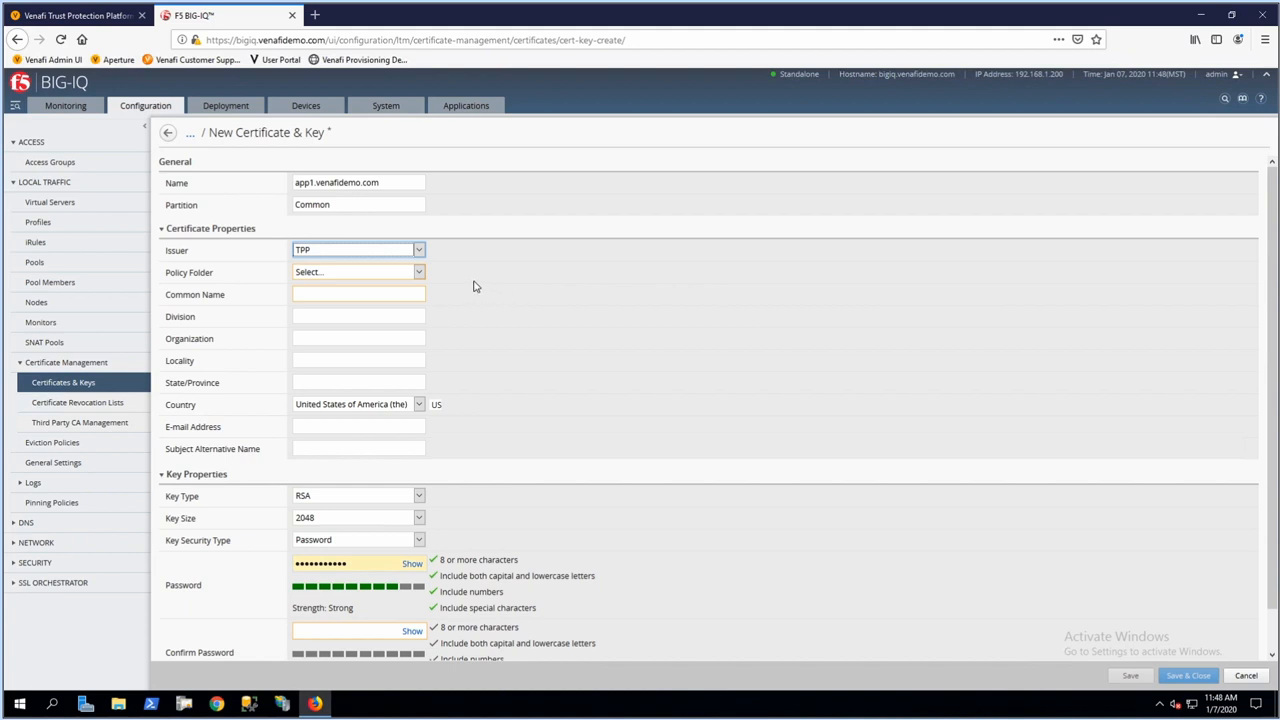
pyautogui.moveTo(428, 274)
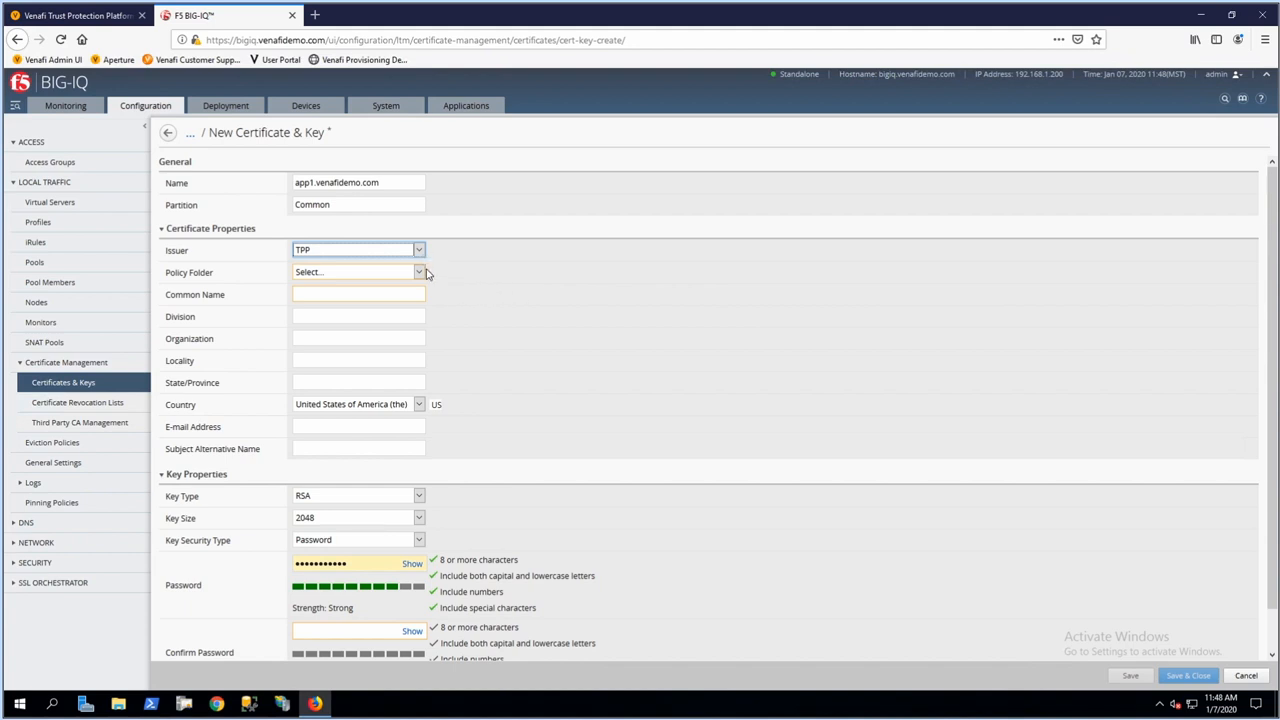
# Pick the F5 CSR policy folder, set common name app1.venafidemo.com and check the prefilled organization.
pyautogui.click(418, 272)
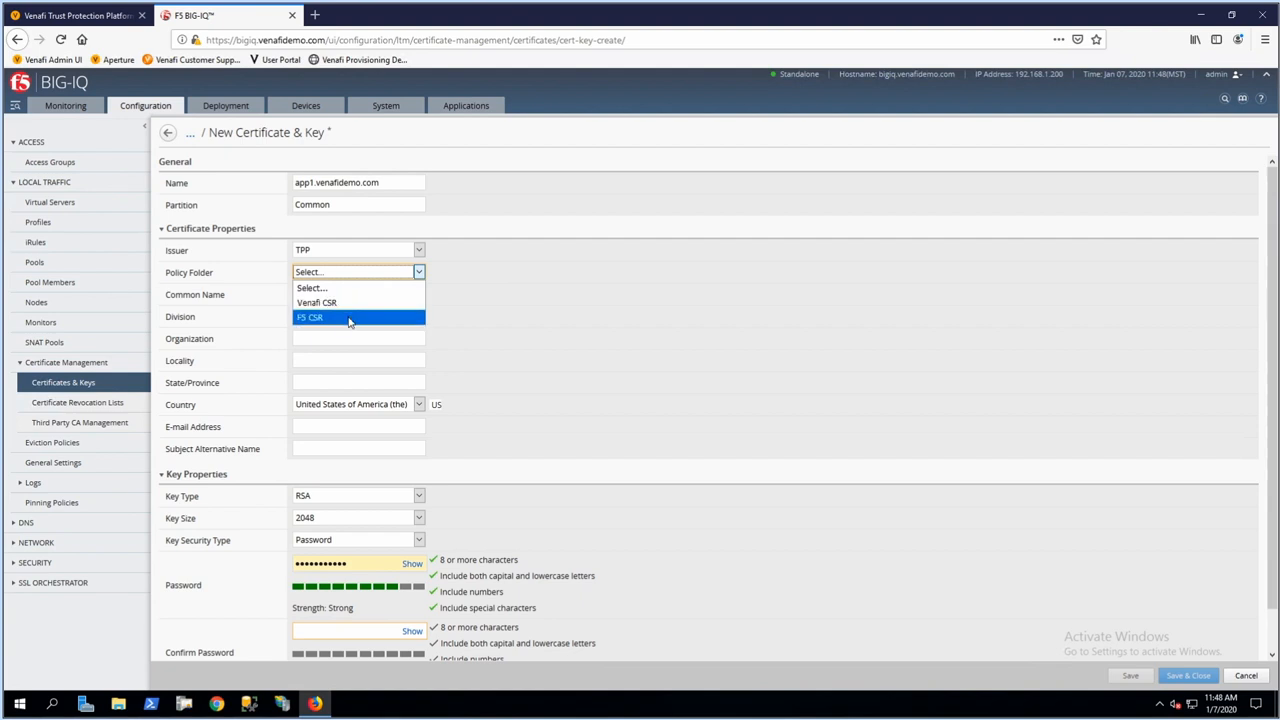
pyautogui.moveTo(348, 304)
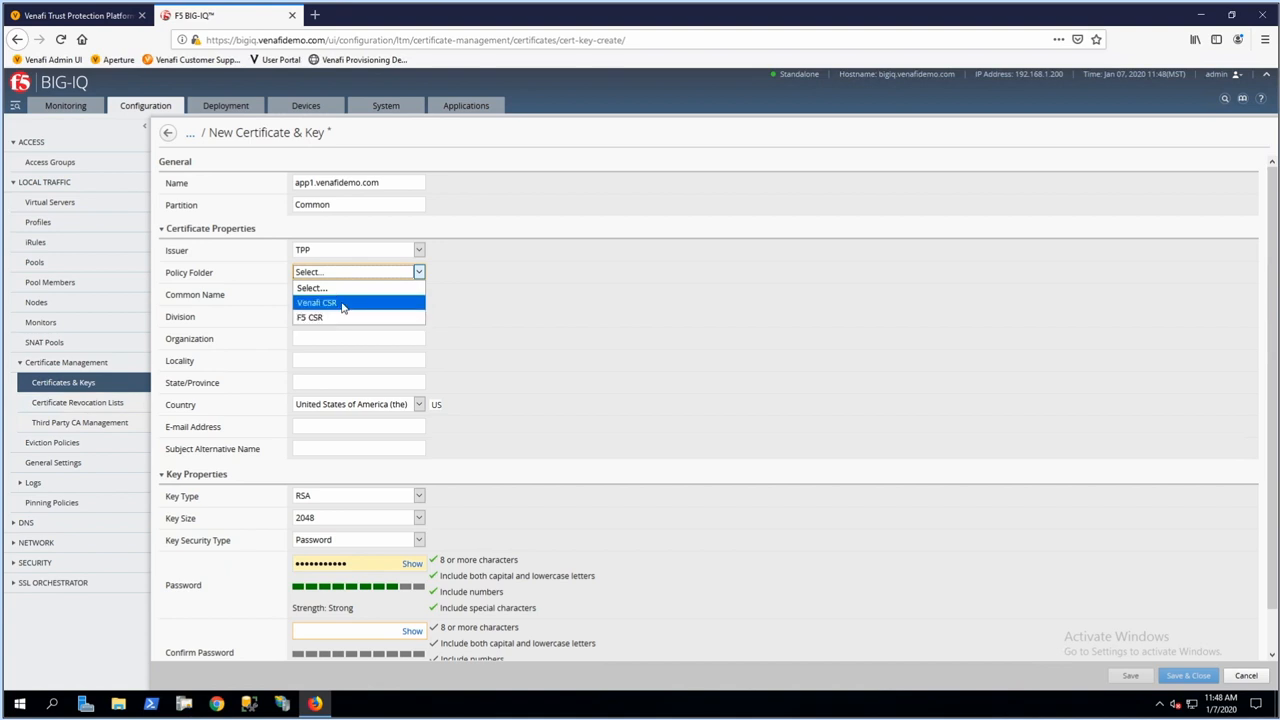
pyautogui.moveTo(328, 316)
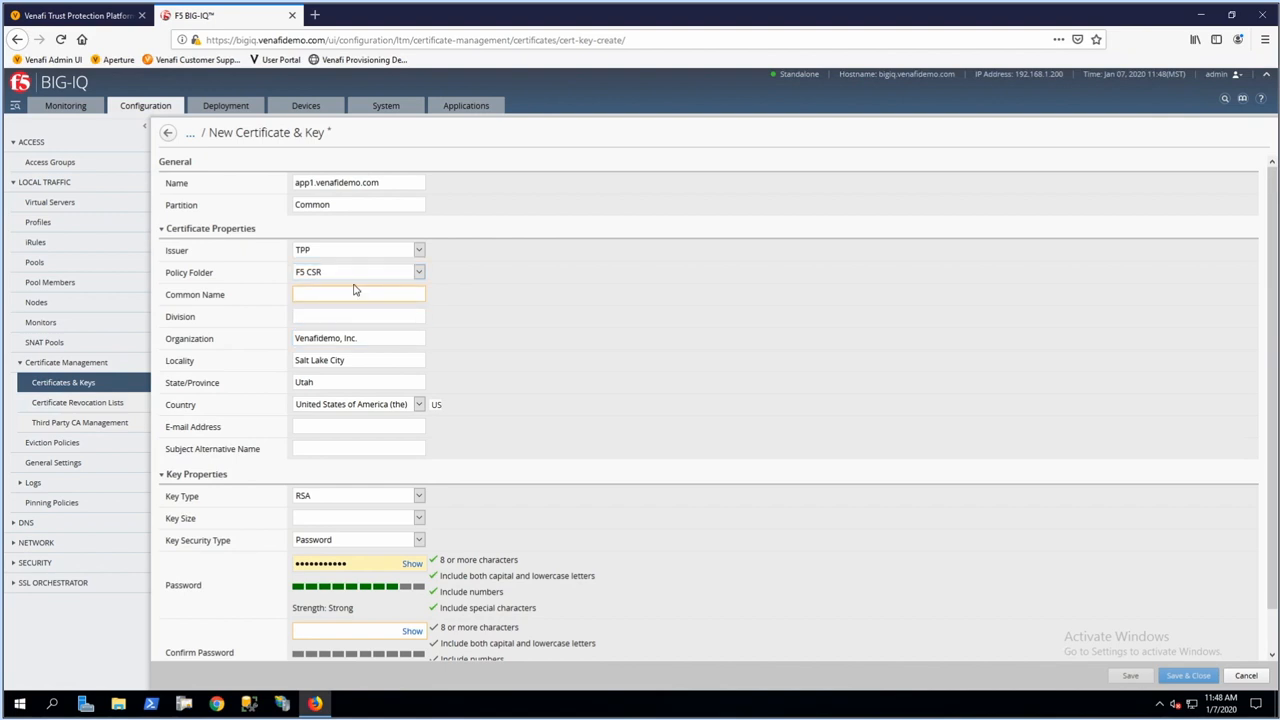
pyautogui.write('app1')
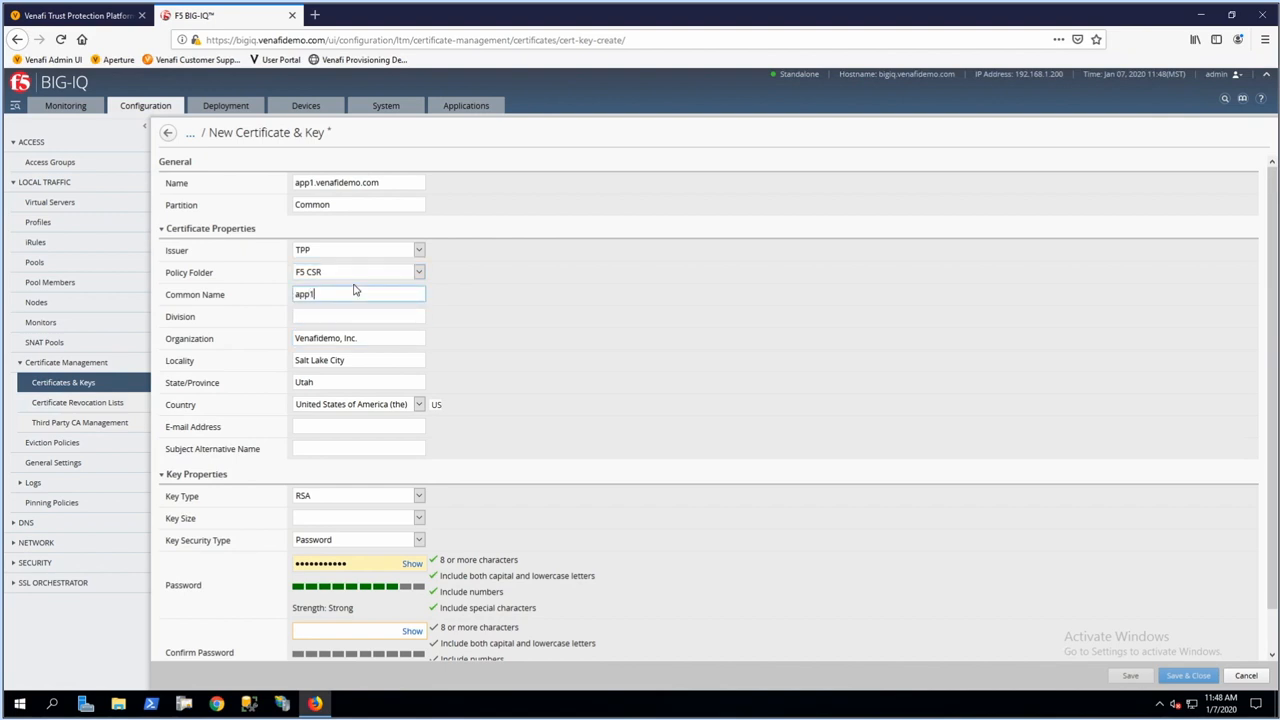
pyautogui.write('.venafidemo.com')
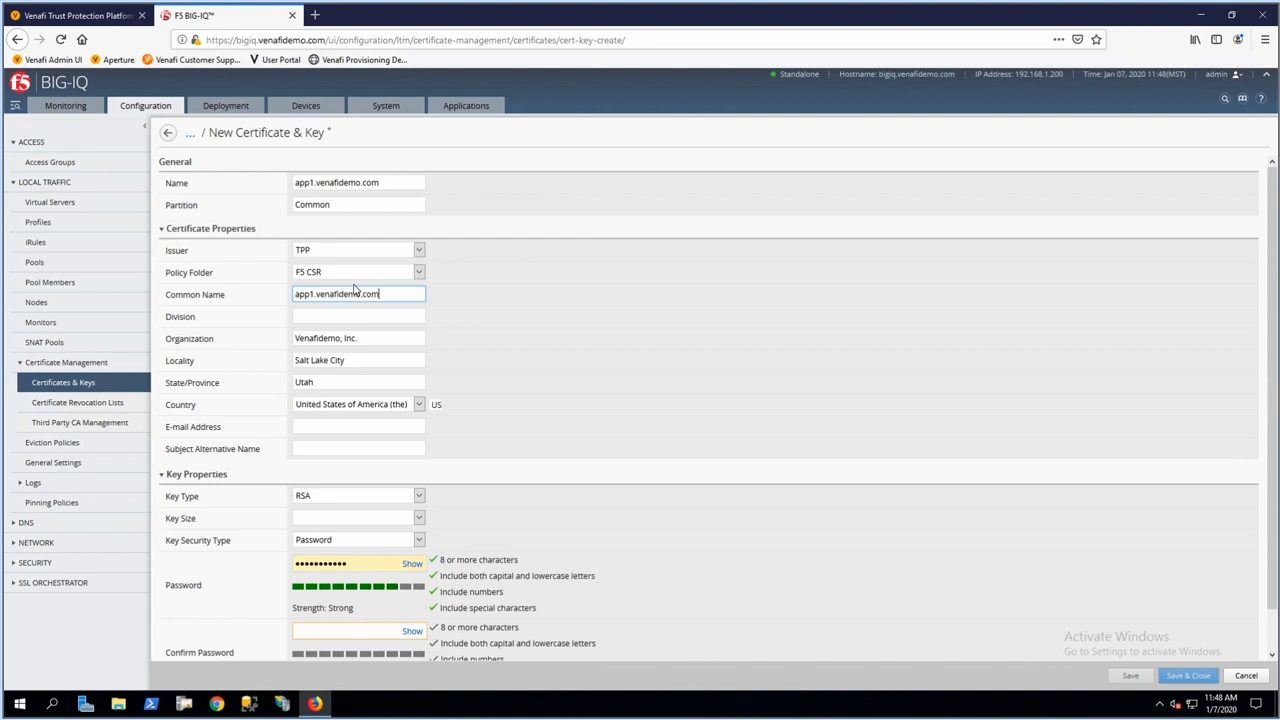
pyautogui.click(358, 316)
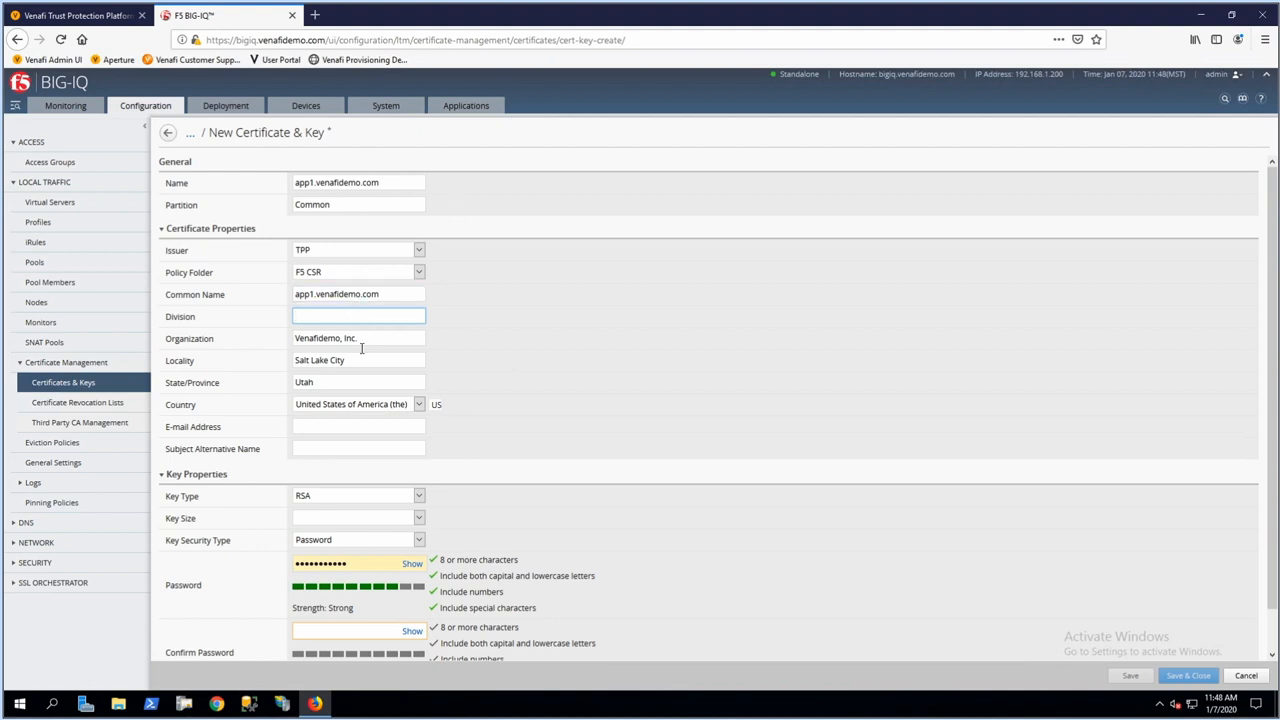
pyautogui.tripleClick(358, 338)
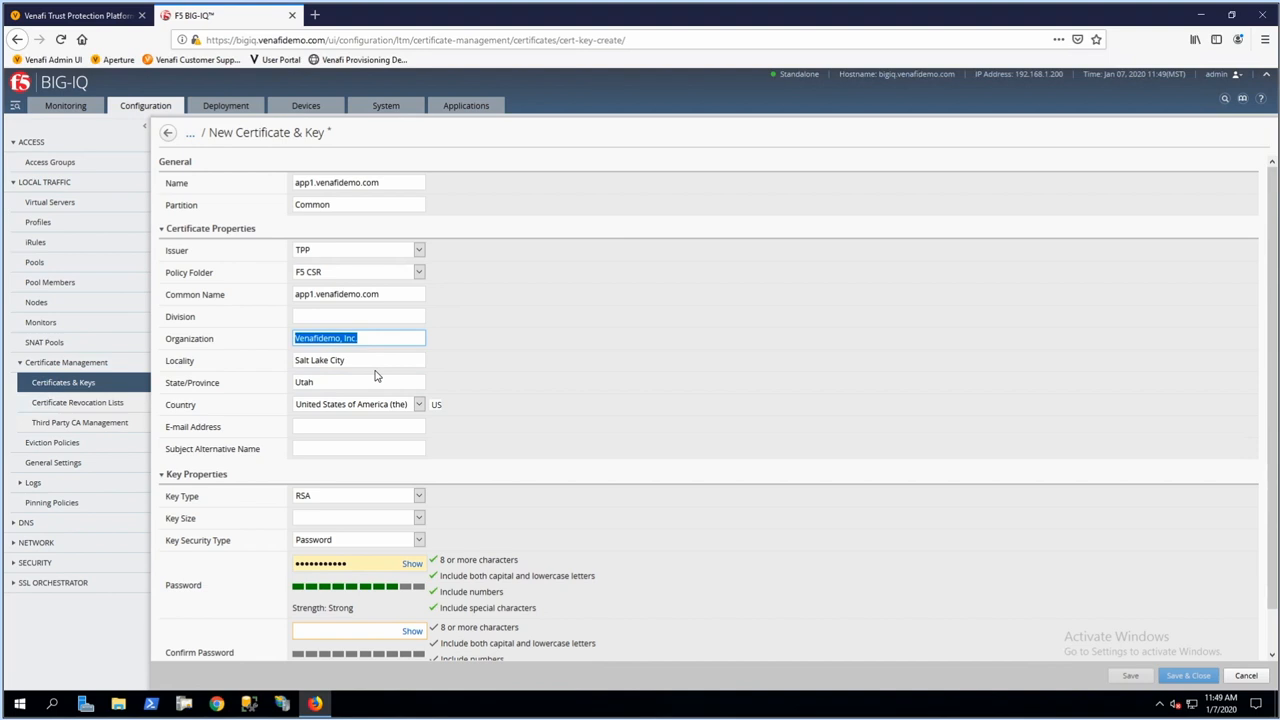
pyautogui.moveTo(388, 392)
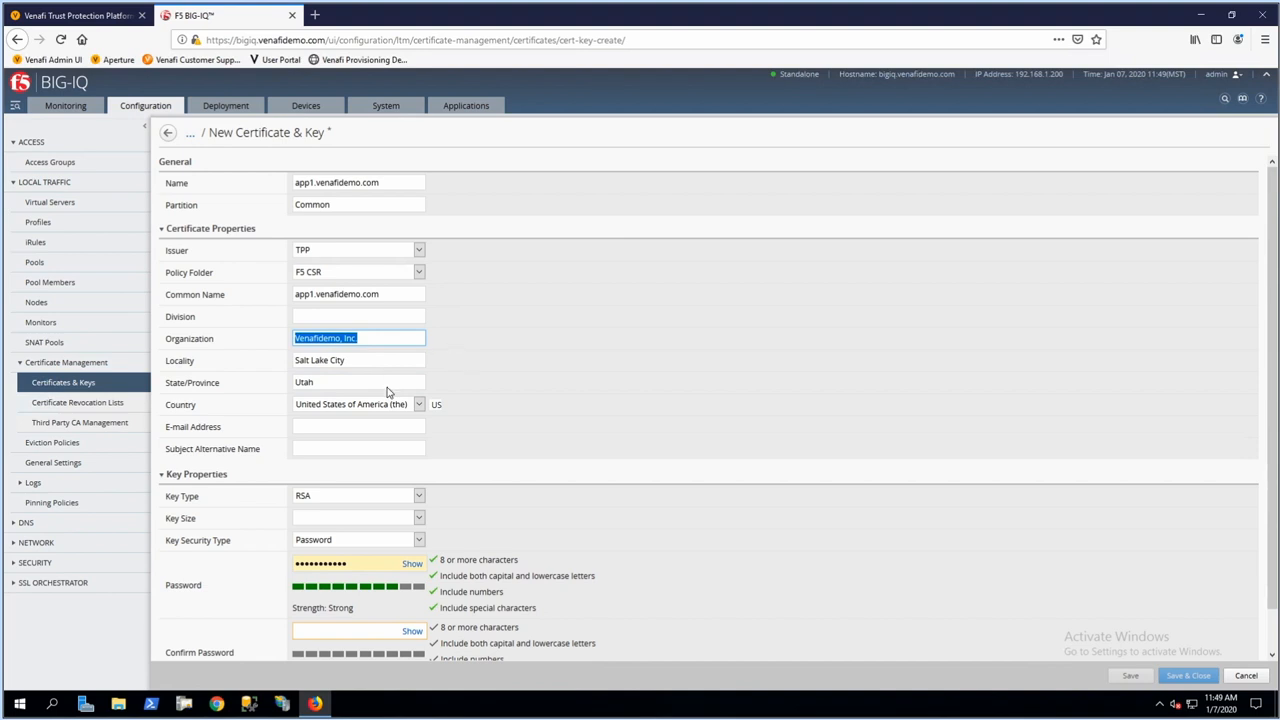
pyautogui.scroll(-3)
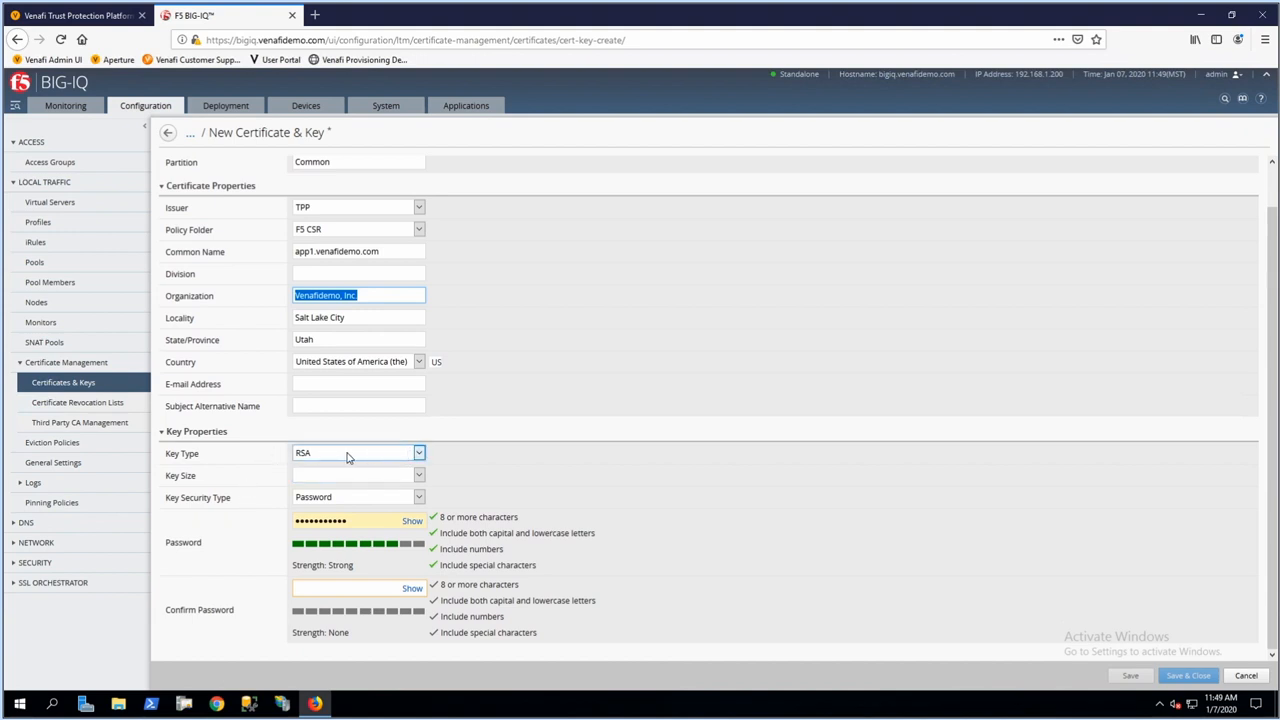
# Keep RSA as the key type and choose 2048 from the key size list.
pyautogui.click(416, 452)
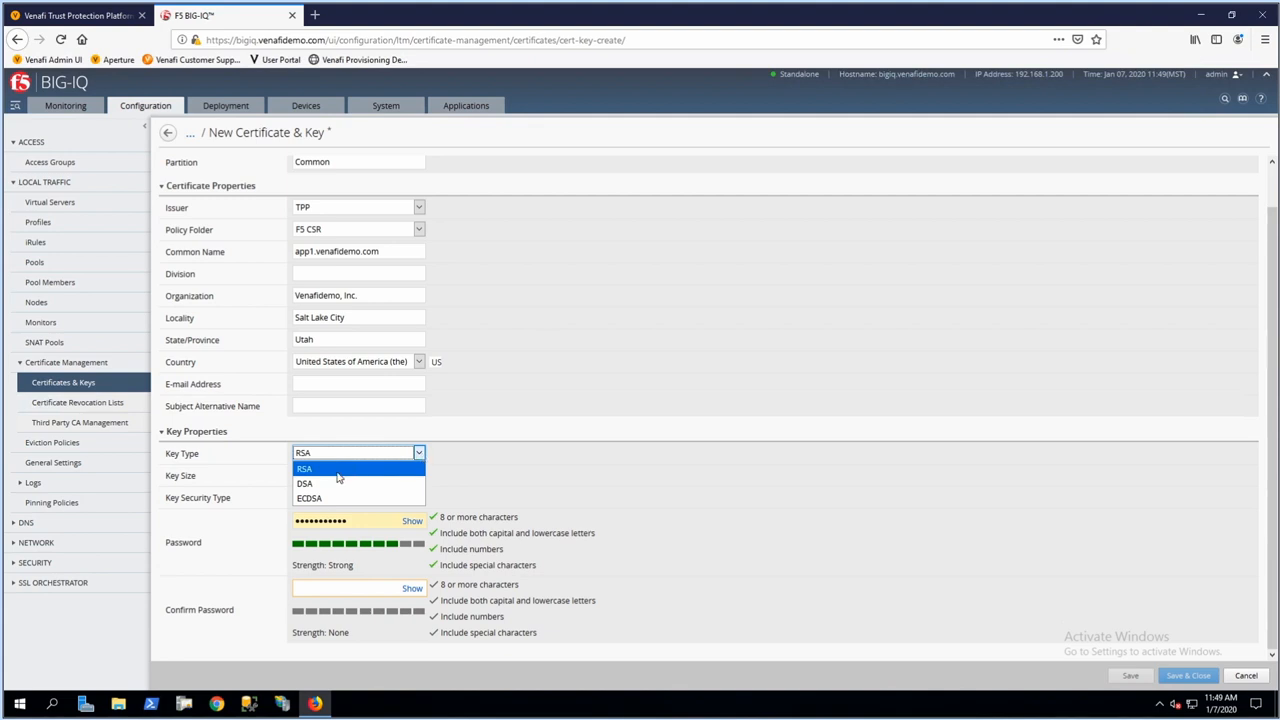
pyautogui.click(304, 468)
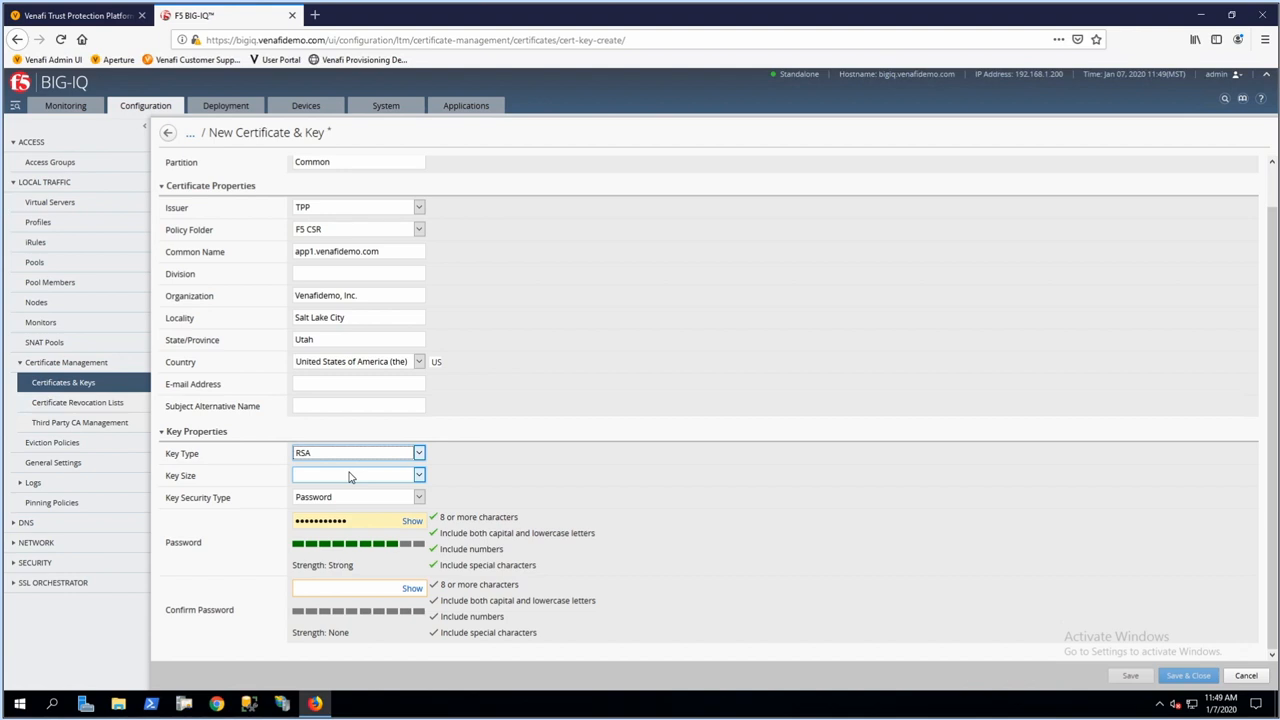
pyautogui.moveTo(424, 476)
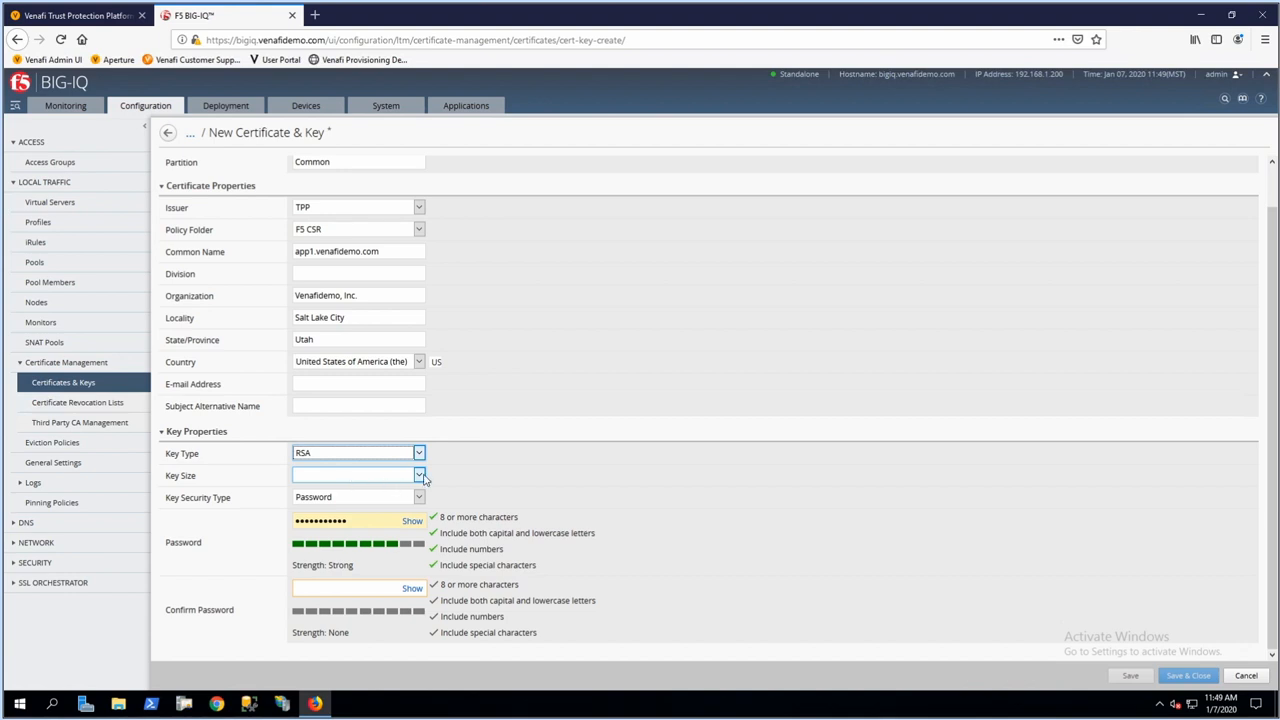
pyautogui.click(418, 476)
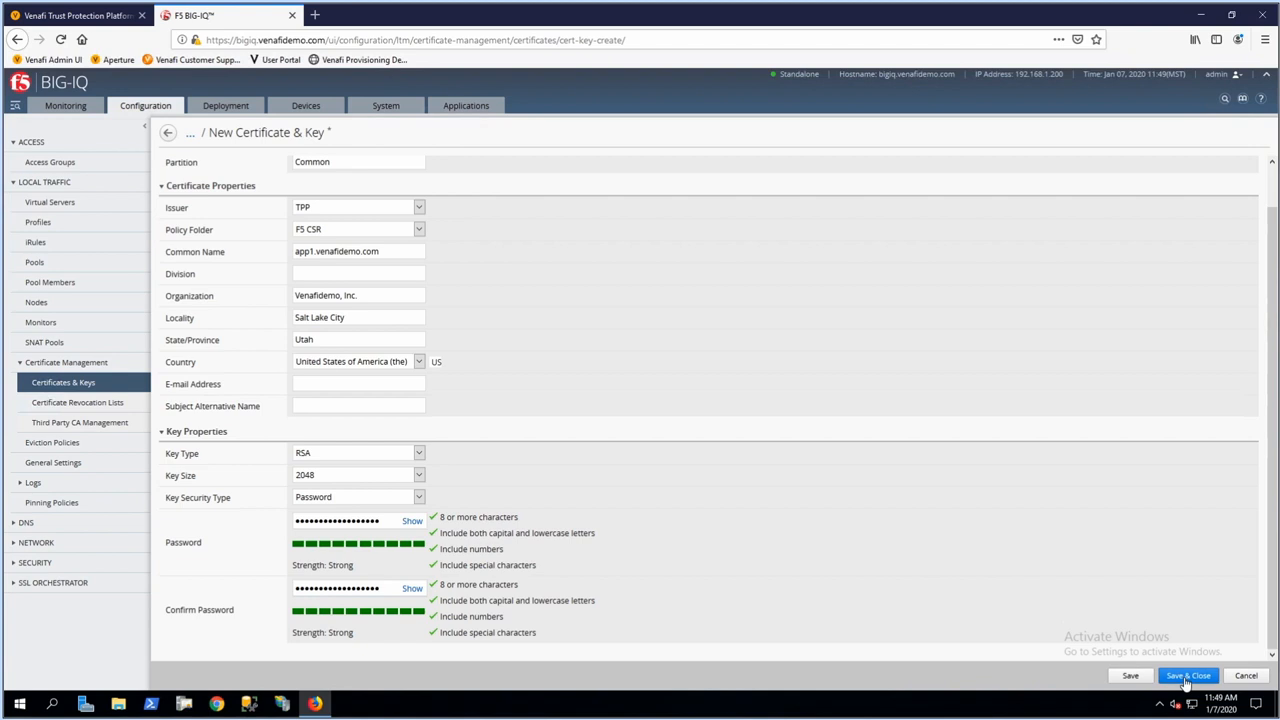
# Save the new certificate so app1.venafidemo.com is listed as a Venafi-managed RSA certificate and key.
pyautogui.click(1188, 676)
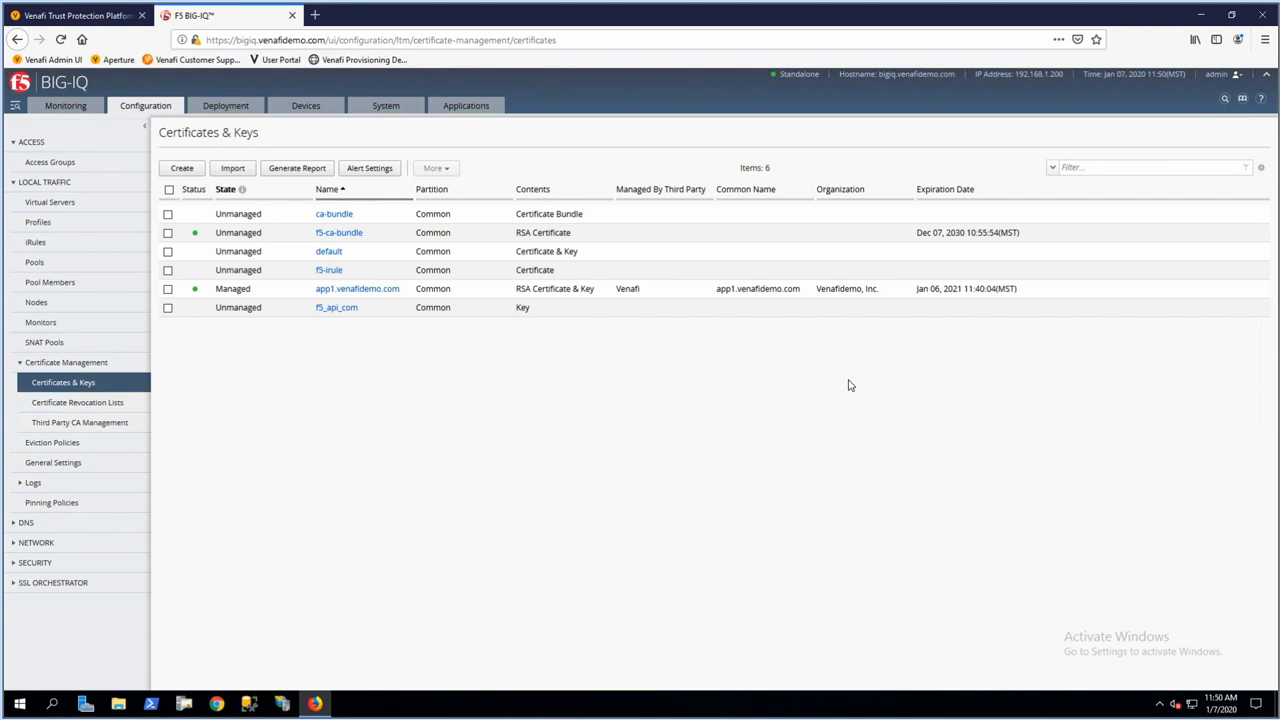
pyautogui.moveTo(376, 320)
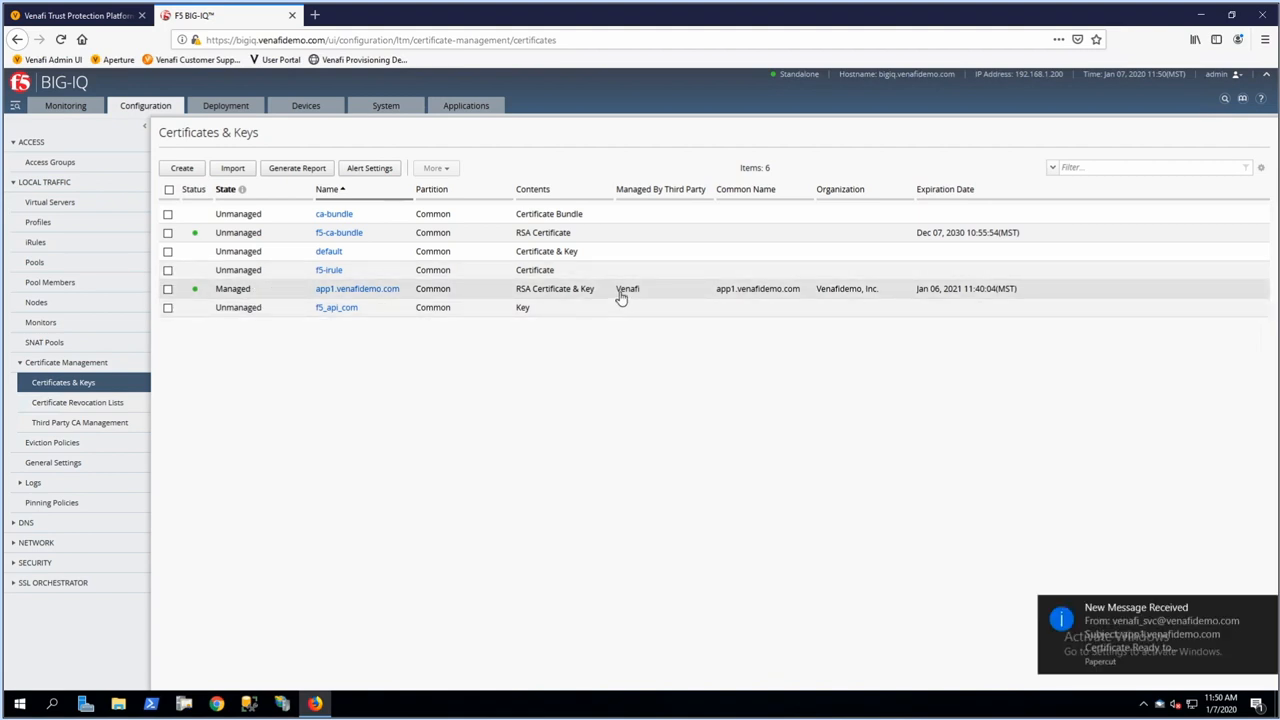
pyautogui.moveTo(948, 580)
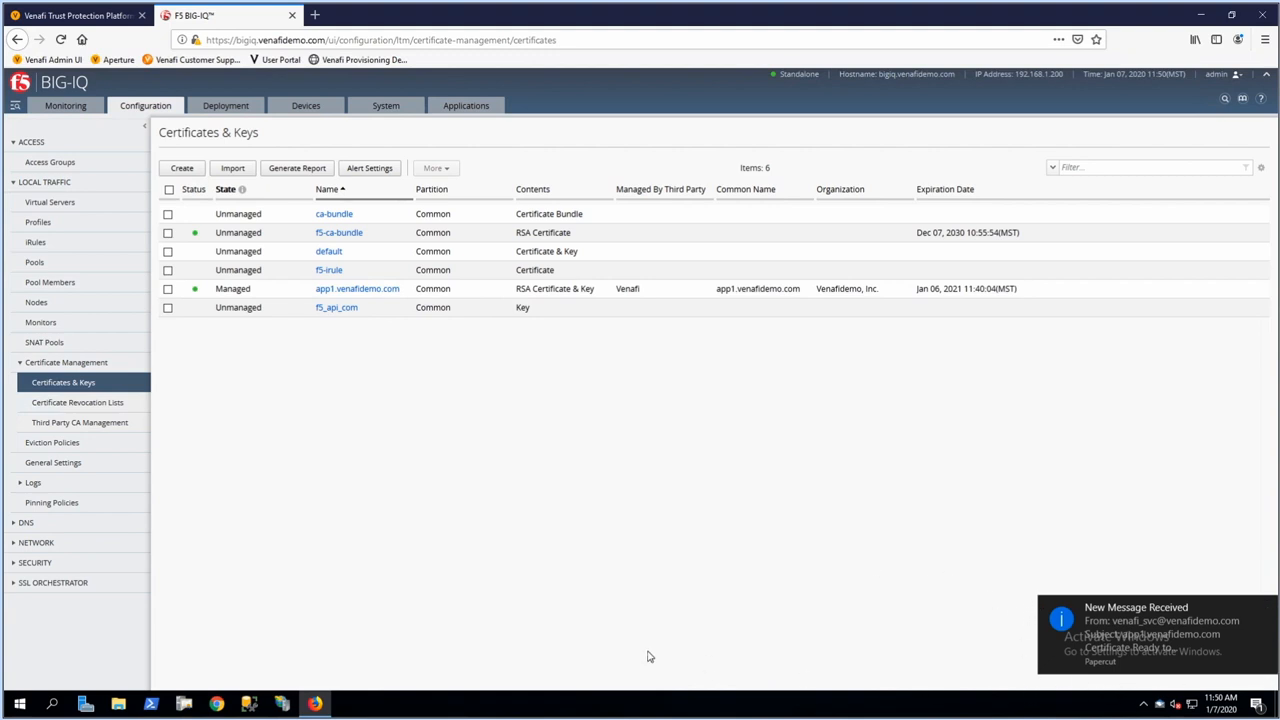
pyautogui.moveTo(404, 468)
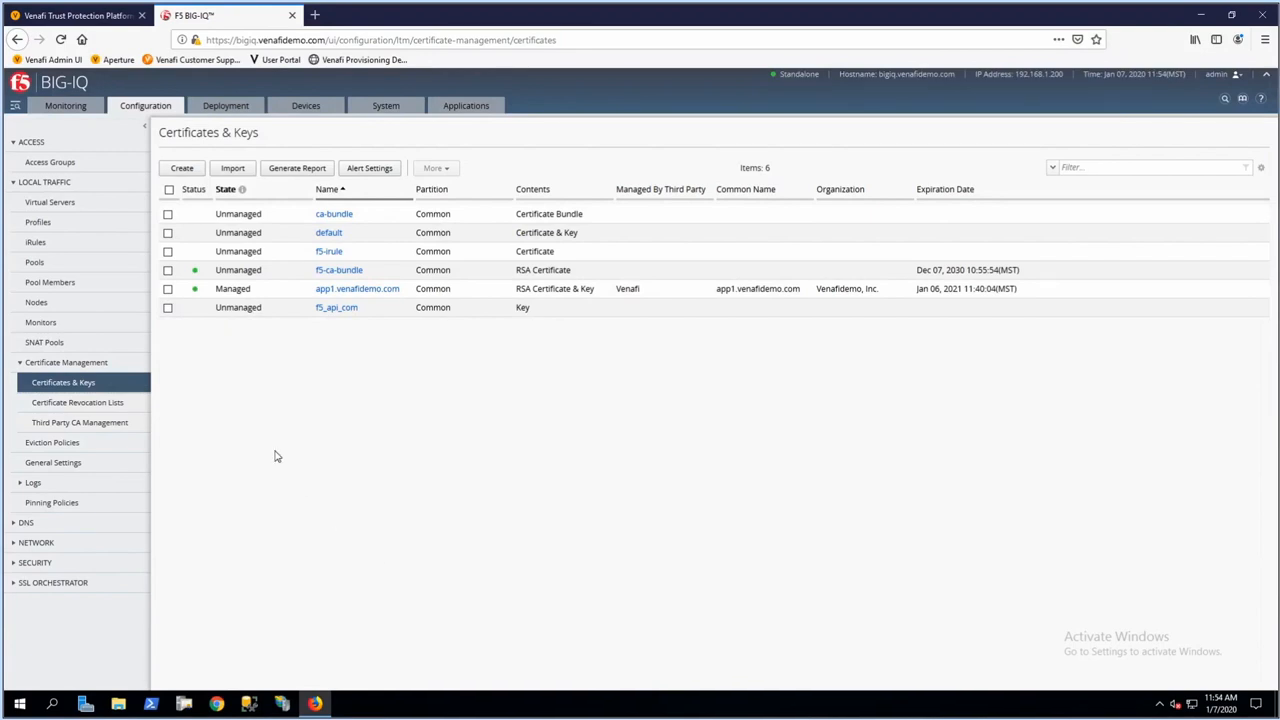
pyautogui.moveTo(36, 220)
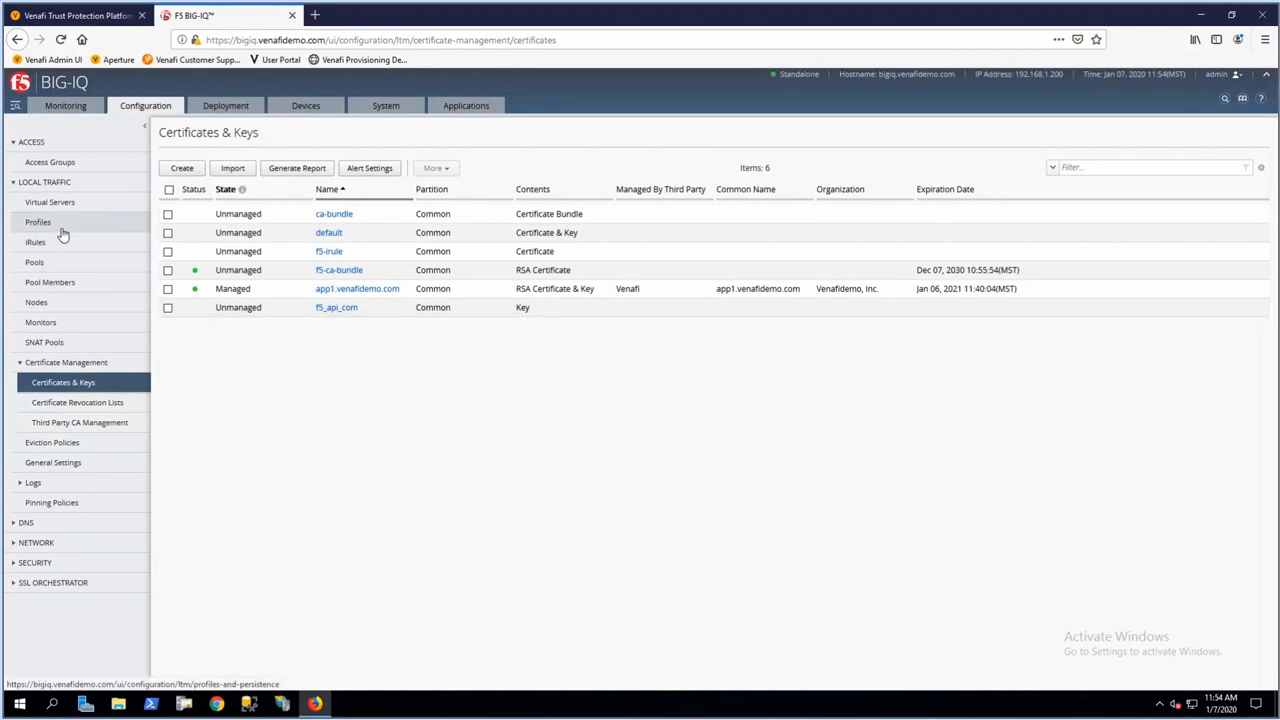
# Start a new profile named Venafi_SSL and choose its Client SSL type.
pyautogui.click(36, 222)
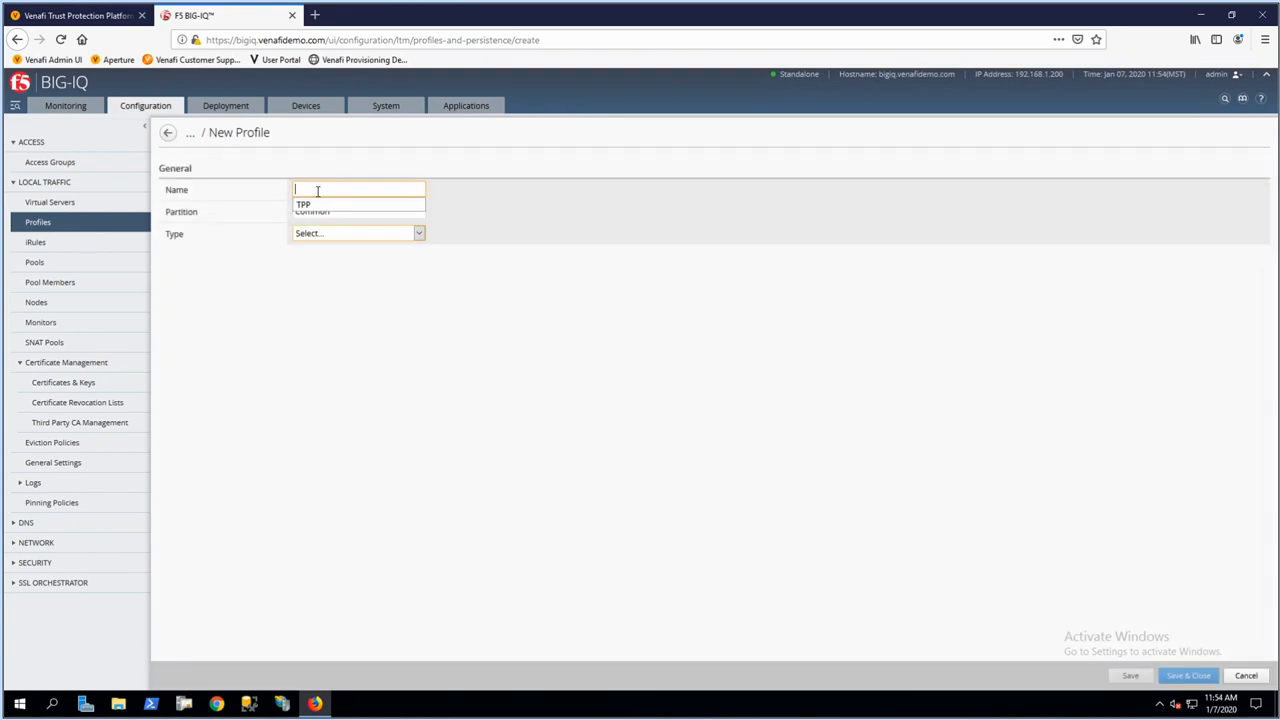
pyautogui.write('Venafi')
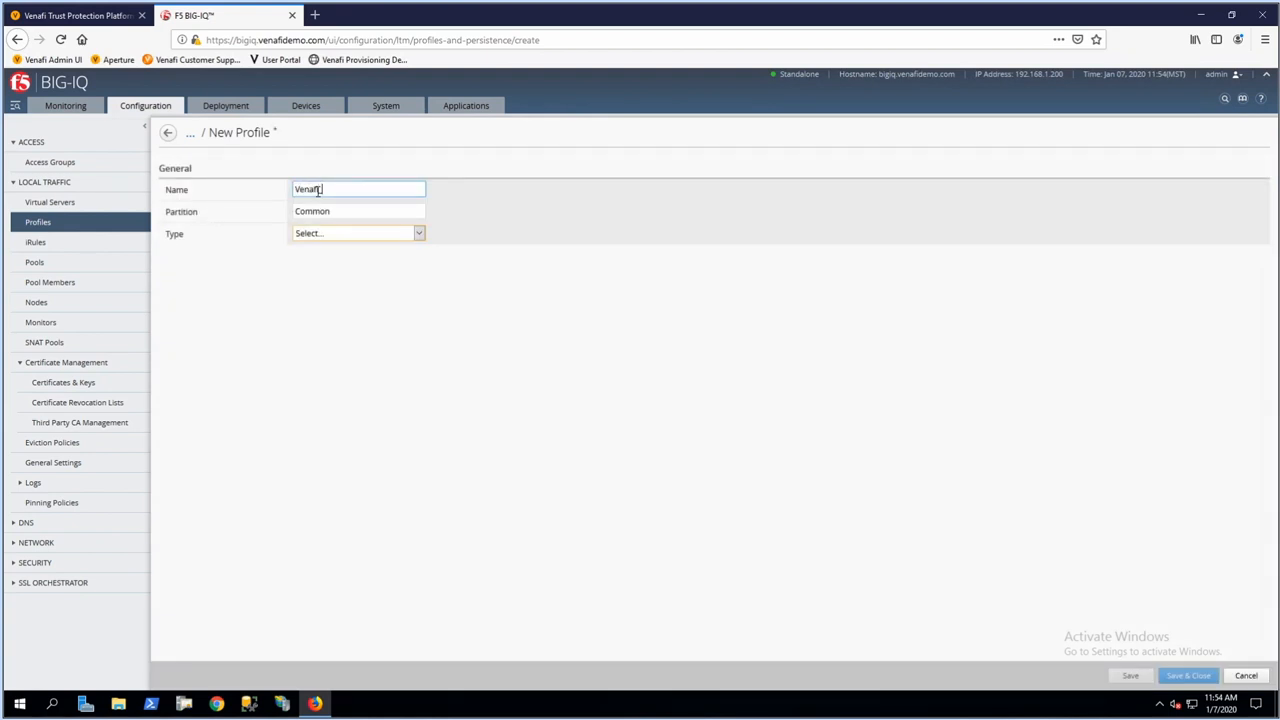
pyautogui.write('_SSL')
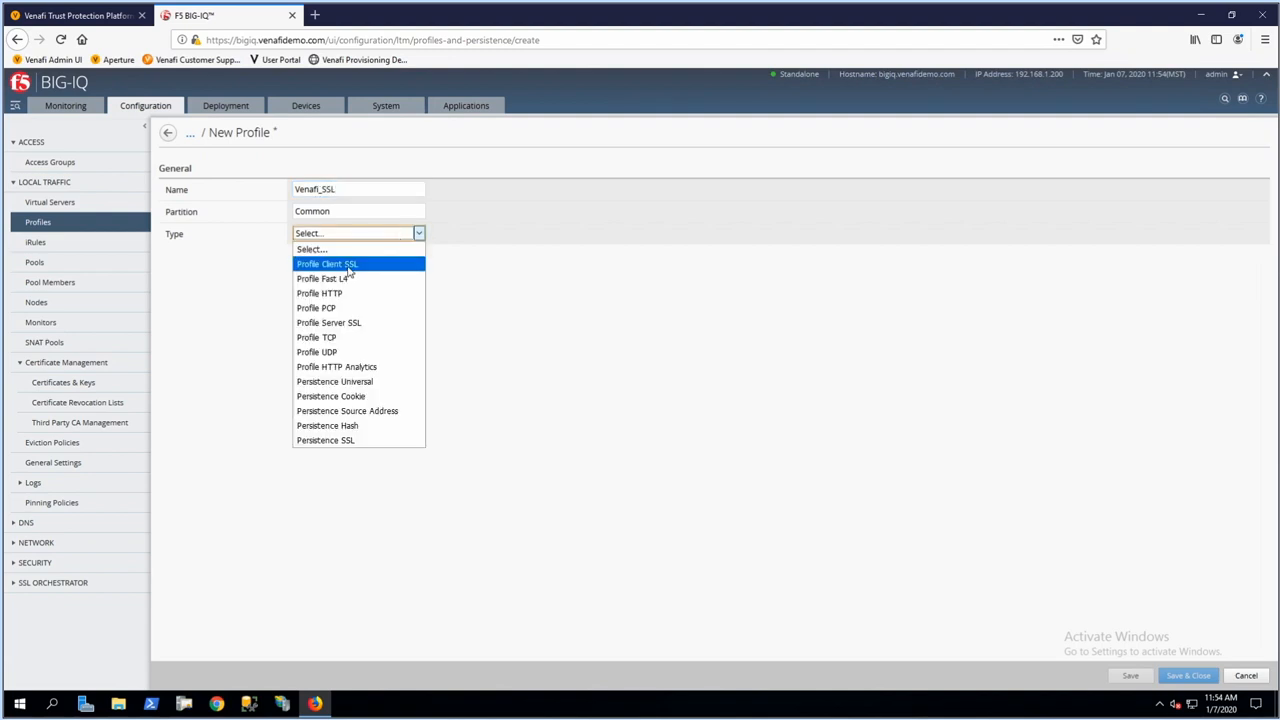
pyautogui.click(326, 264)
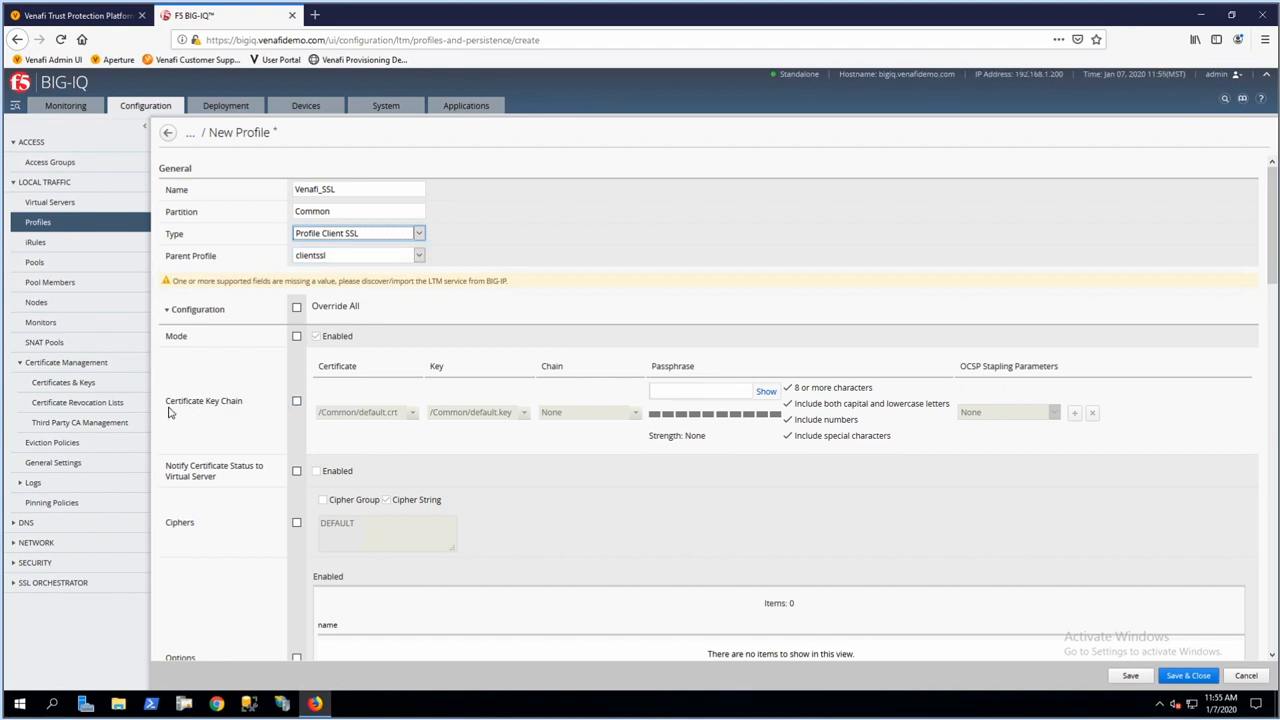
# Override the certificate key chain with the app1.venafidemo.com certificate, its key and passphrase.
pyautogui.doubleClick(204, 400)
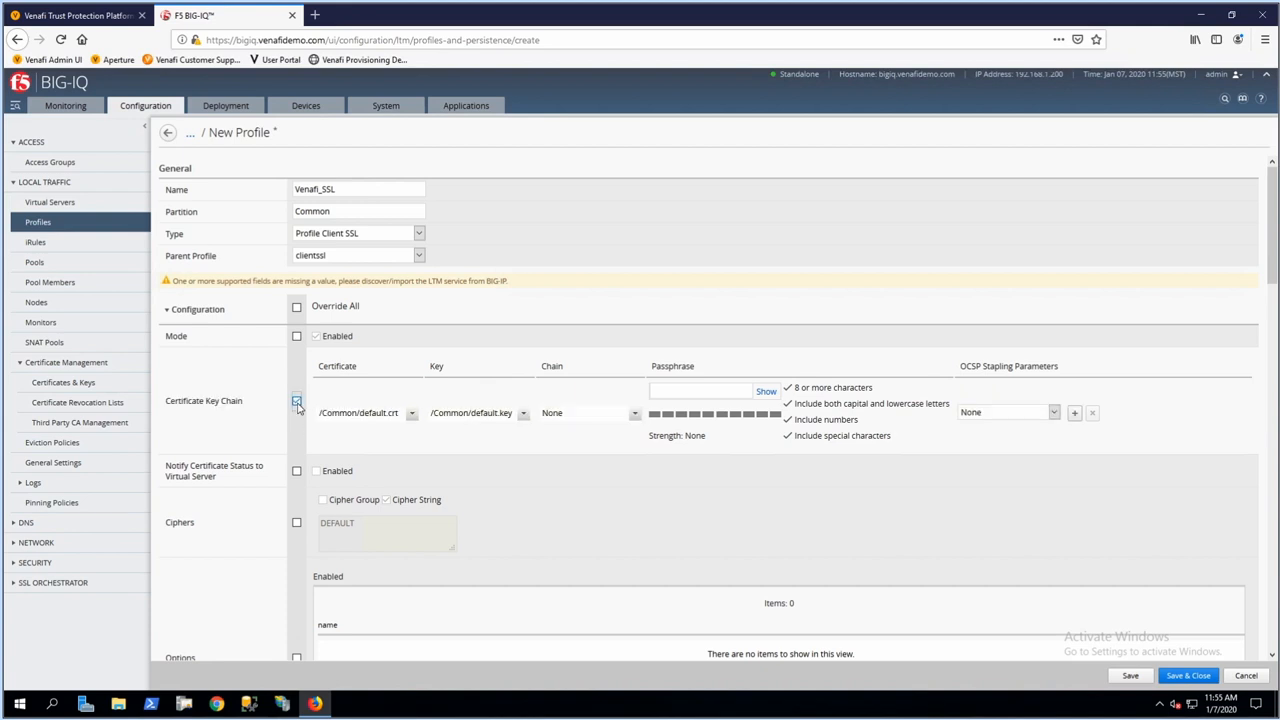
pyautogui.click(412, 412)
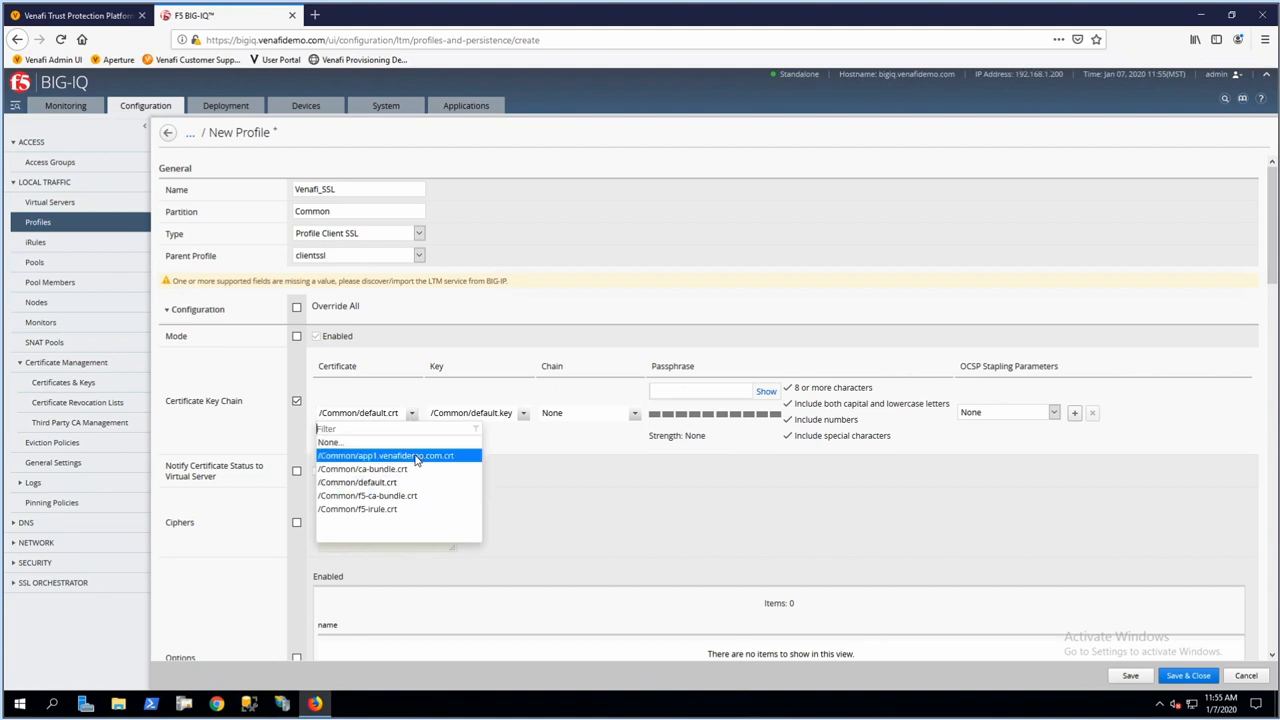
pyautogui.moveTo(446, 468)
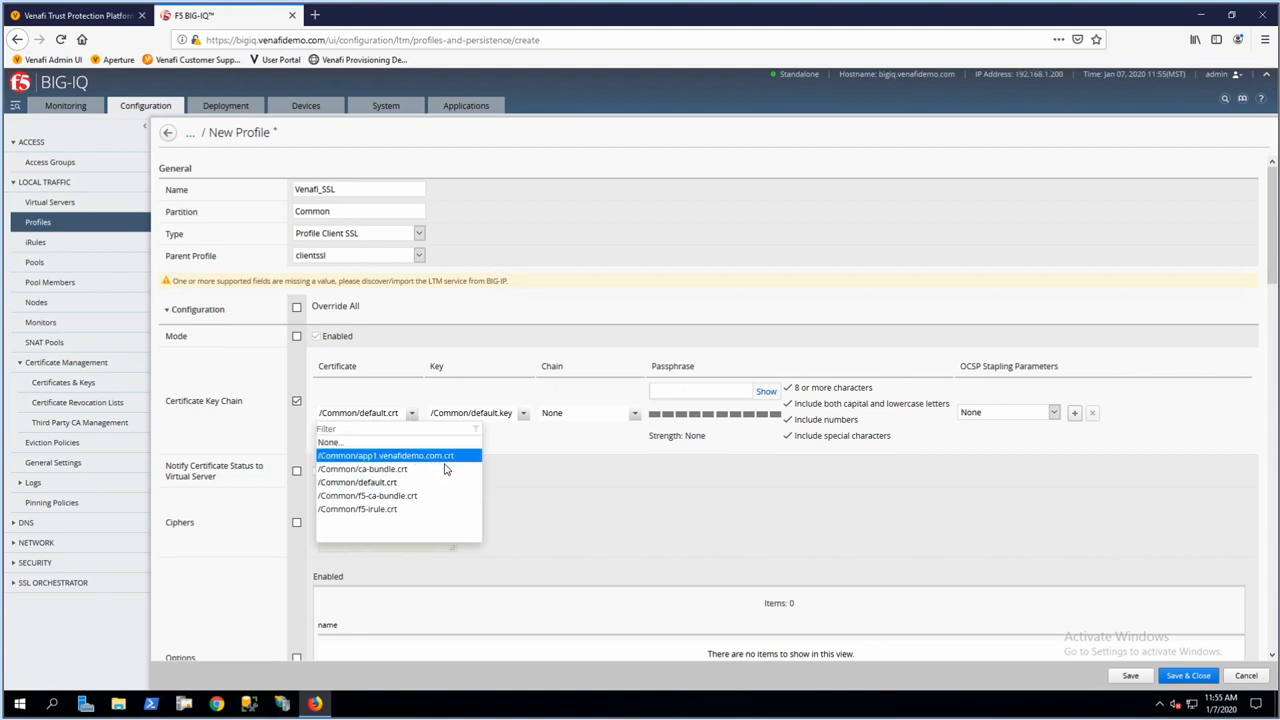
pyautogui.click(384, 456)
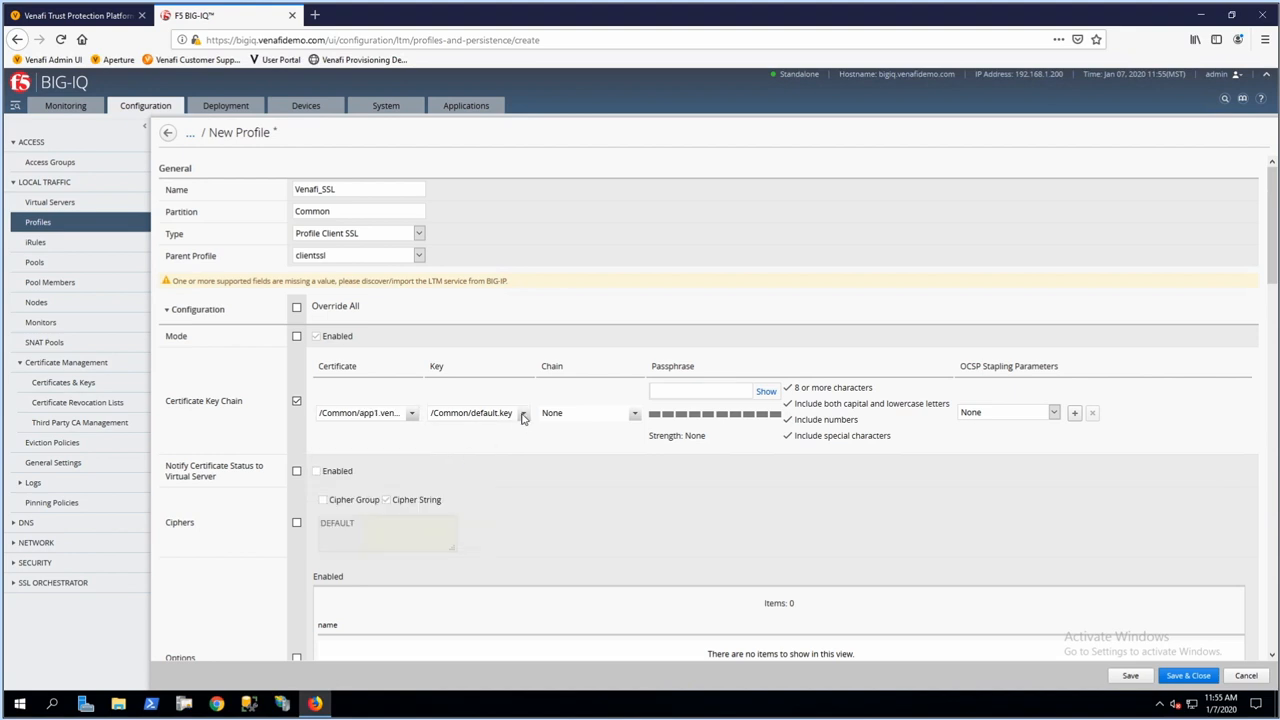
pyautogui.click(524, 412)
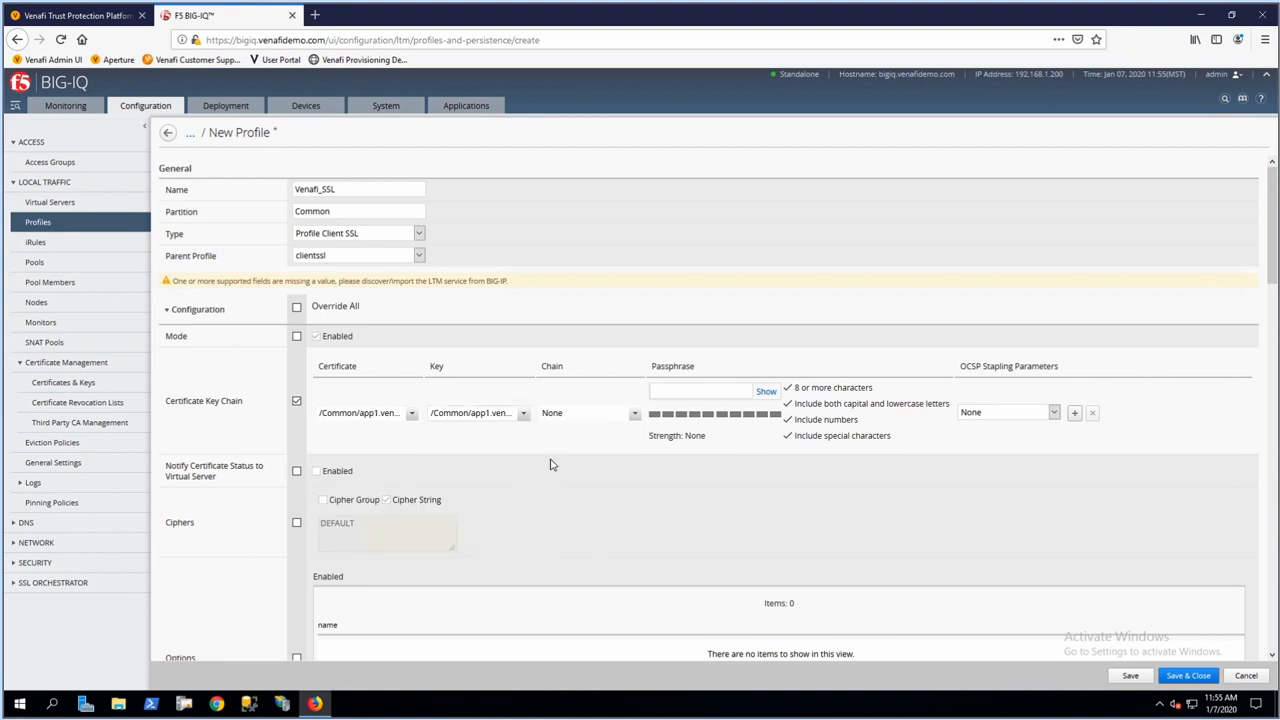
pyautogui.click(700, 390)
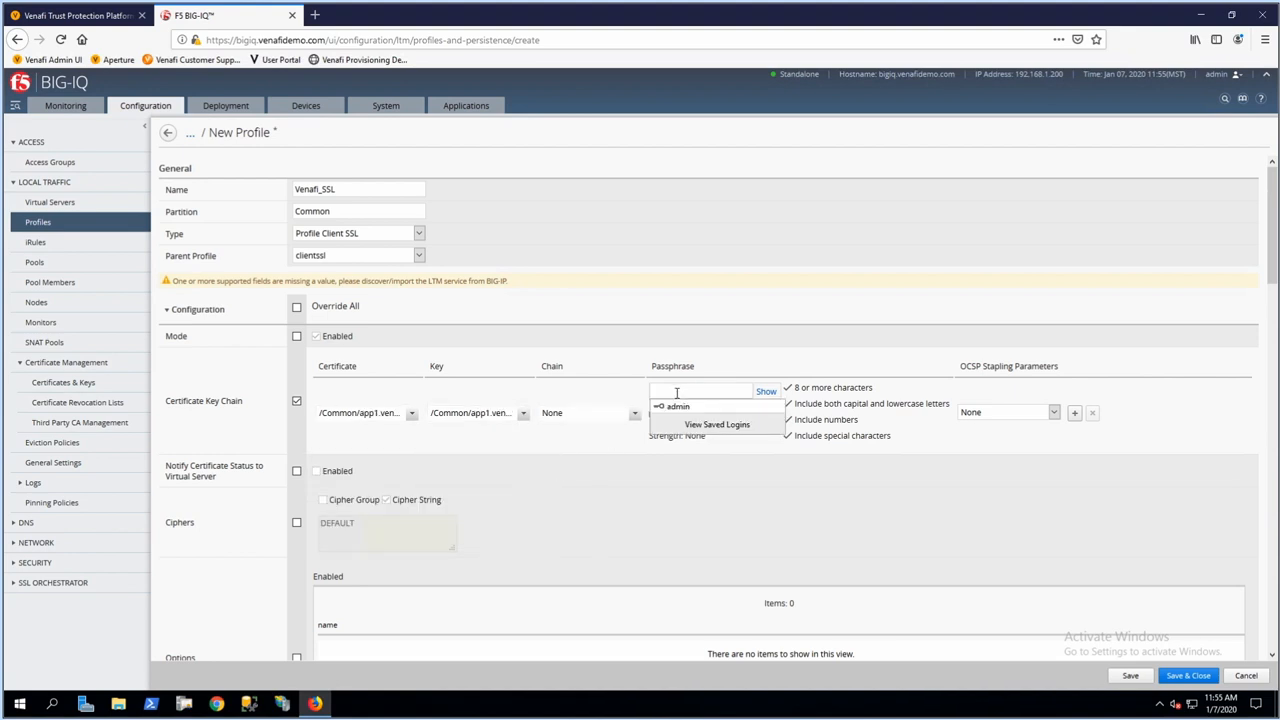
pyautogui.write('•')
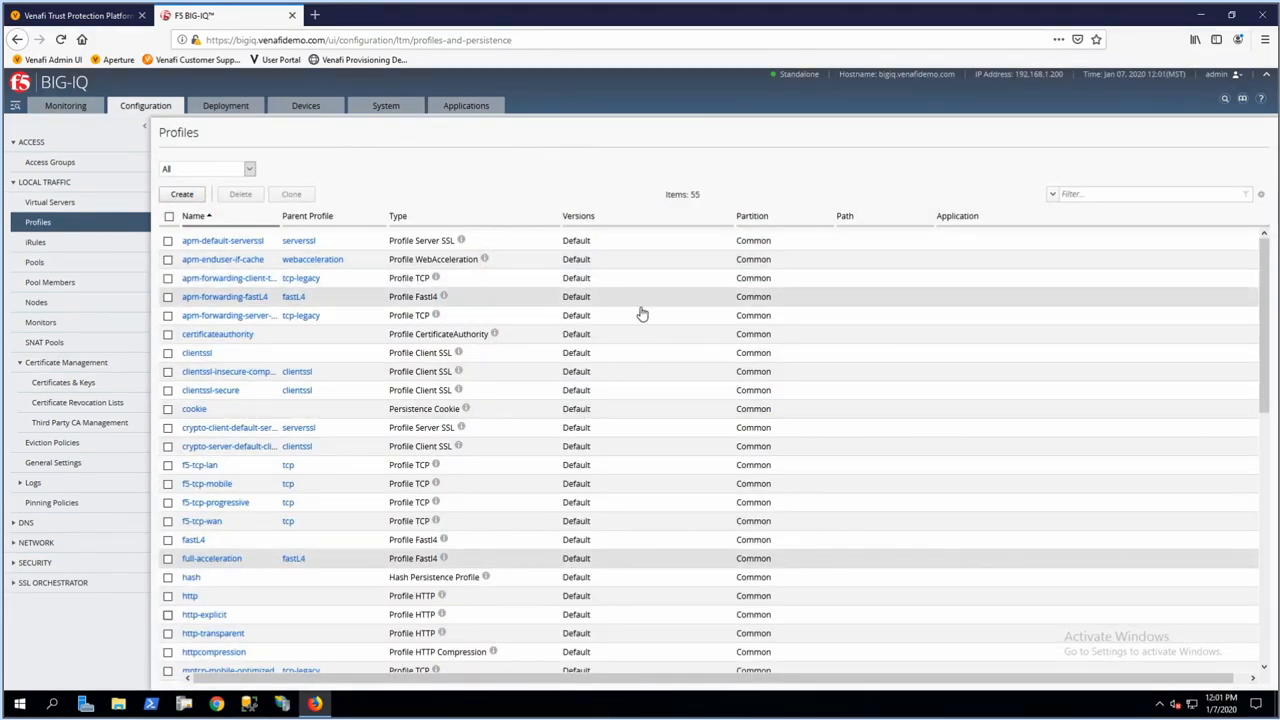
# Scroll the Profiles list down to the saved Venafi_SSL client SSL profile.
pyautogui.scroll(-3)
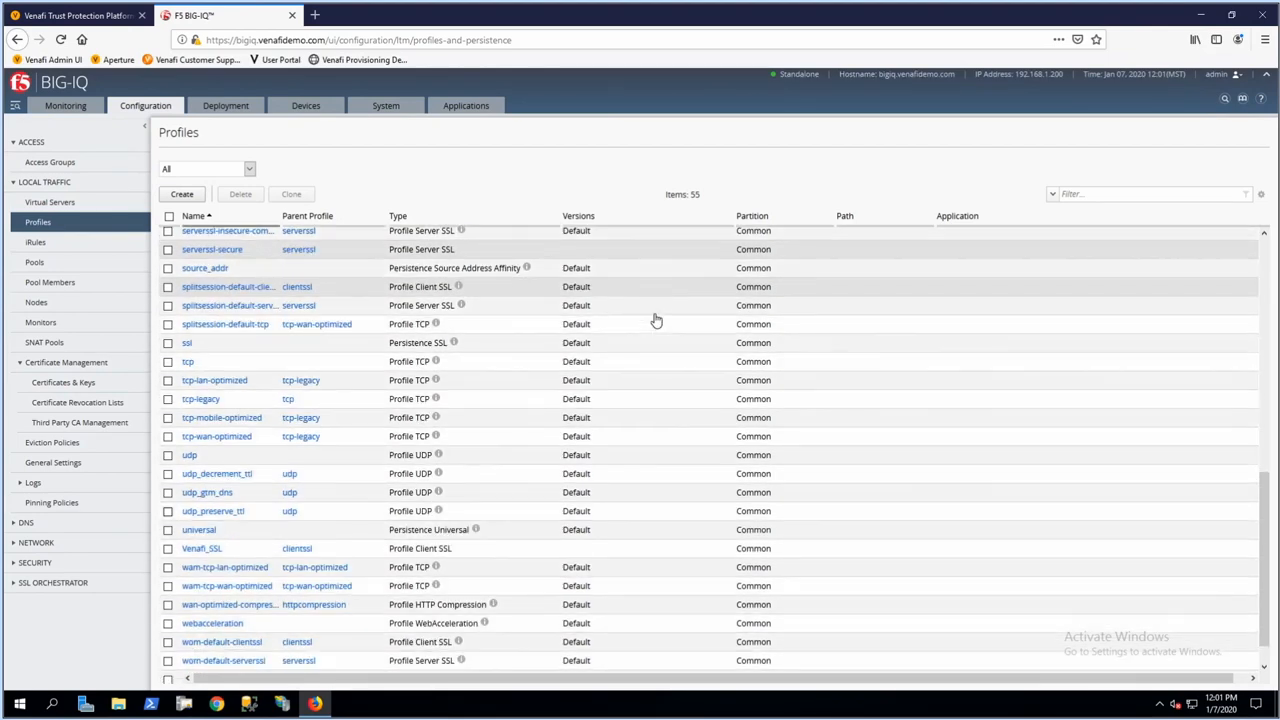
pyautogui.scroll(-3)
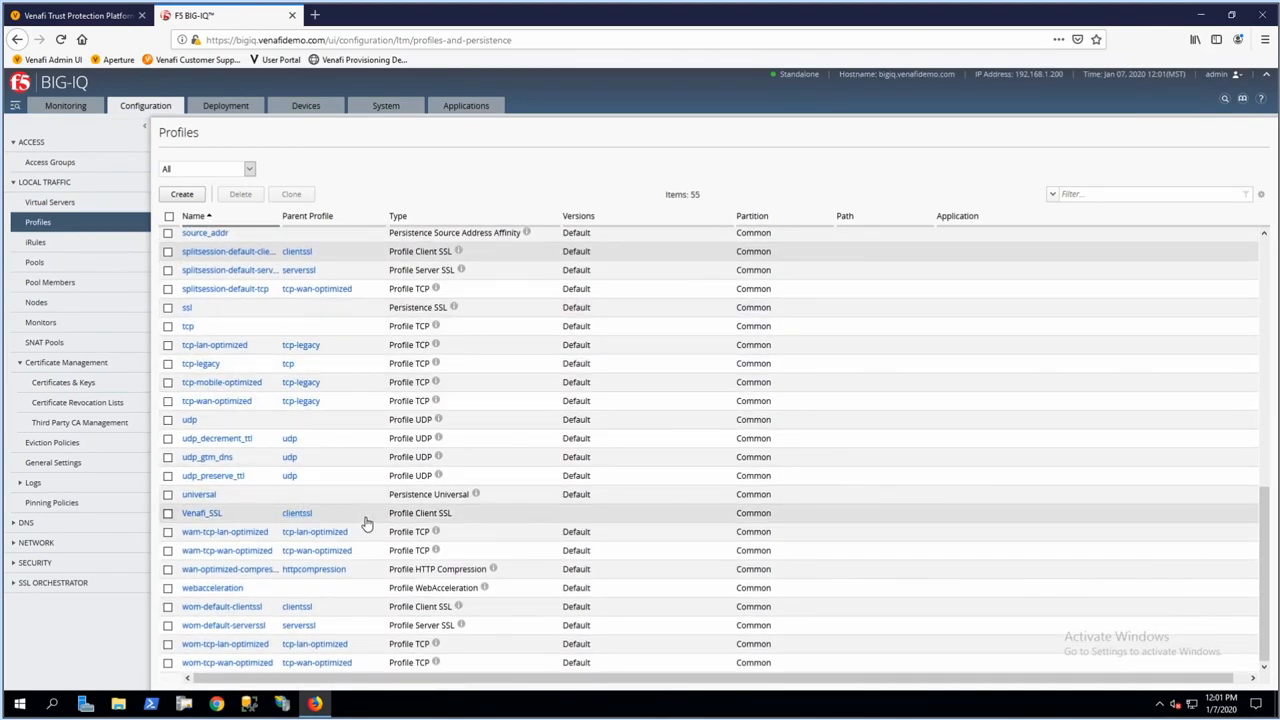
pyautogui.moveTo(352, 520)
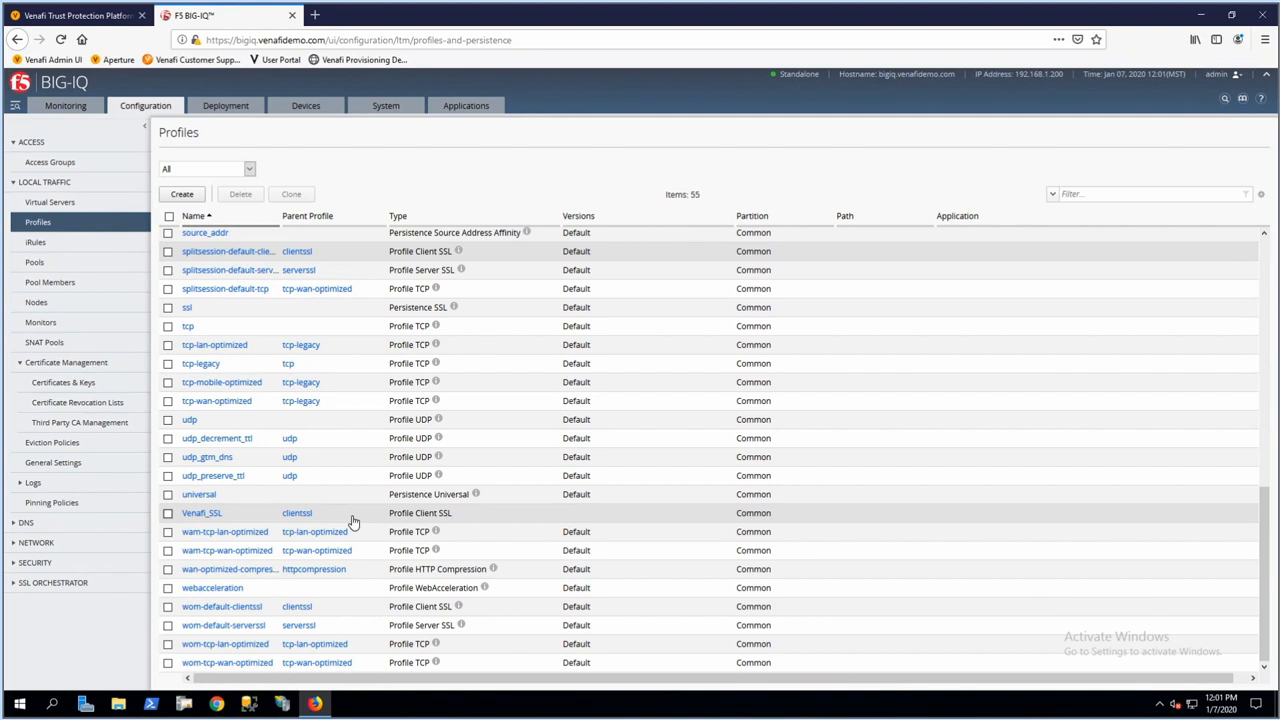
pyautogui.moveTo(50, 202)
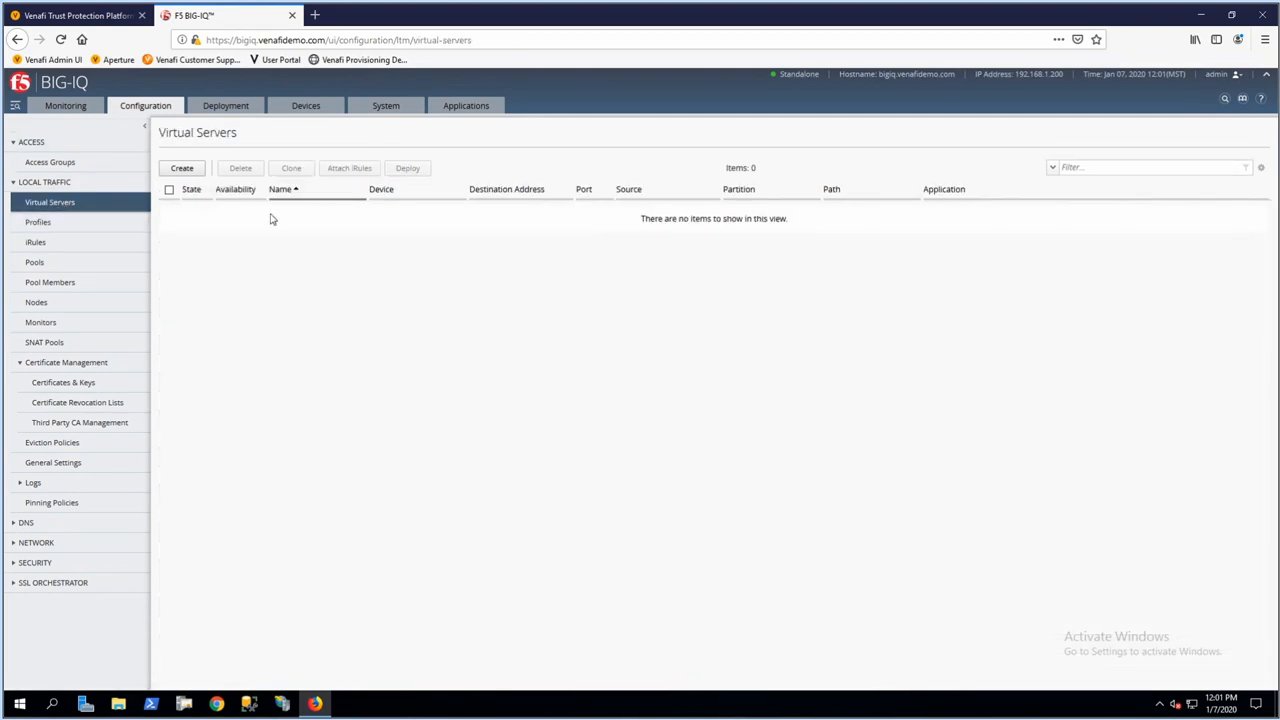
pyautogui.moveTo(182, 168)
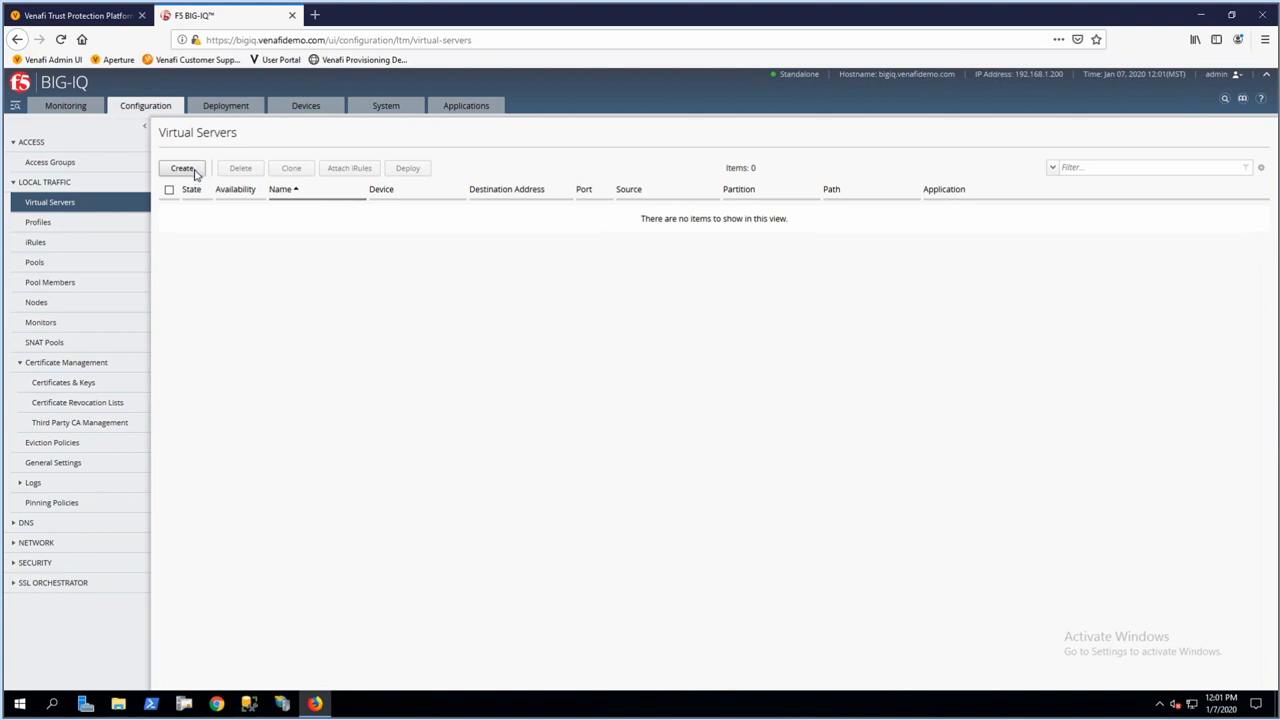
# Start virtual server App1 on bigip1.venafidemo.com with destination address 192.168.1.200.
pyautogui.click(182, 168)
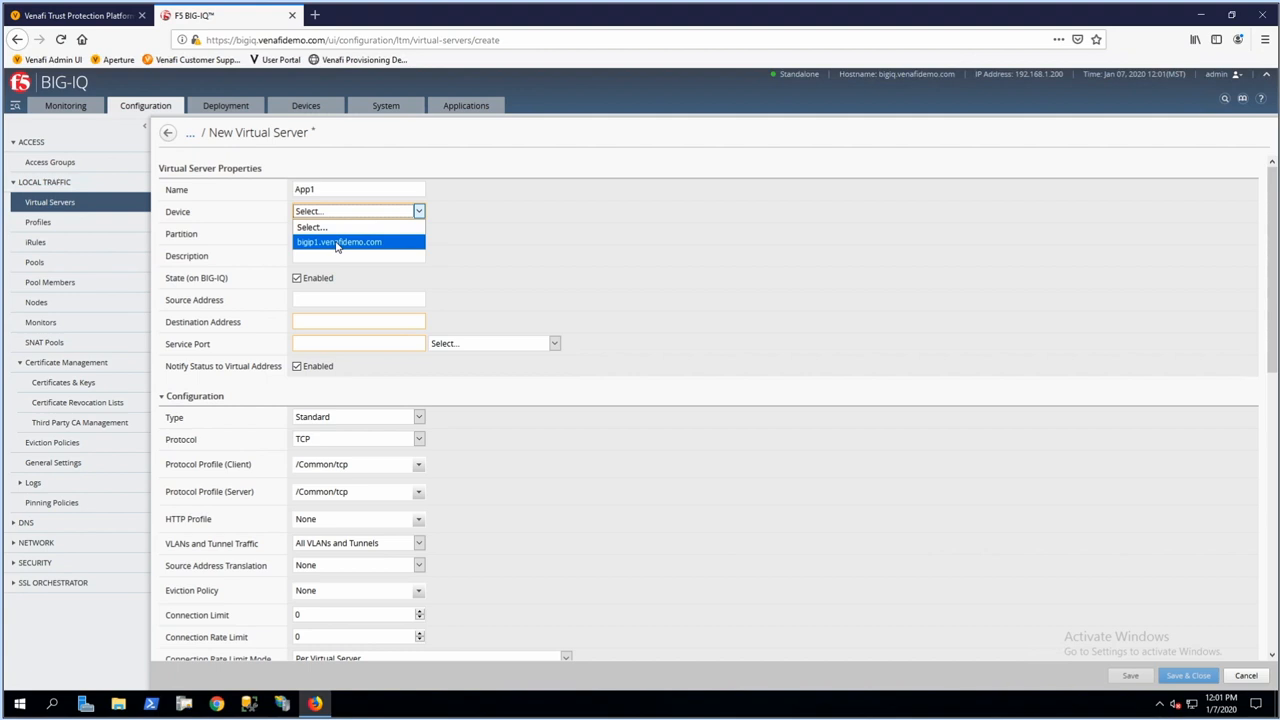
pyautogui.click(338, 240)
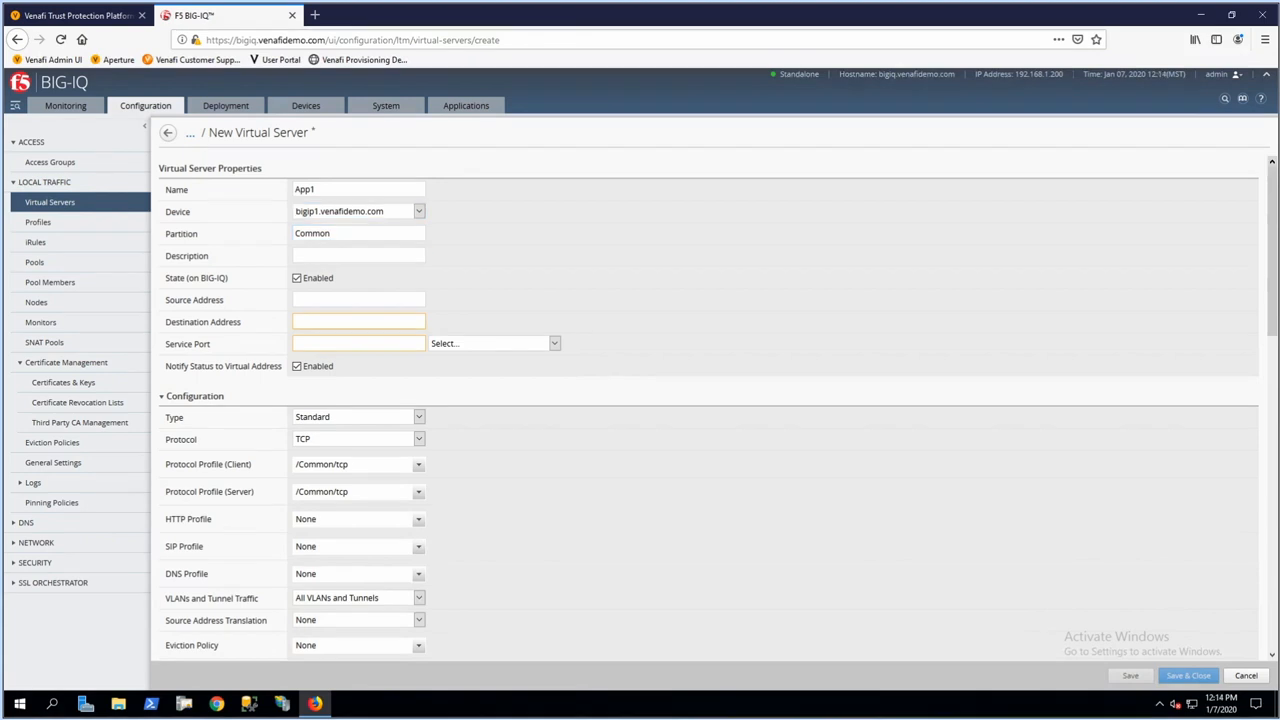
pyautogui.moveTo(724, 184)
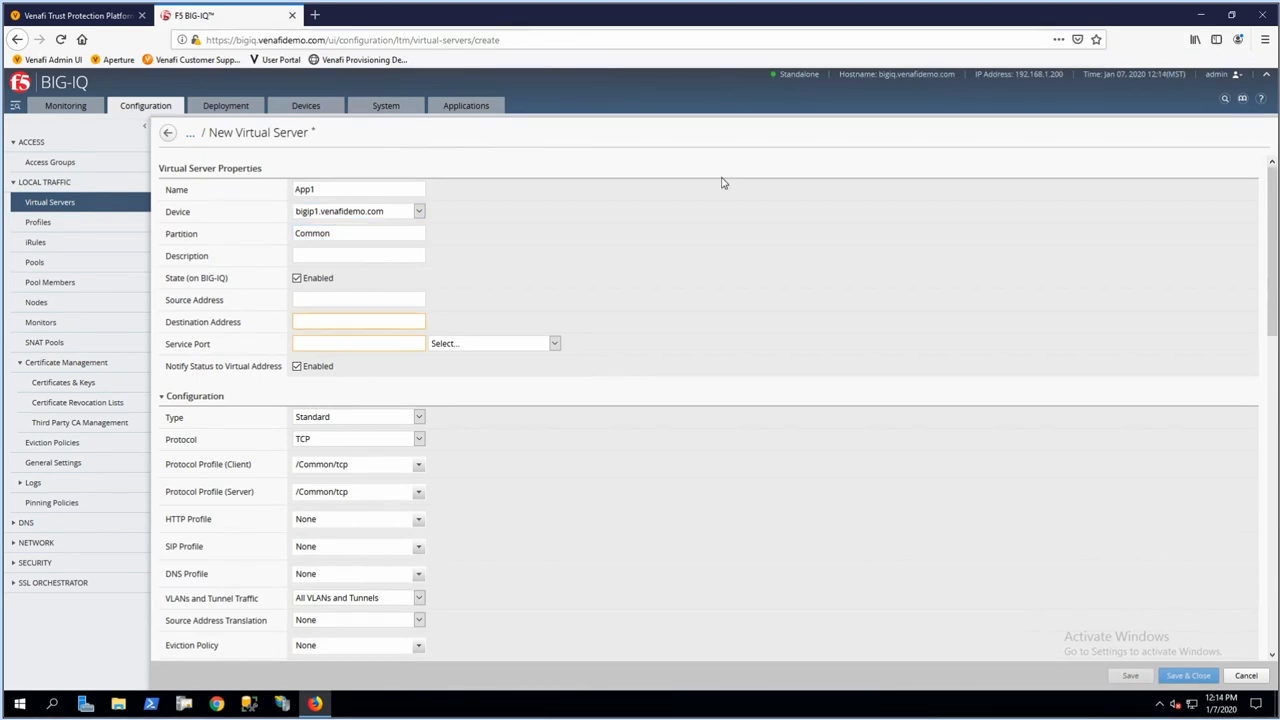
pyautogui.moveTo(556, 190)
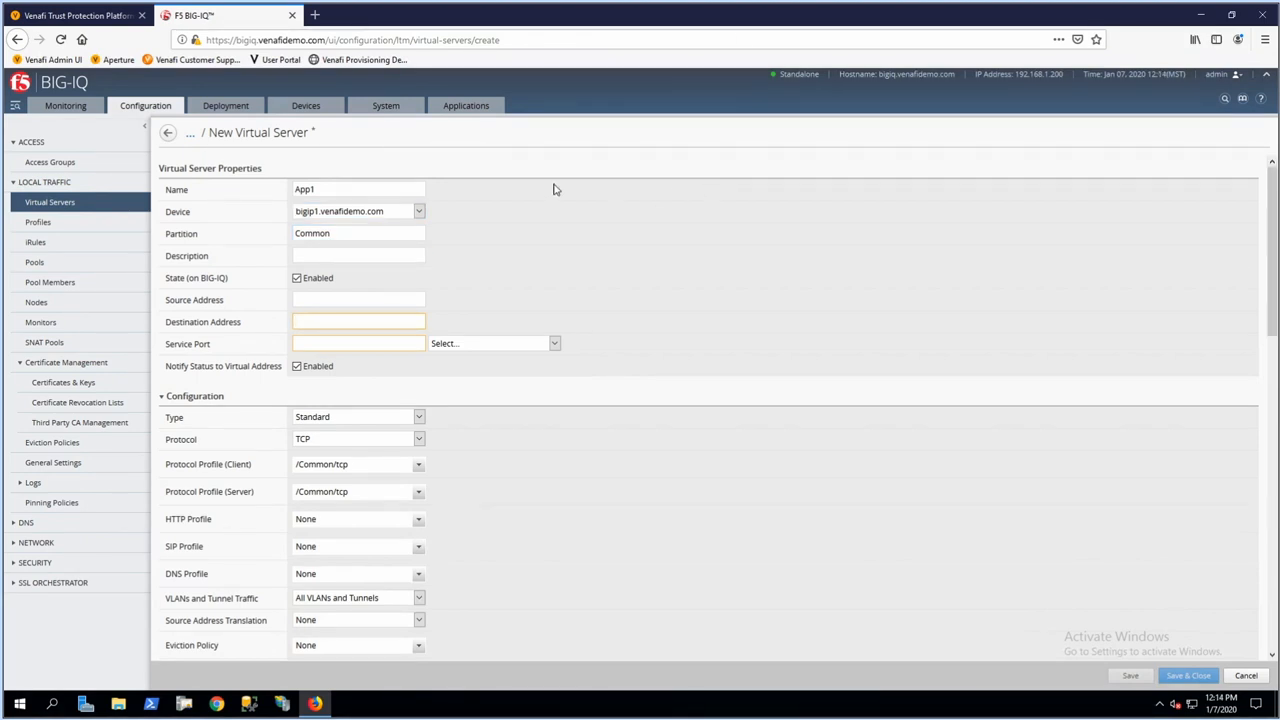
pyautogui.click(358, 320)
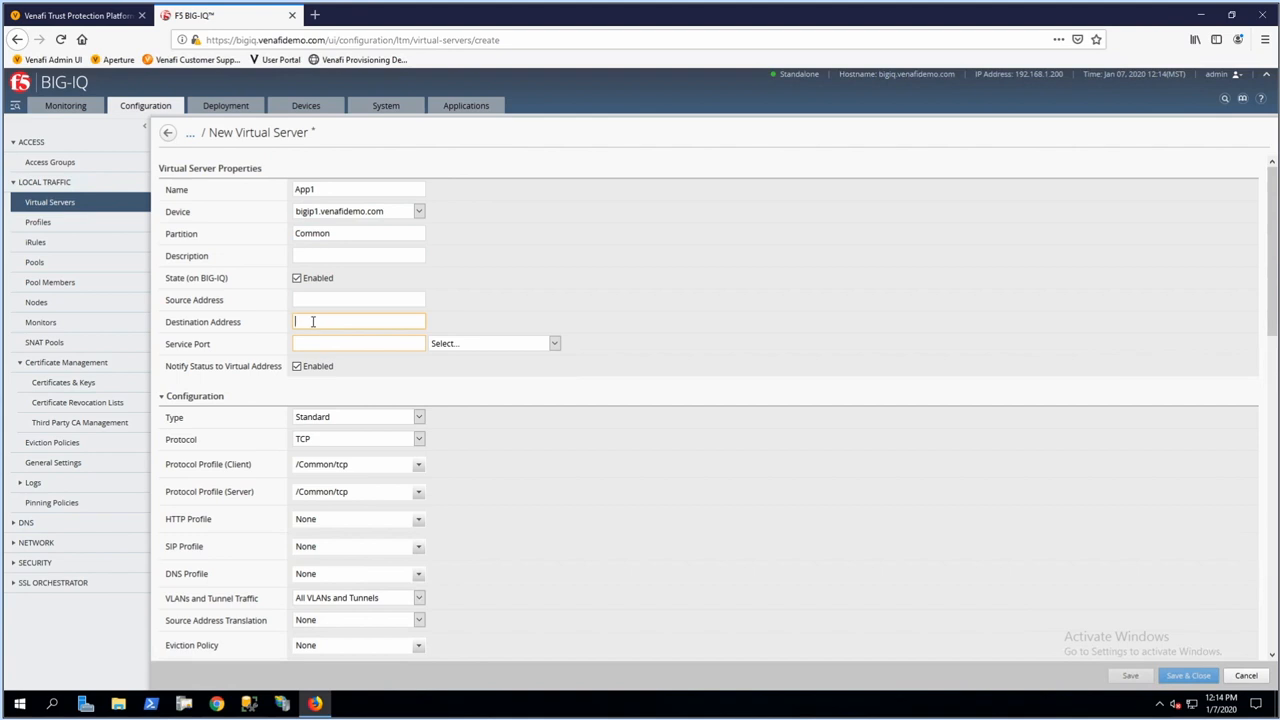
pyautogui.write('192.0')
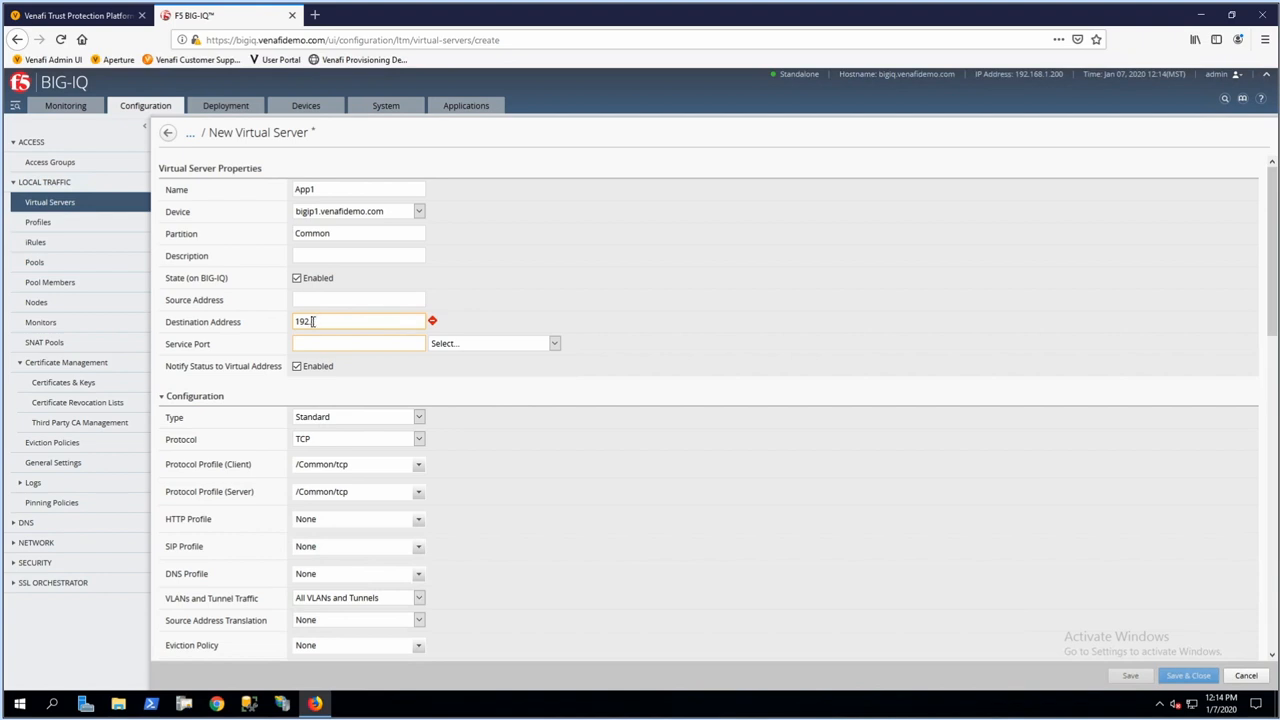
pyautogui.write('68.1.200')
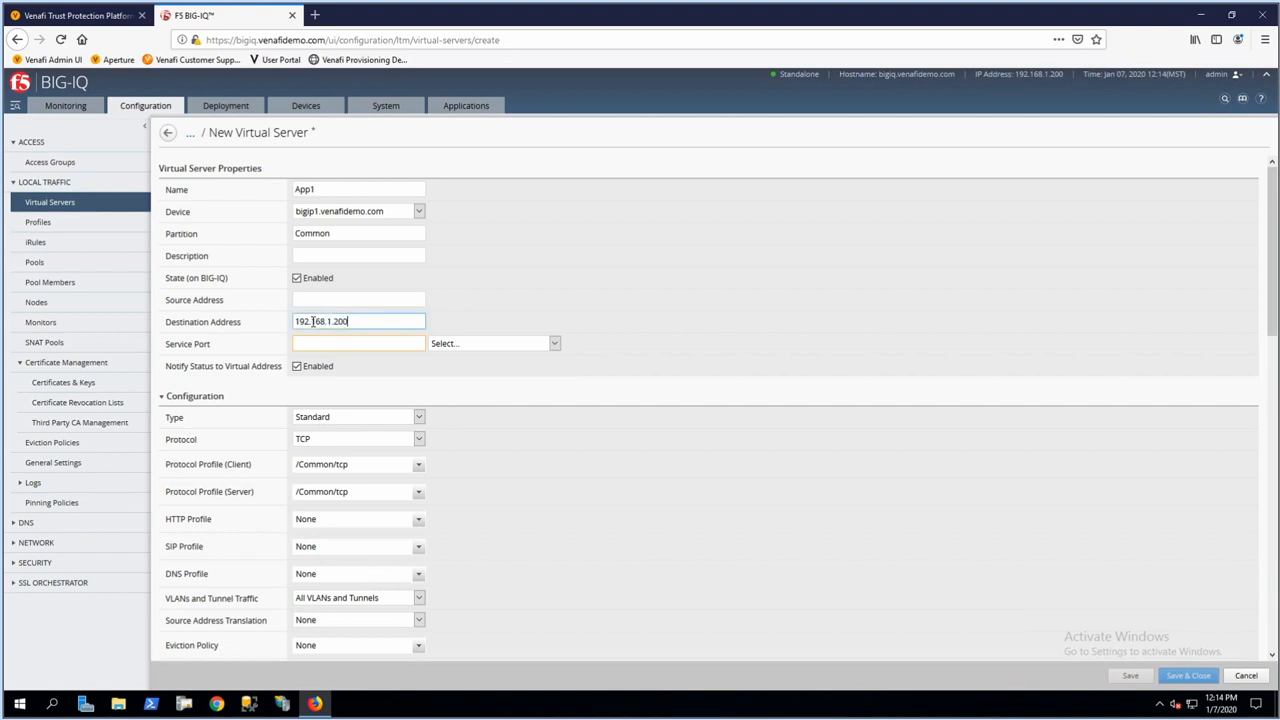
# Set service port HTTPS and client SSL profile Venafi_SSL, then save the virtual server.
pyautogui.click(554, 344)
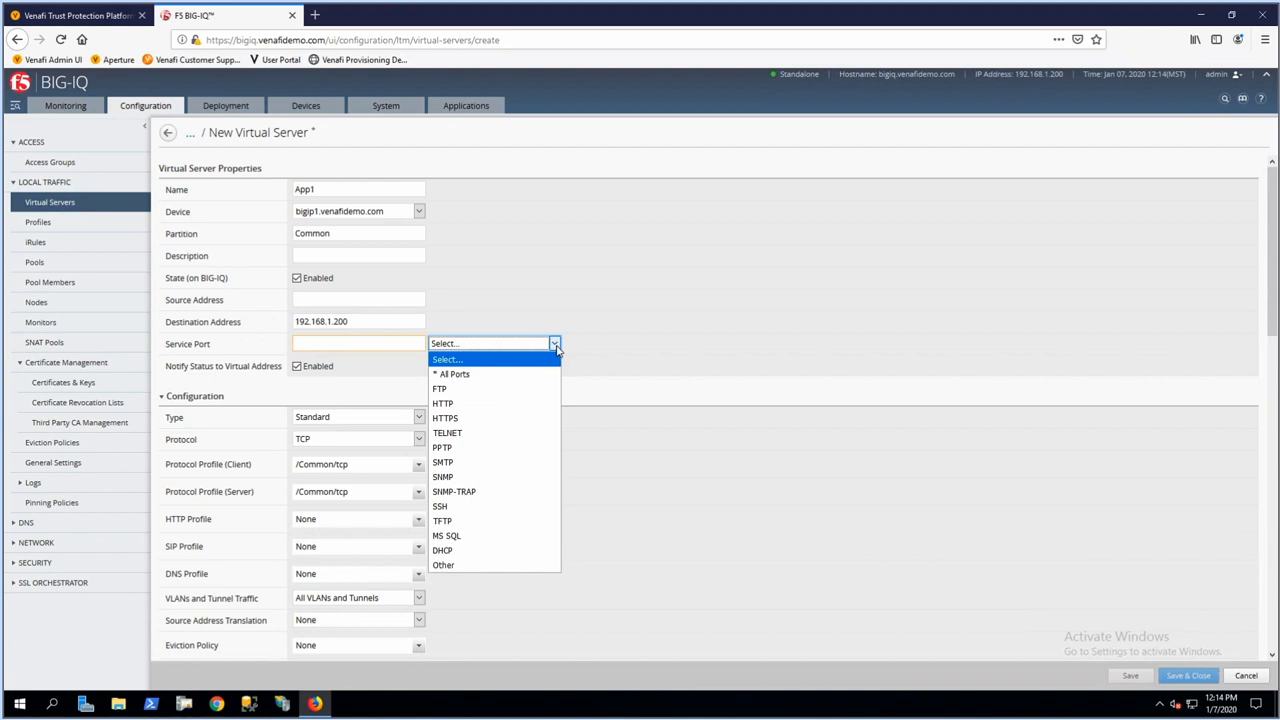
pyautogui.click(444, 418)
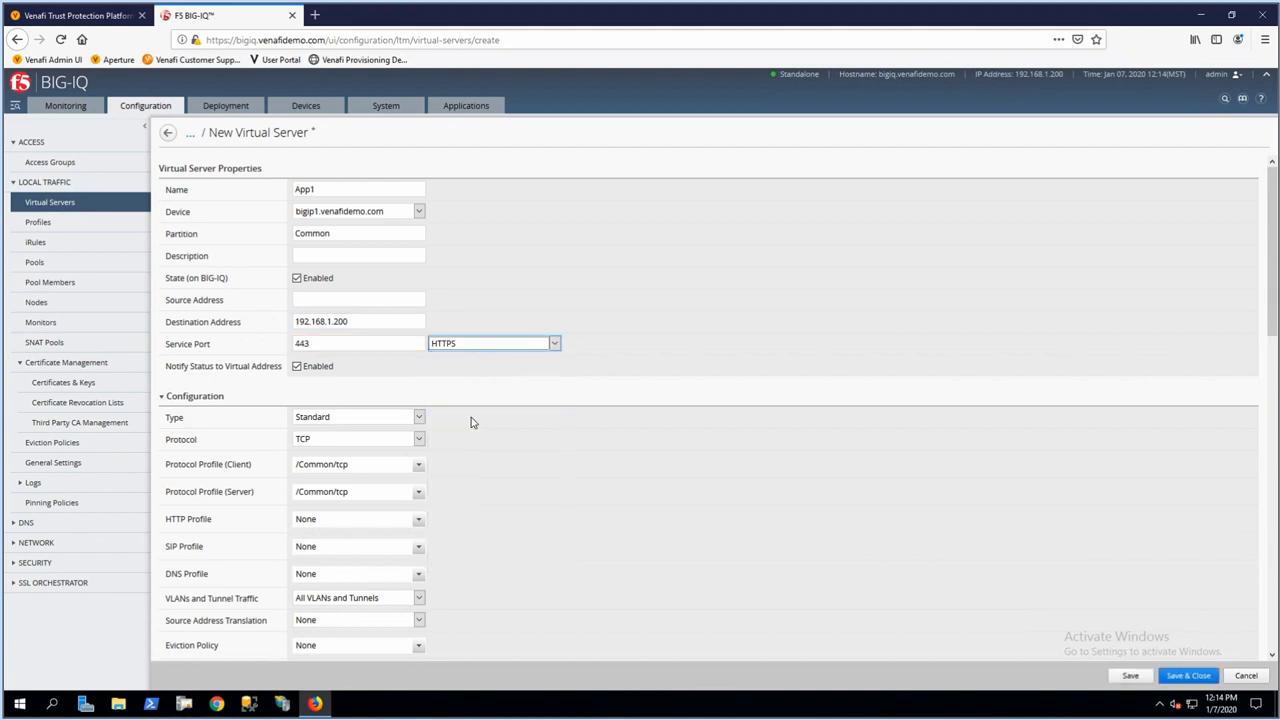
pyautogui.scroll(-3)
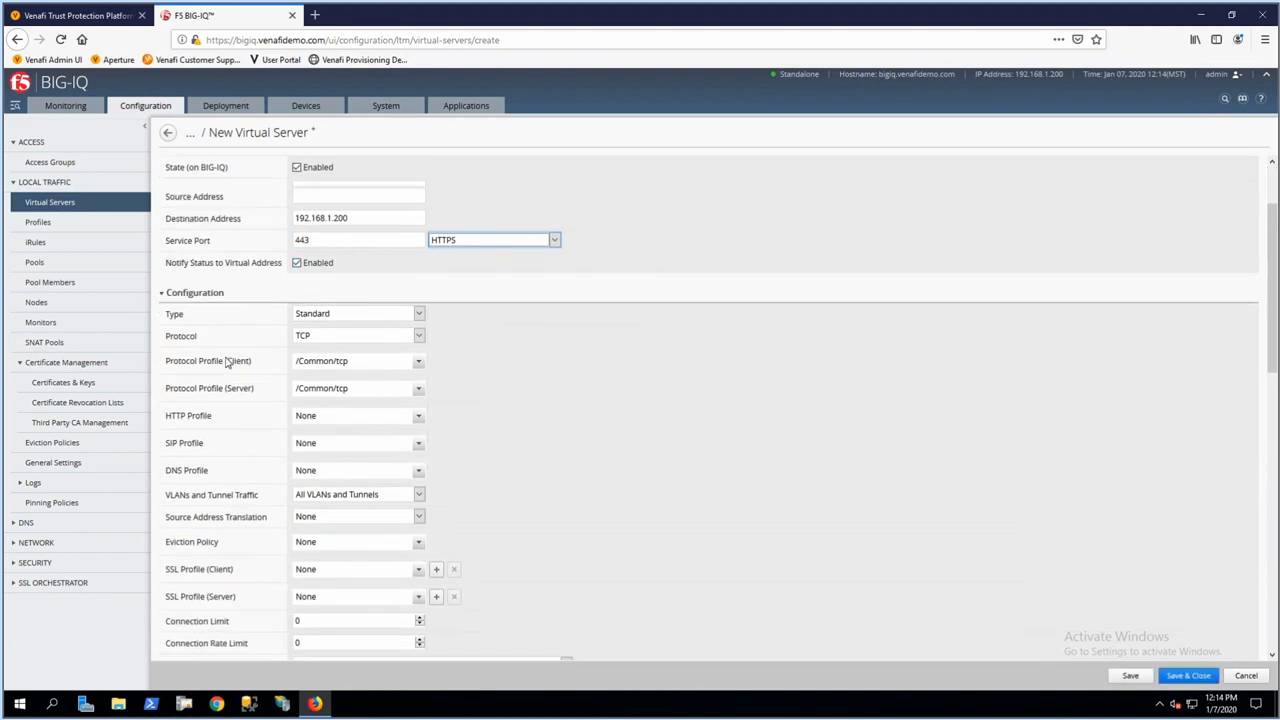
pyautogui.scroll(-3)
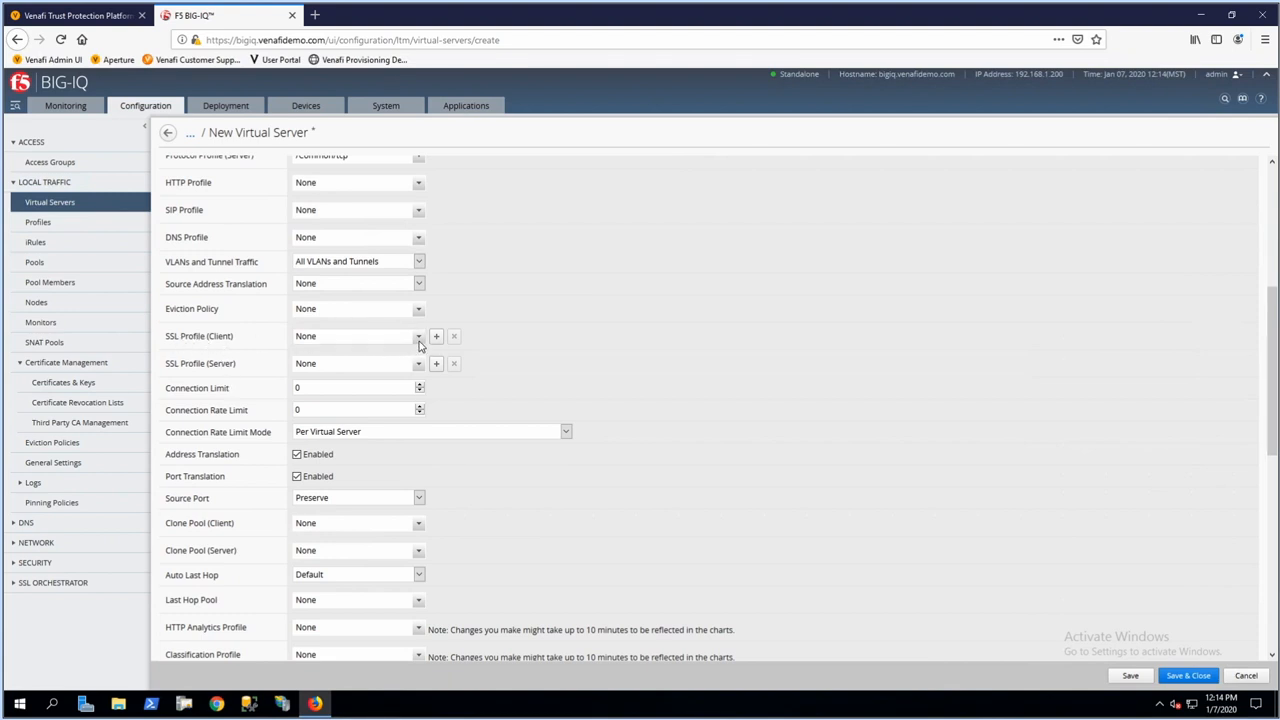
pyautogui.click(418, 336)
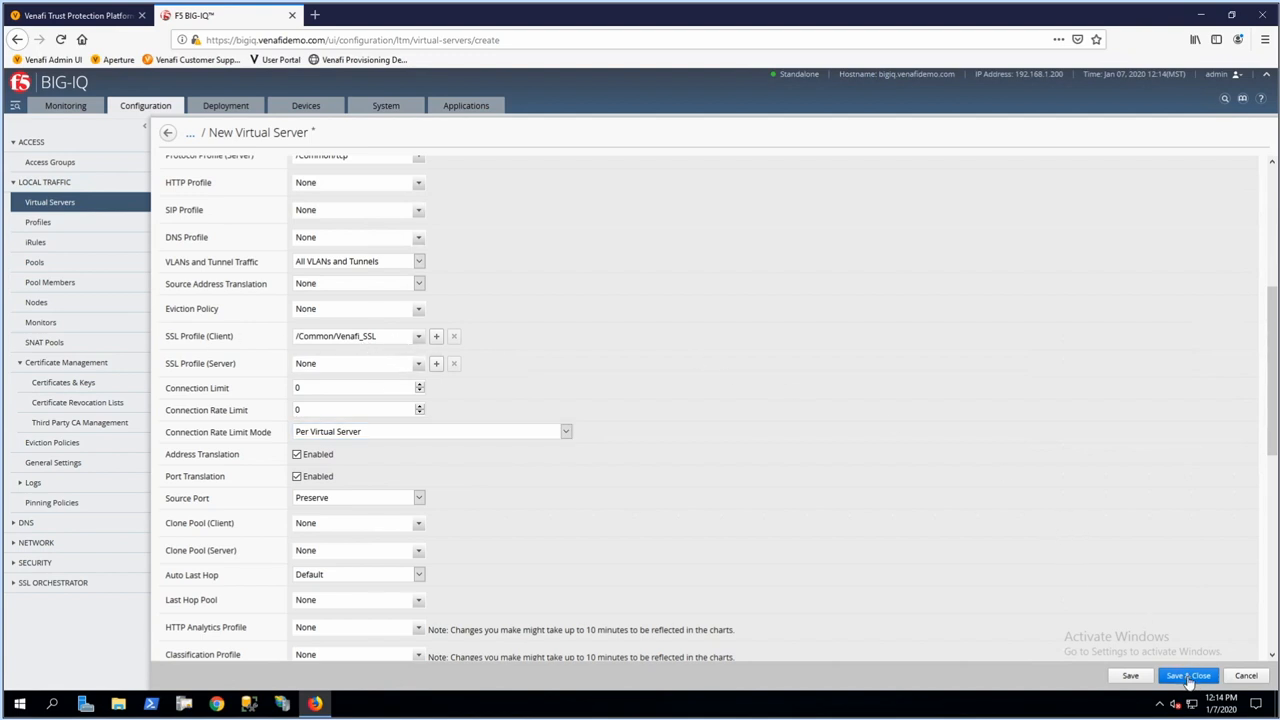
pyautogui.click(1188, 676)
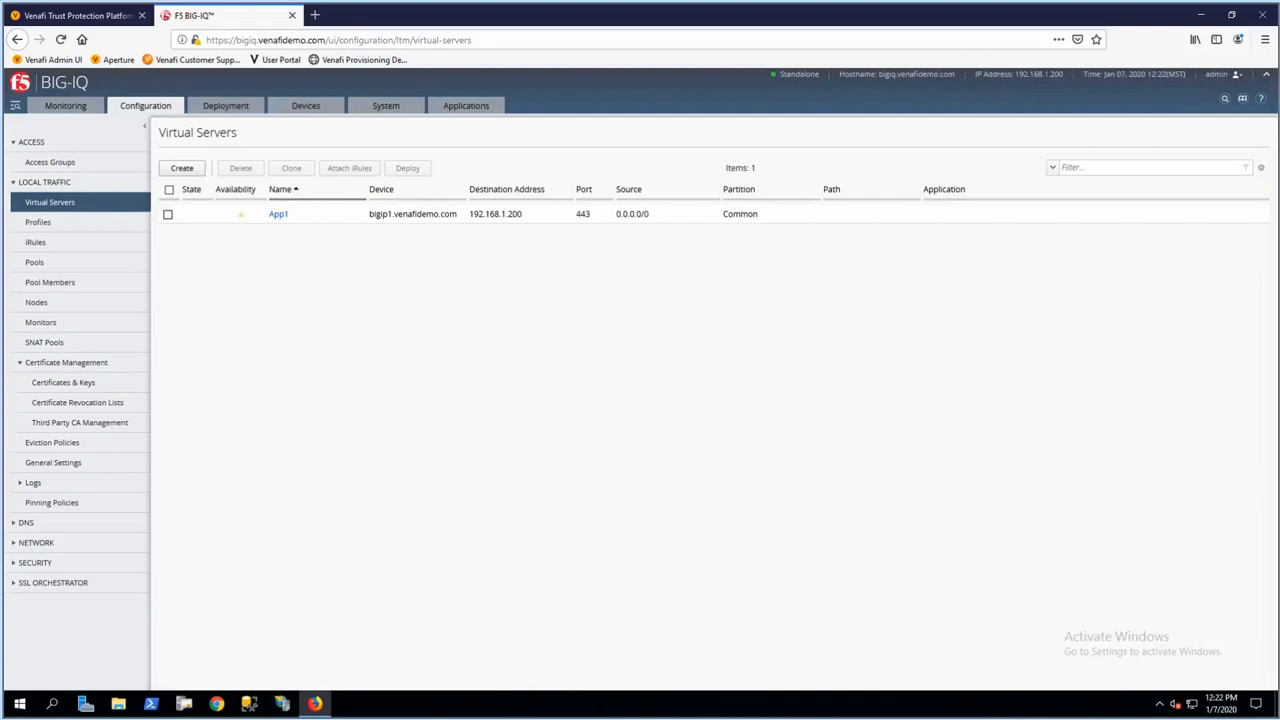
pyautogui.moveTo(728, 346)
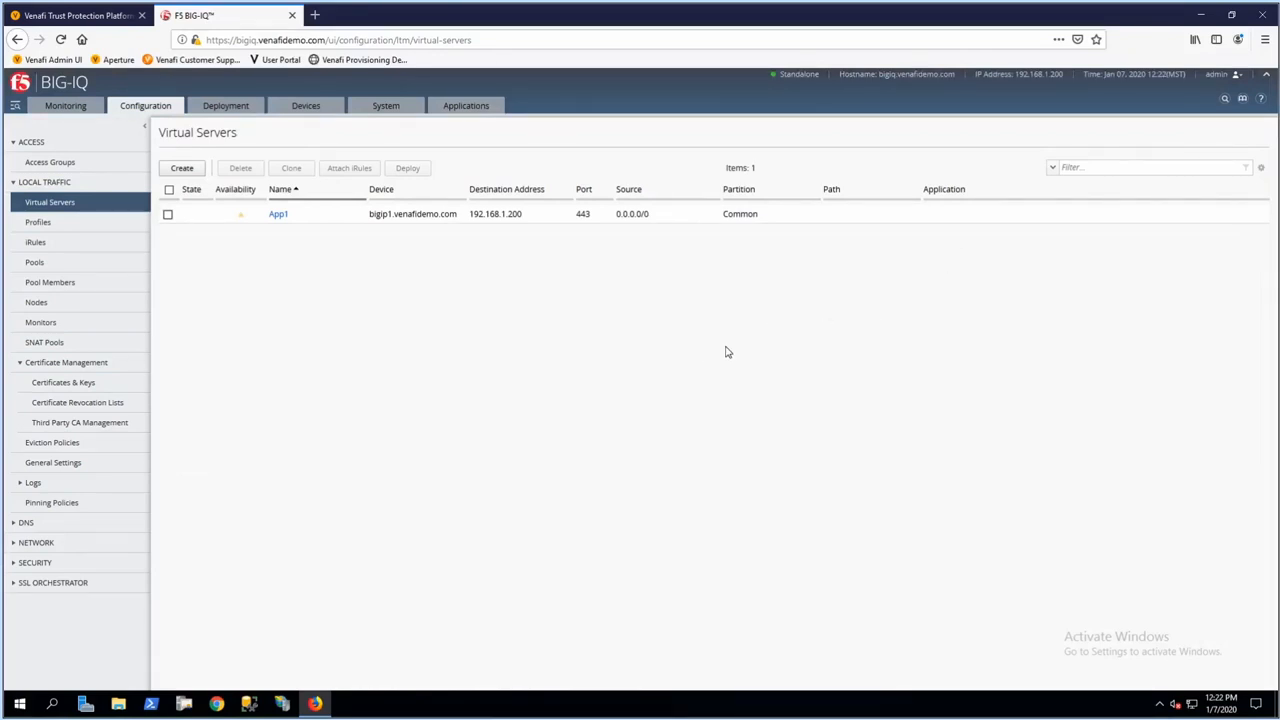
pyautogui.moveTo(724, 348)
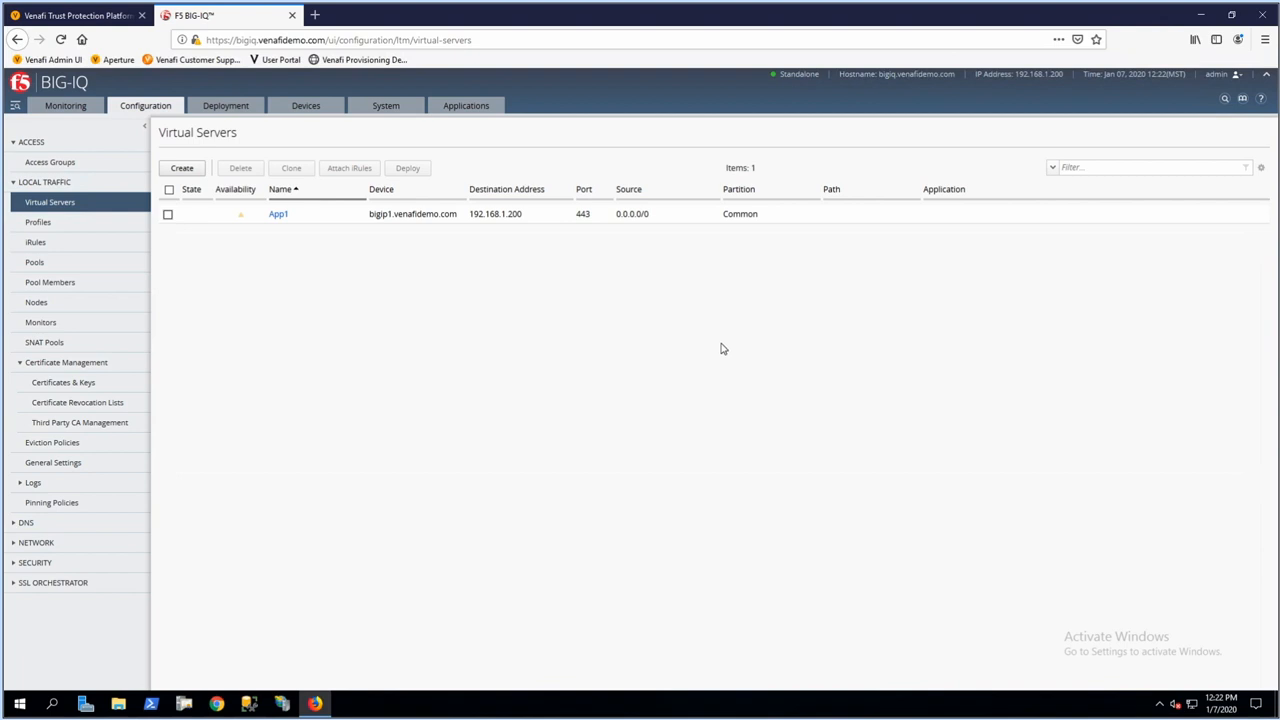
pyautogui.moveTo(648, 328)
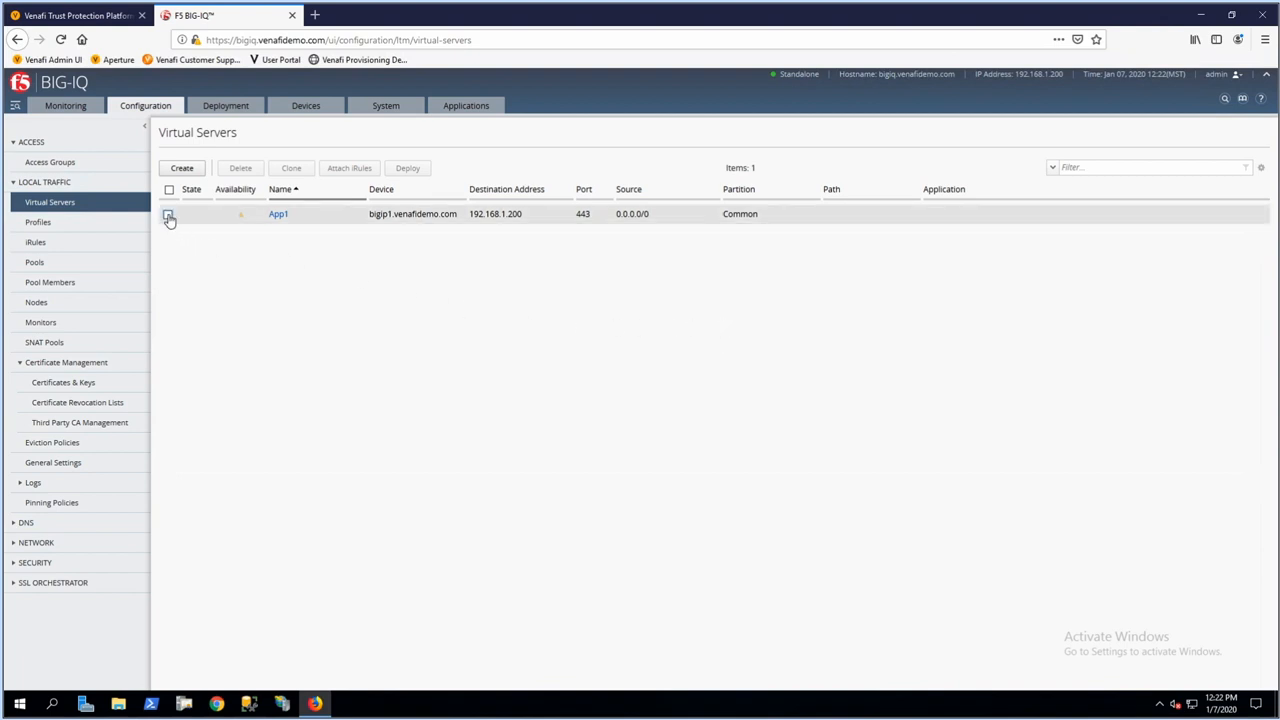
# Select the App1 virtual server and start a new deployment for it.
pyautogui.click(168, 214)
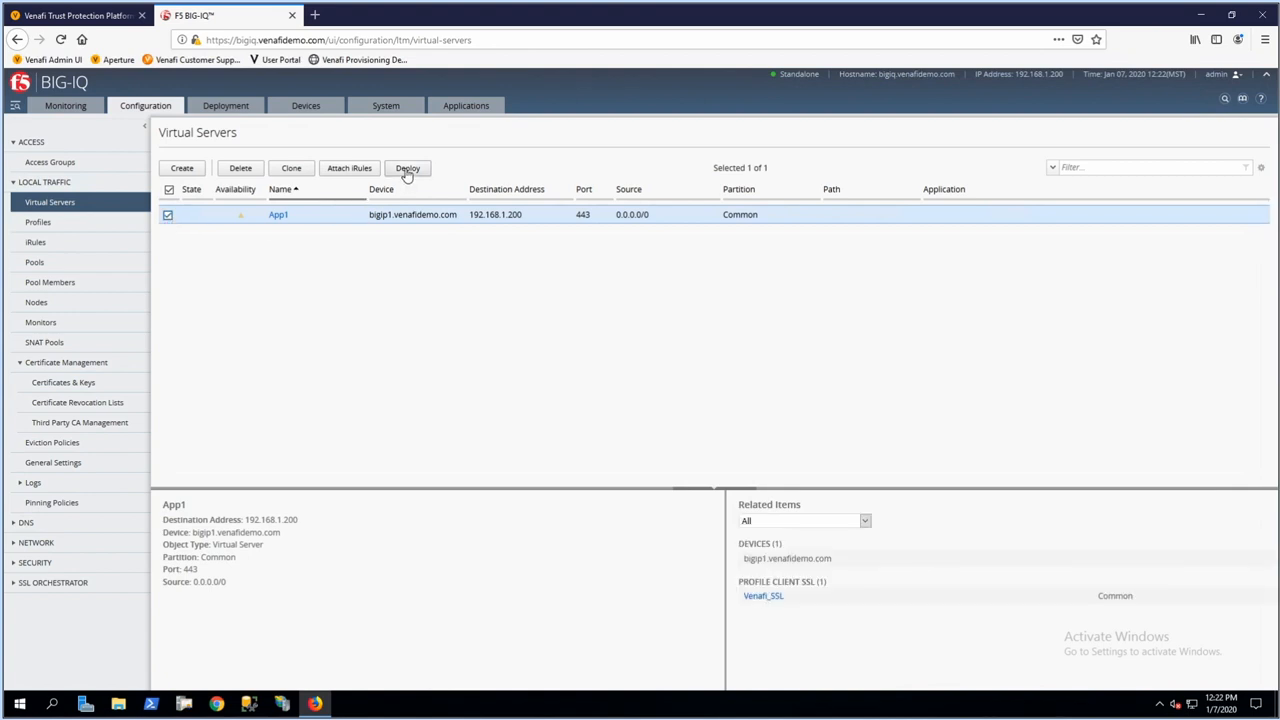
pyautogui.click(408, 168)
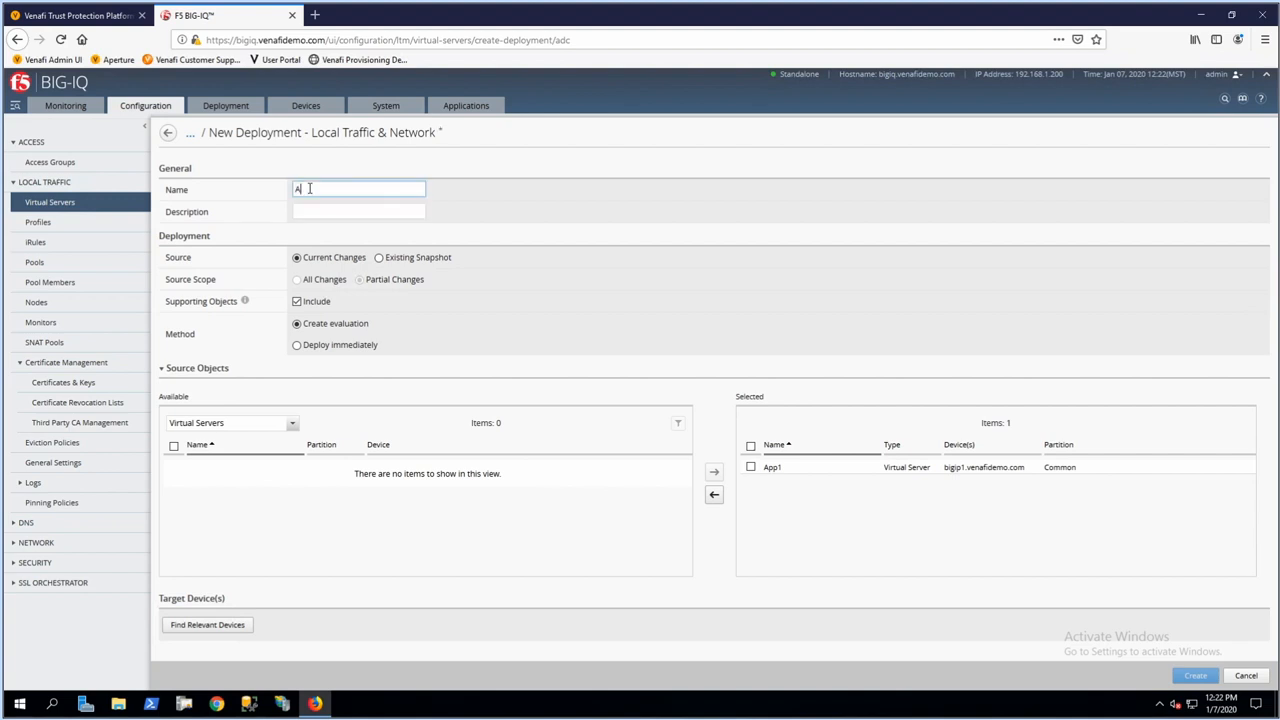
# Name the deployment App1_Deploy and target bigip1.venafidemo.com from the relevant devices.
pyautogui.write('App1_Deploy')
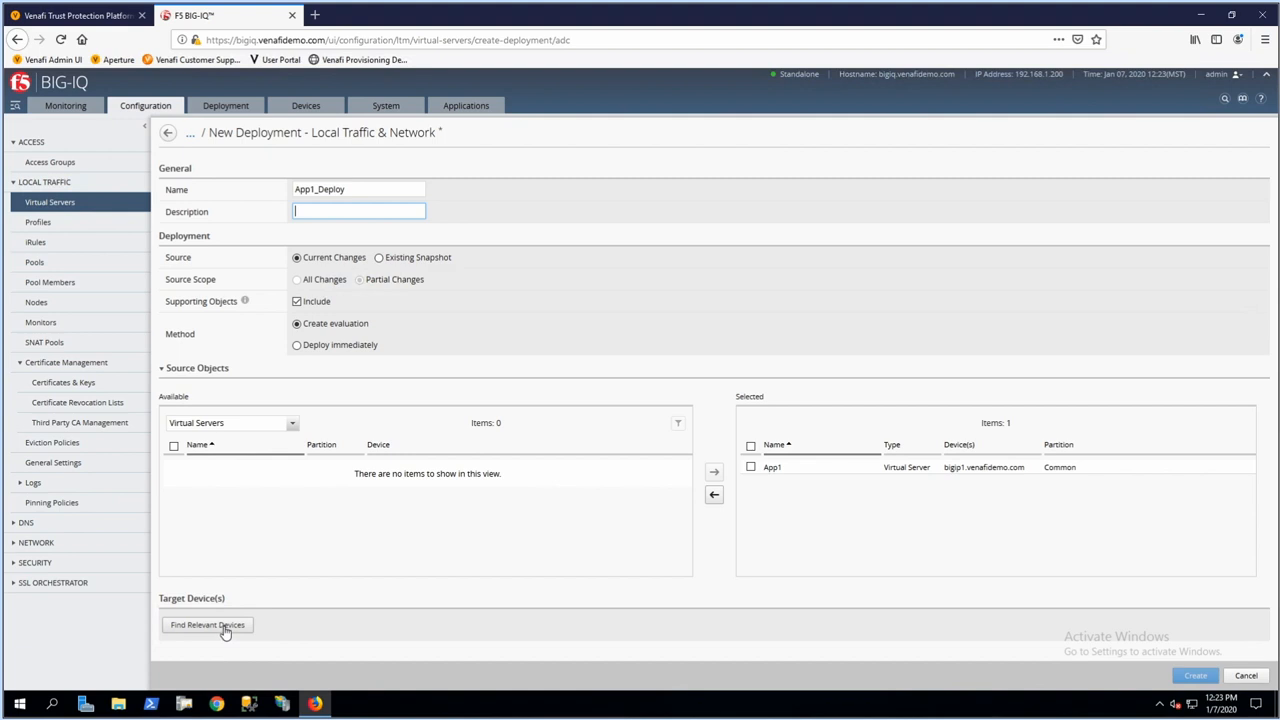
pyautogui.click(208, 624)
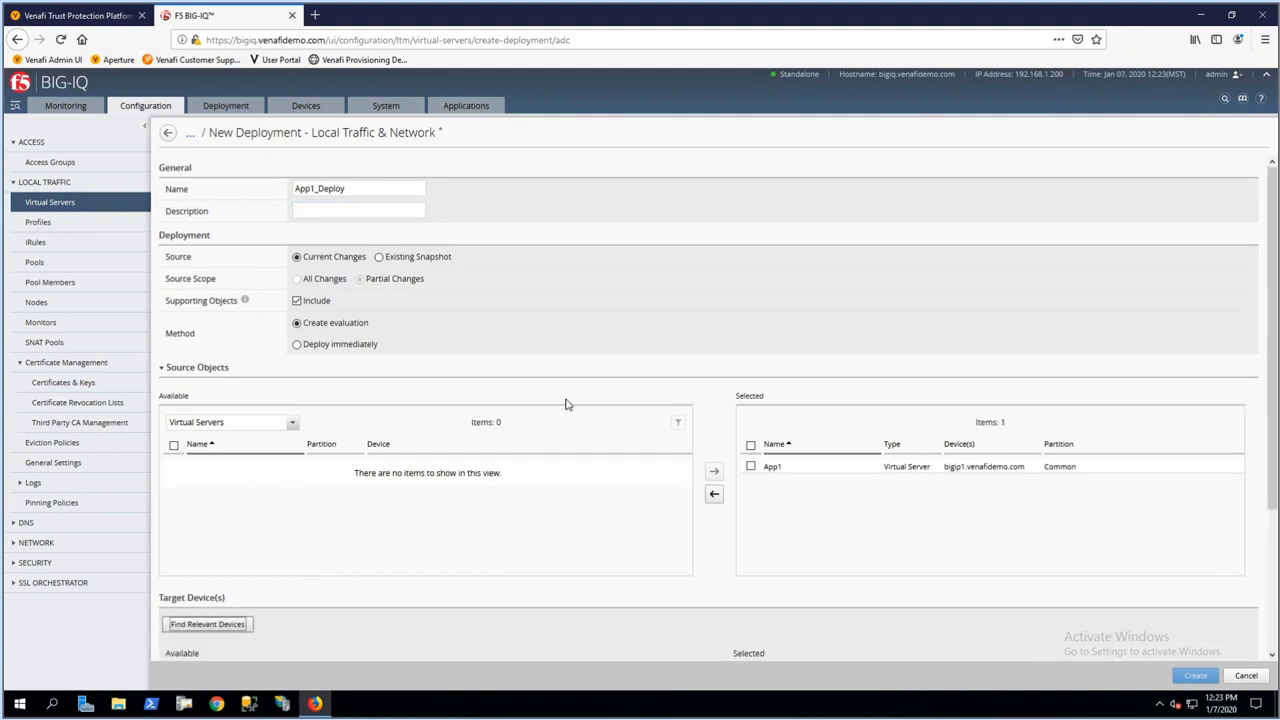
pyautogui.scroll(-3)
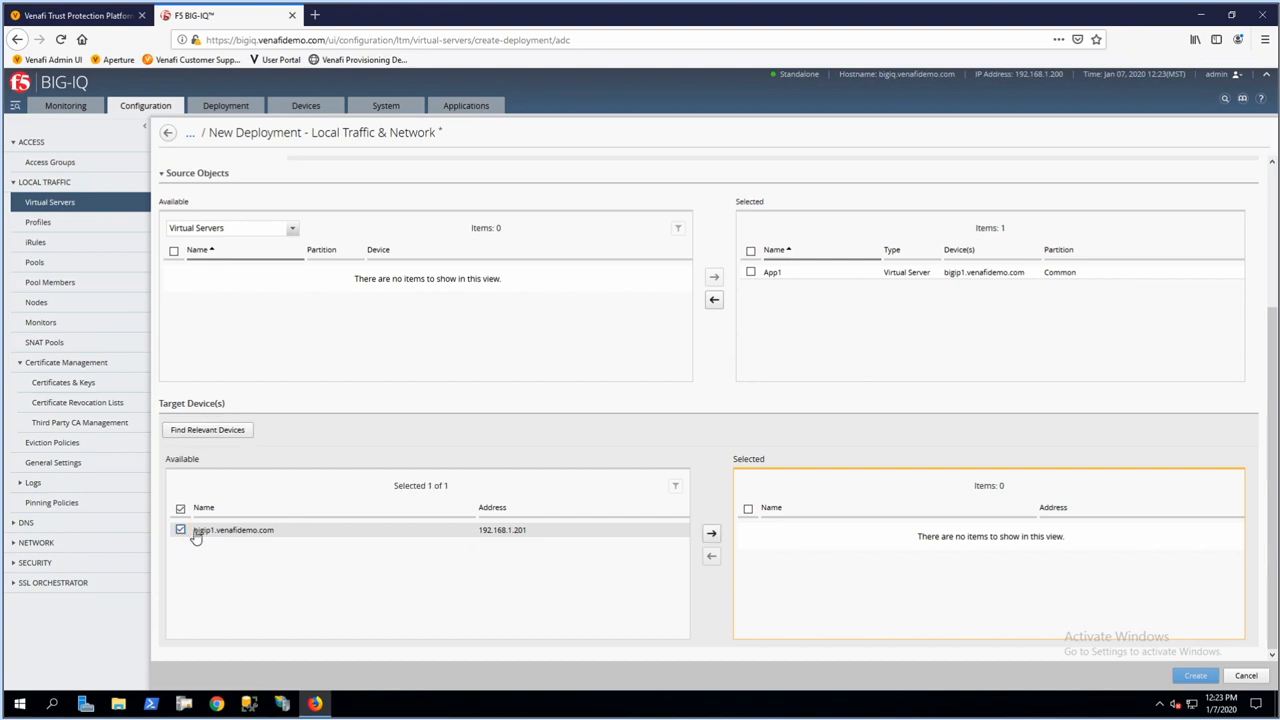
pyautogui.click(712, 532)
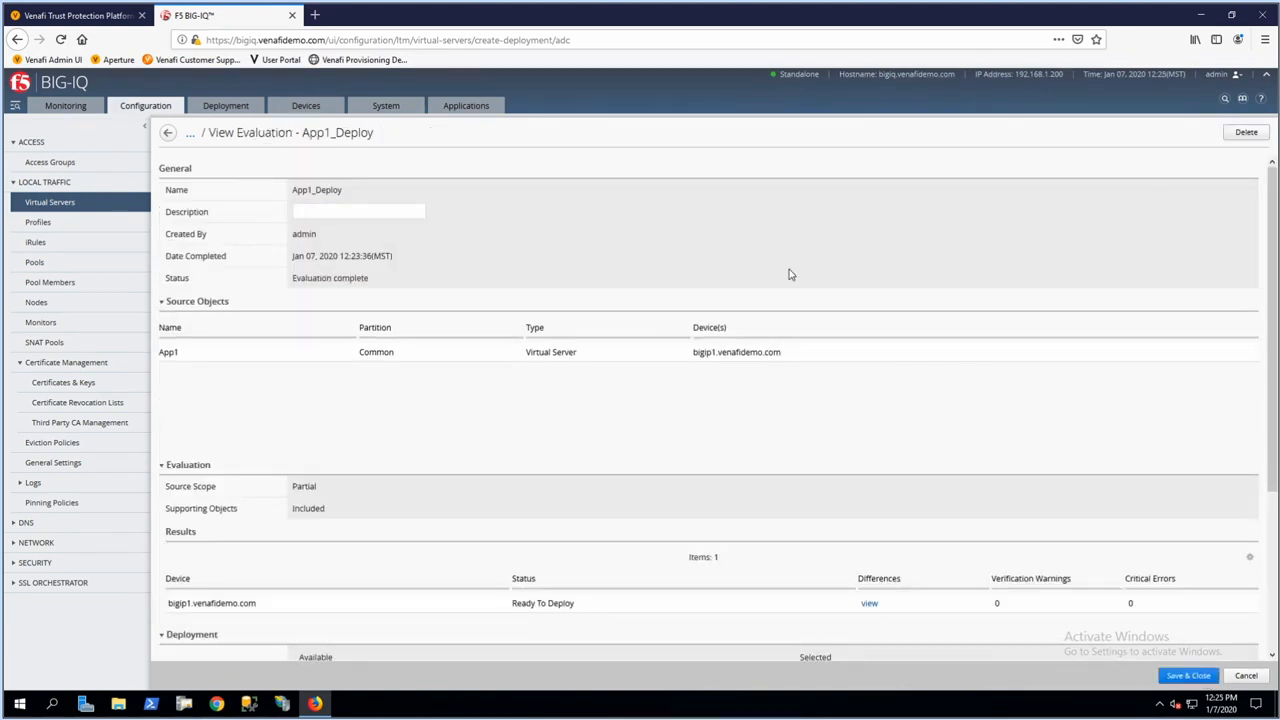
pyautogui.moveTo(880, 552)
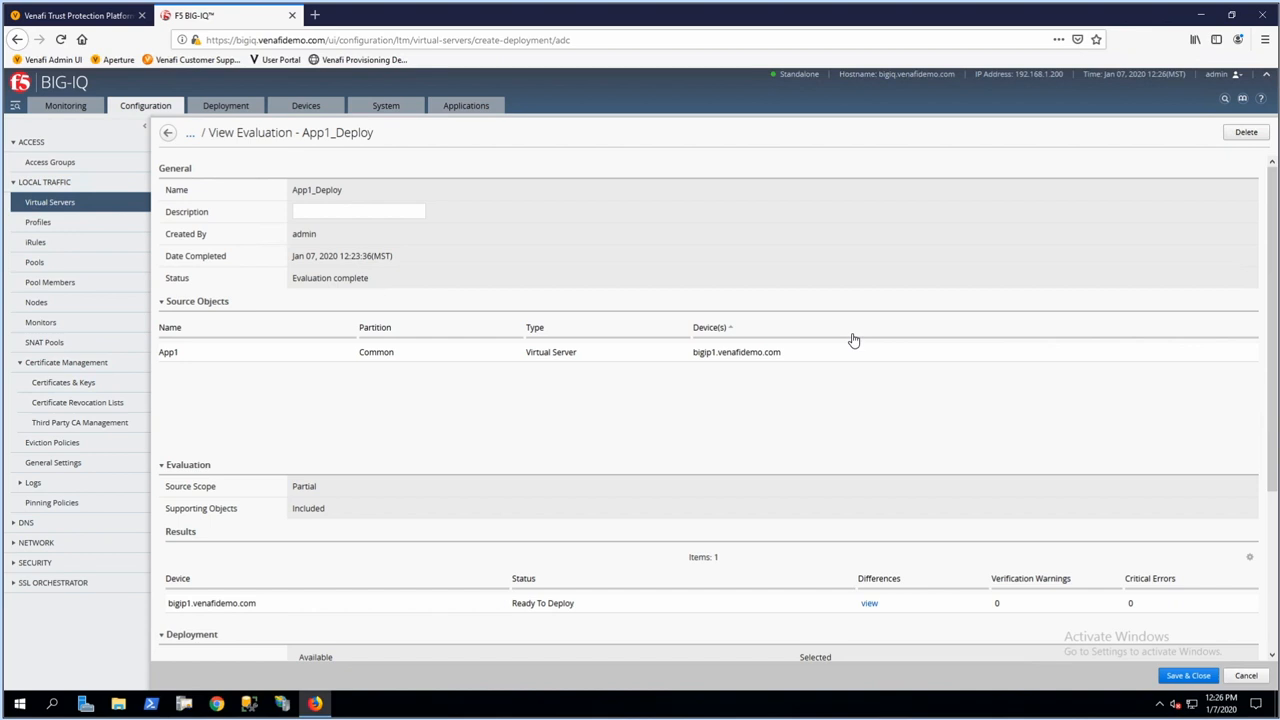
# Show the differences the App1_Deploy evaluation found for bigip1.venafidemo.com.
pyautogui.scroll(-3)
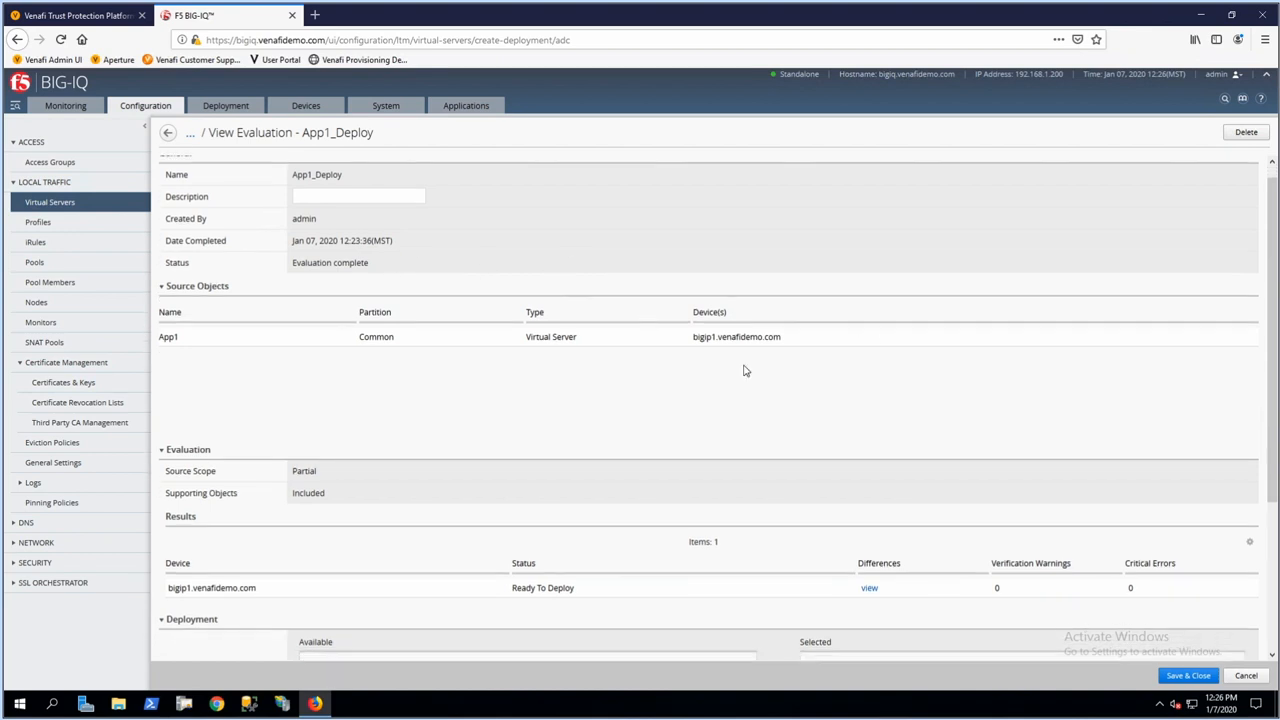
pyautogui.scroll(-3)
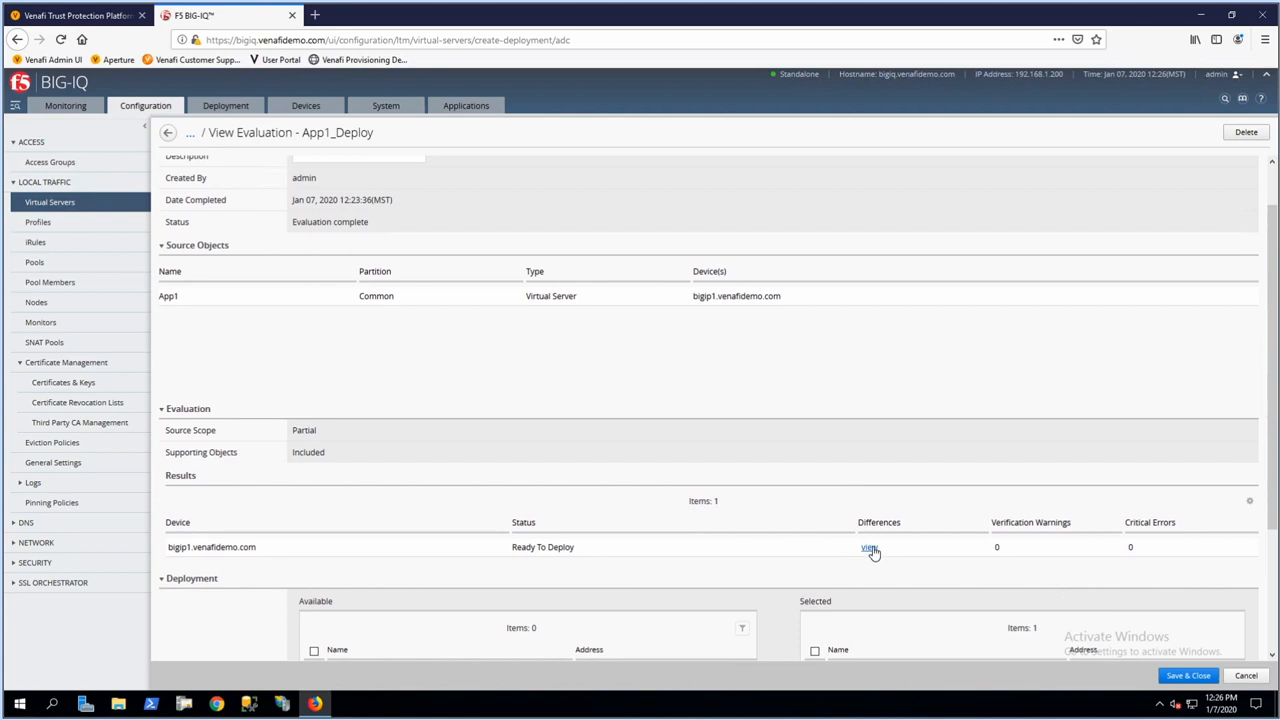
pyautogui.click(868, 548)
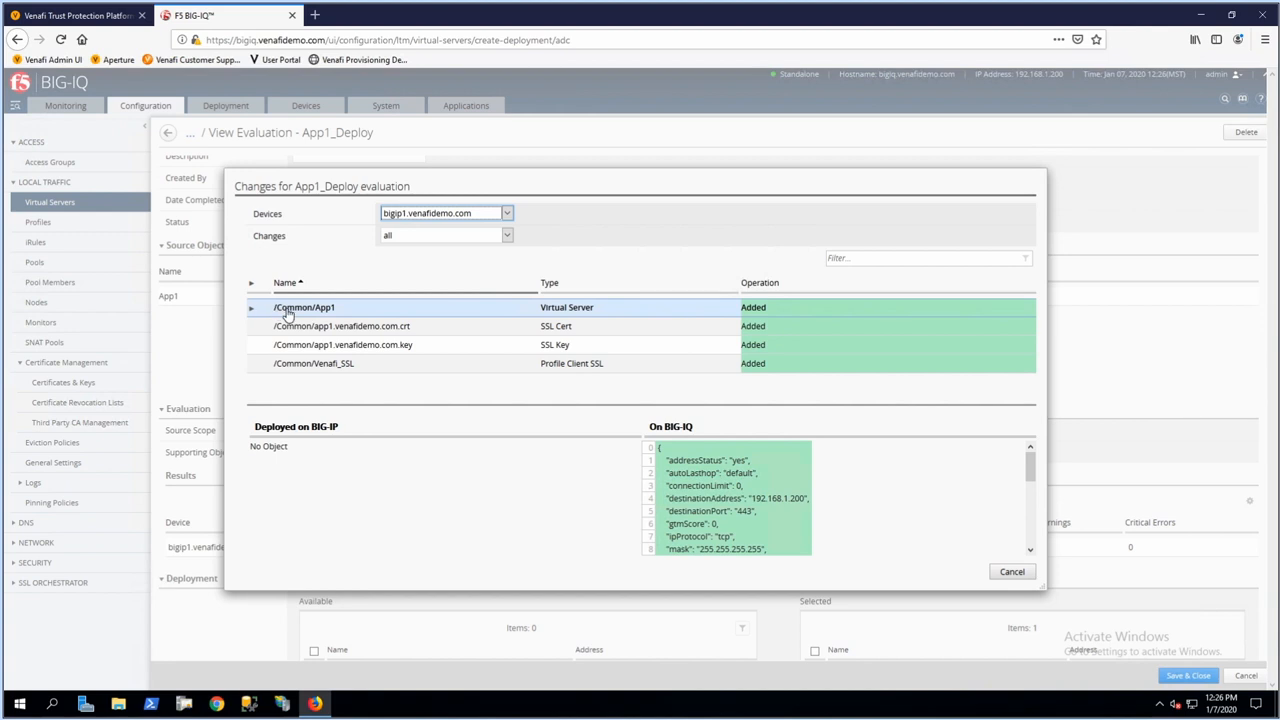
pyautogui.moveTo(448, 322)
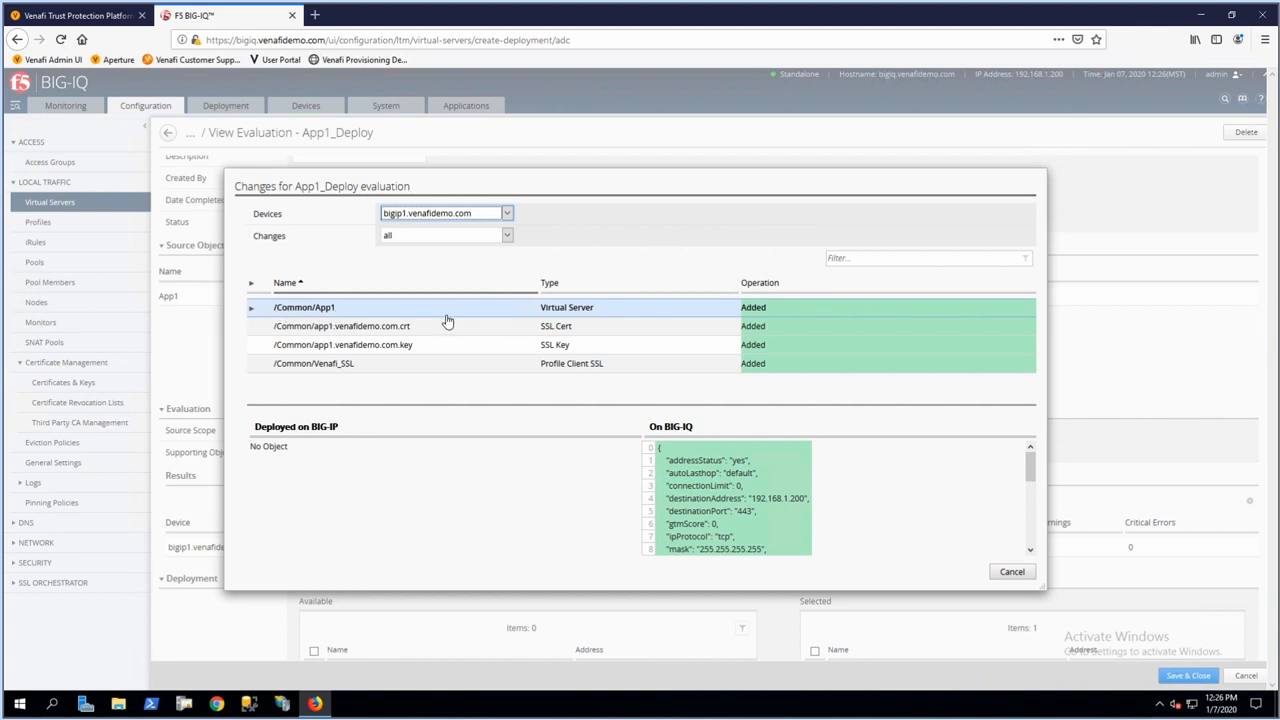
# Inspect the /Common/App1 virtual server details, then close the changes list.
pyautogui.click(252, 308)
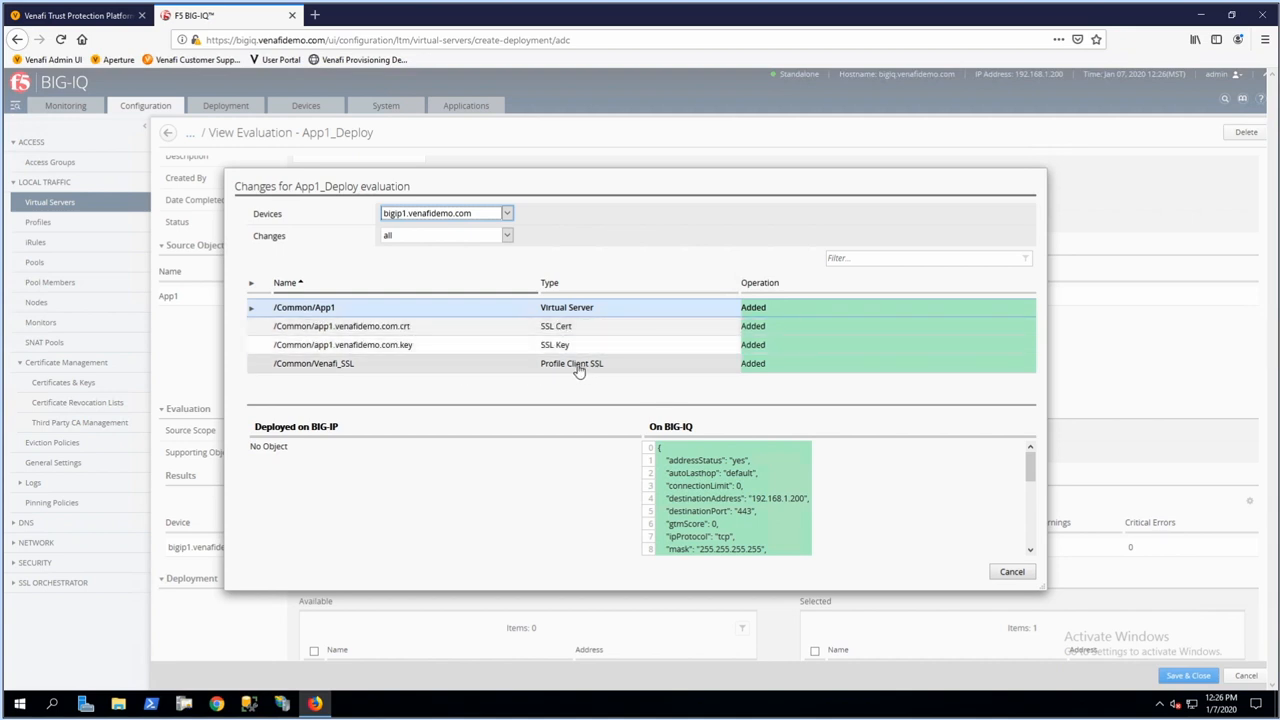
pyautogui.moveTo(444, 372)
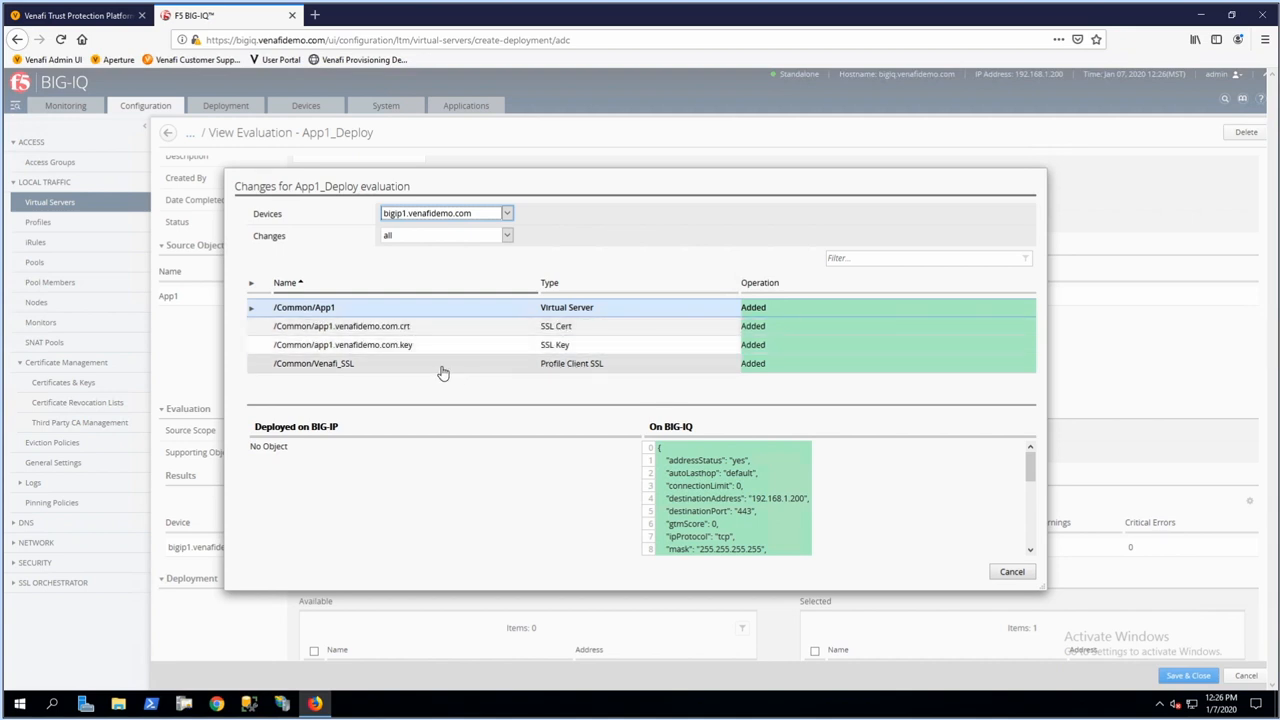
pyautogui.moveTo(496, 374)
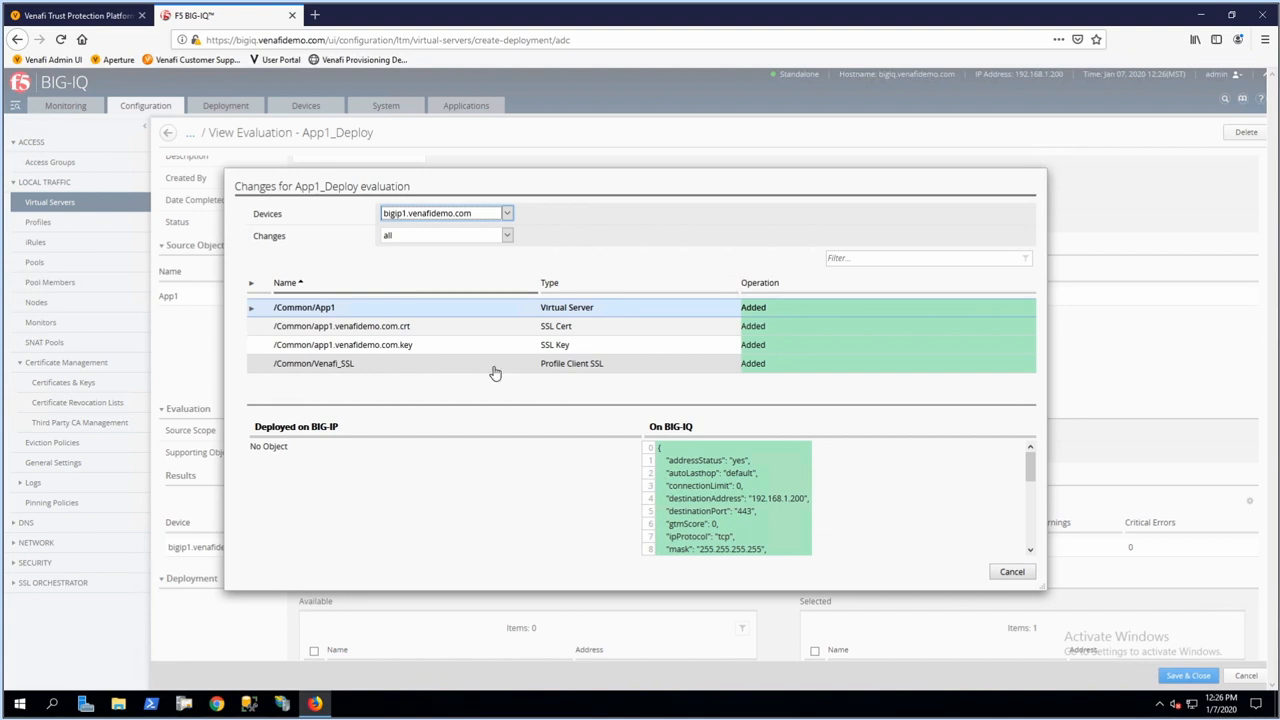
pyautogui.click(1012, 572)
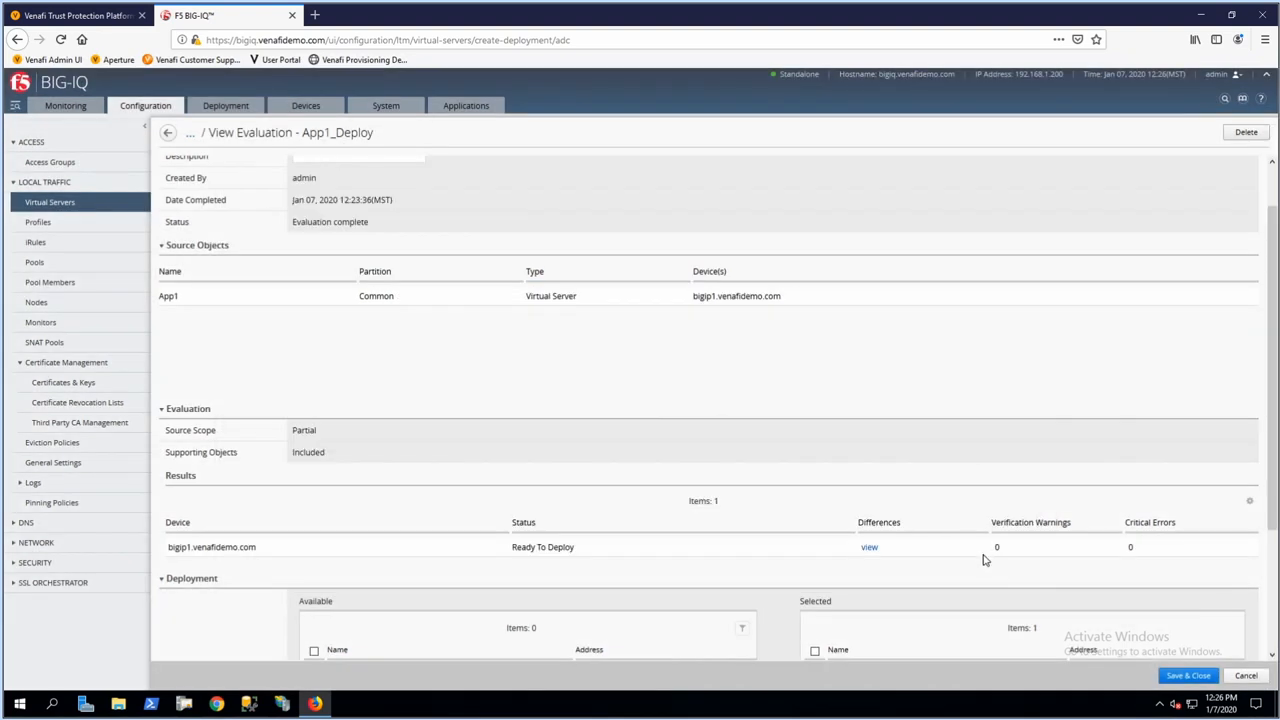
# Deploy the App1_Deploy changes now and confirm deploying to bigip1.venafidemo.com.
pyautogui.scroll(-3)
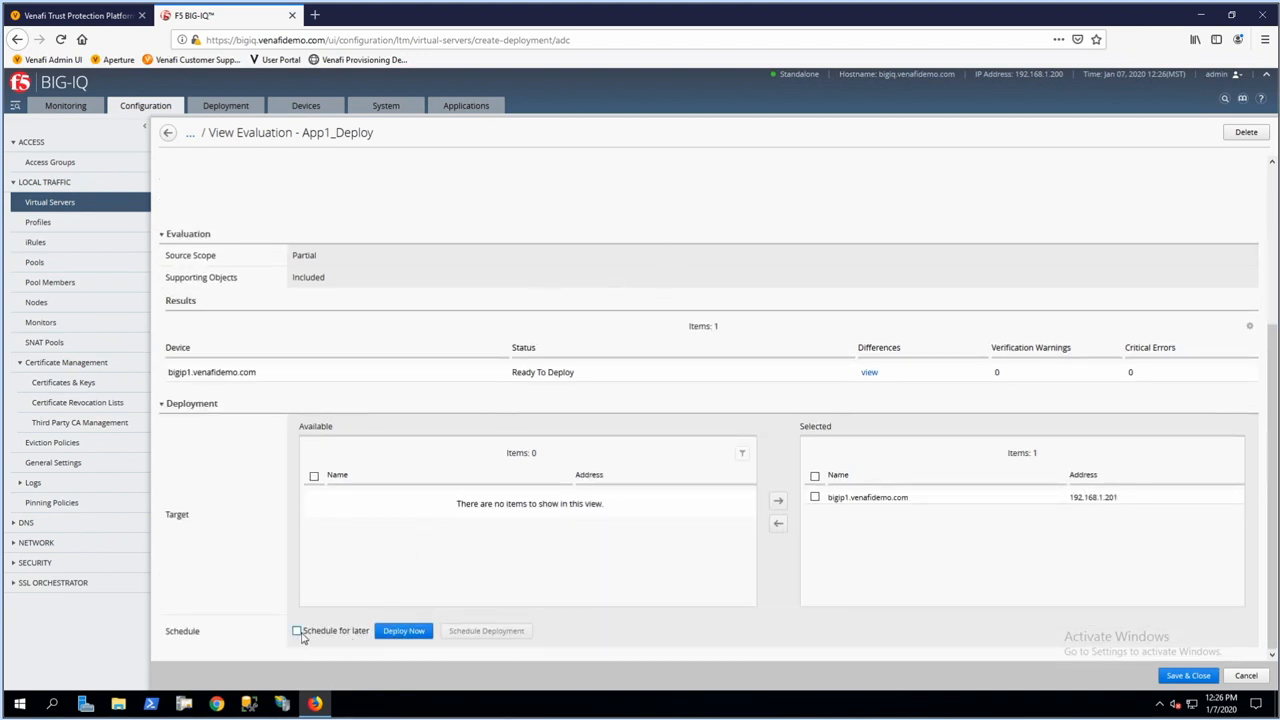
pyautogui.moveTo(404, 632)
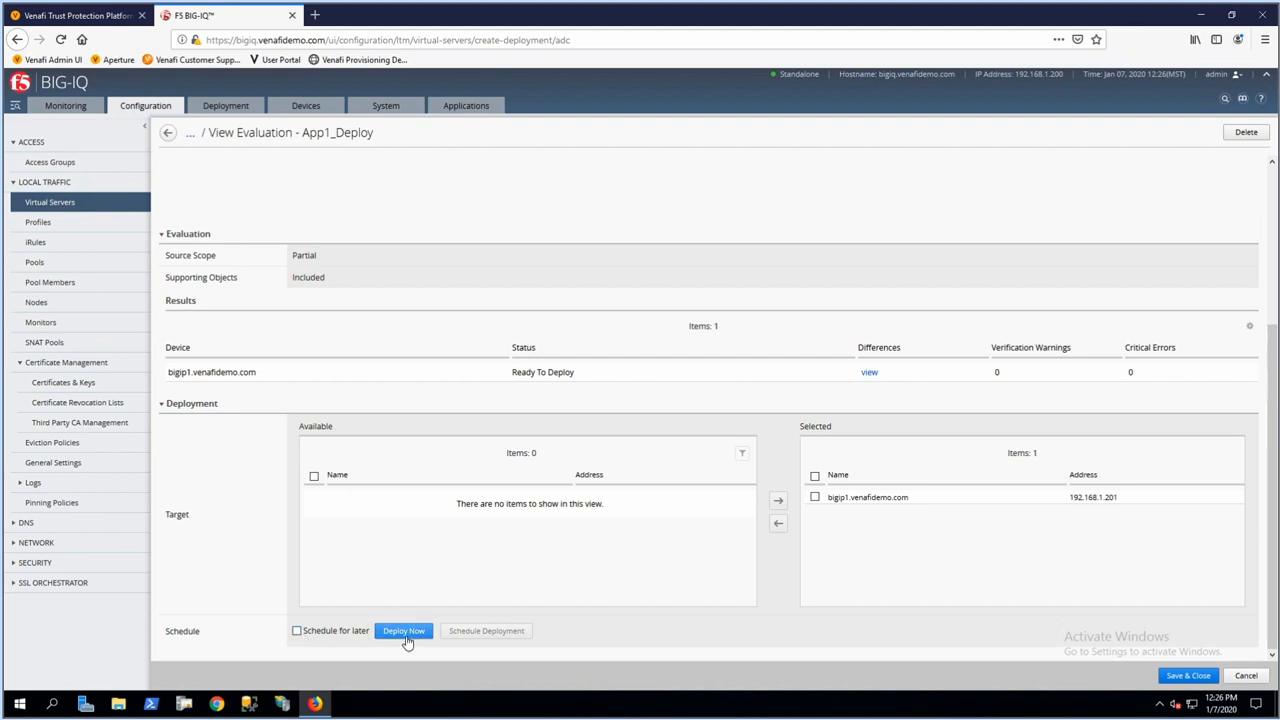
pyautogui.click(404, 632)
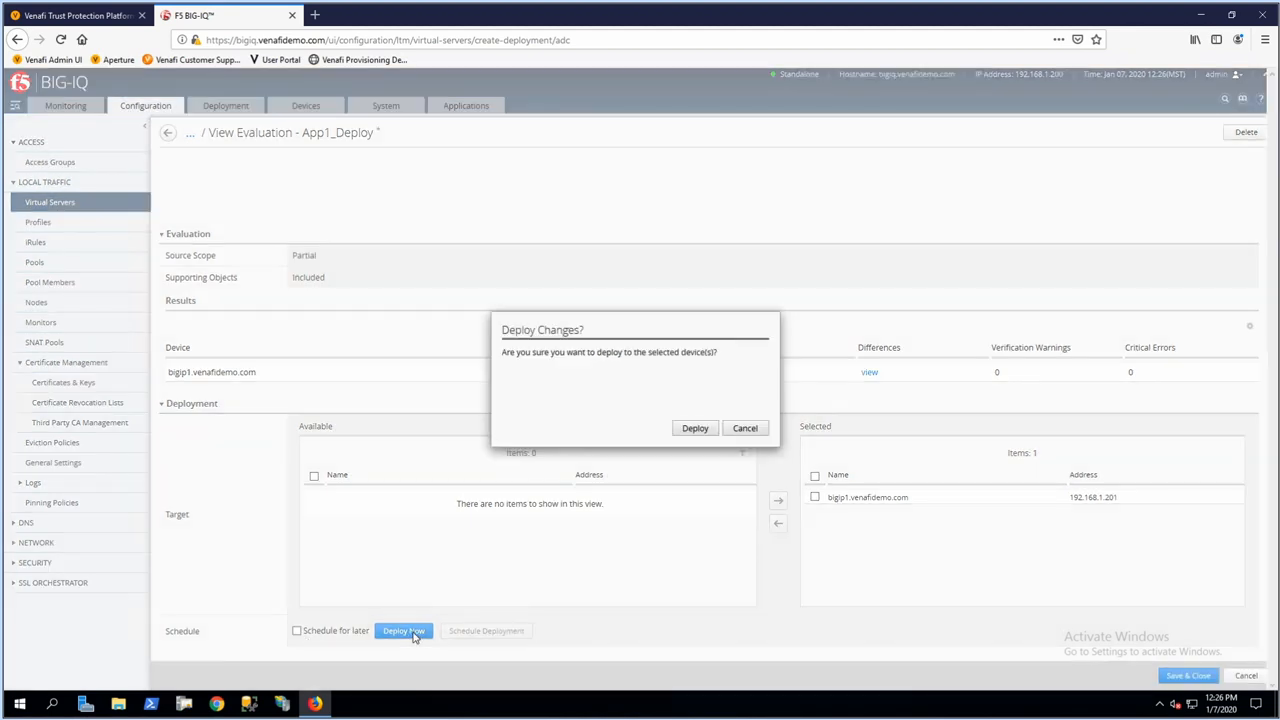
pyautogui.click(696, 428)
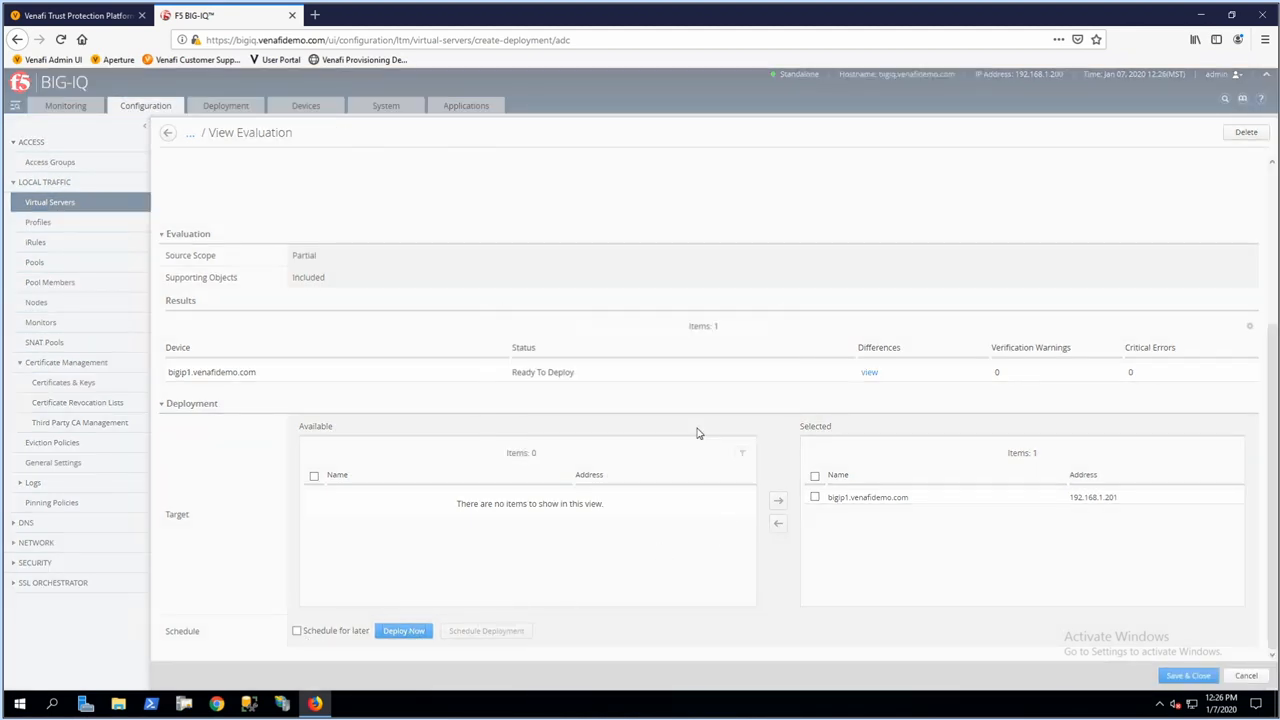
# Wait on the evaluation page while App1_Deploy shows deploying configuration.
pyautogui.click(404, 630)
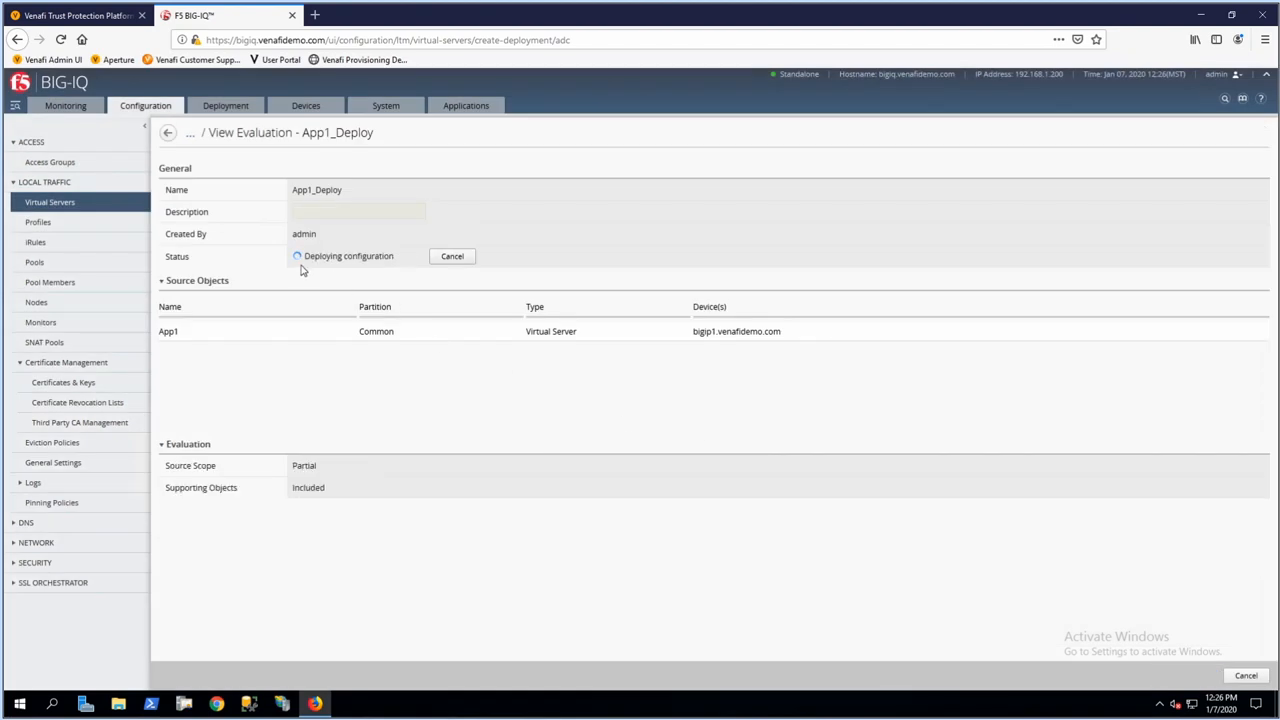
pyautogui.moveTo(344, 272)
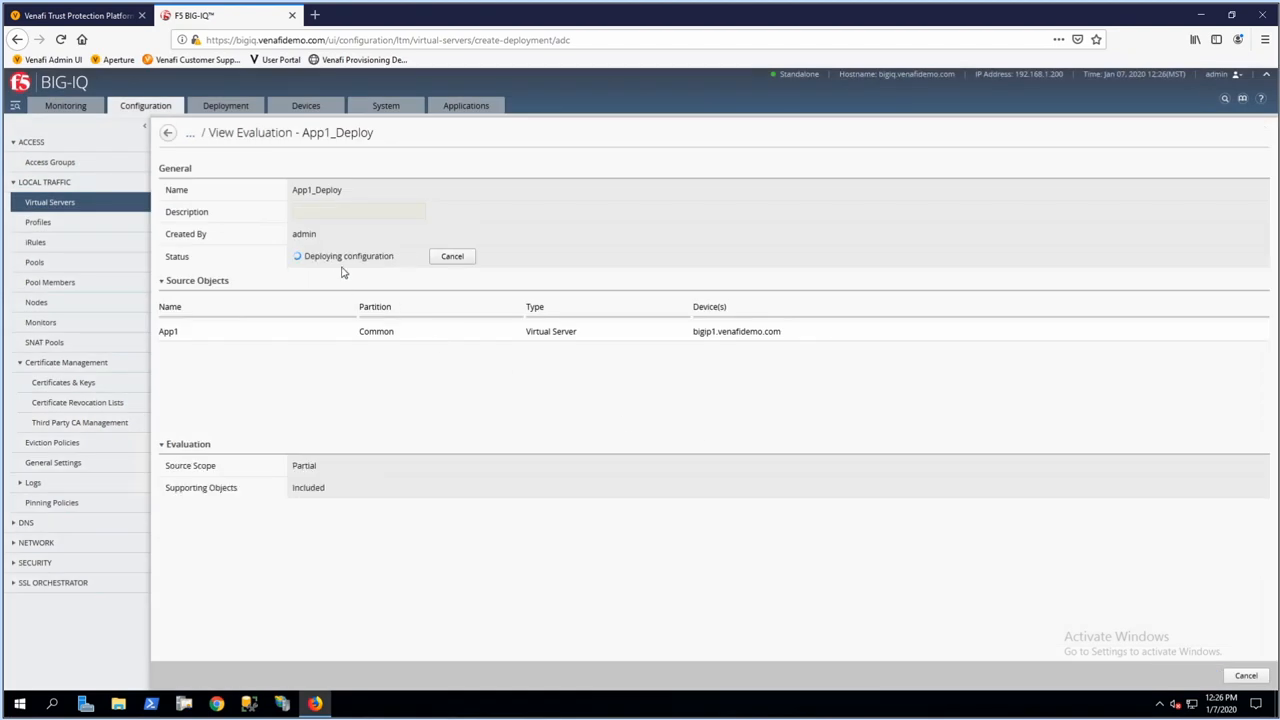
pyautogui.moveTo(350, 272)
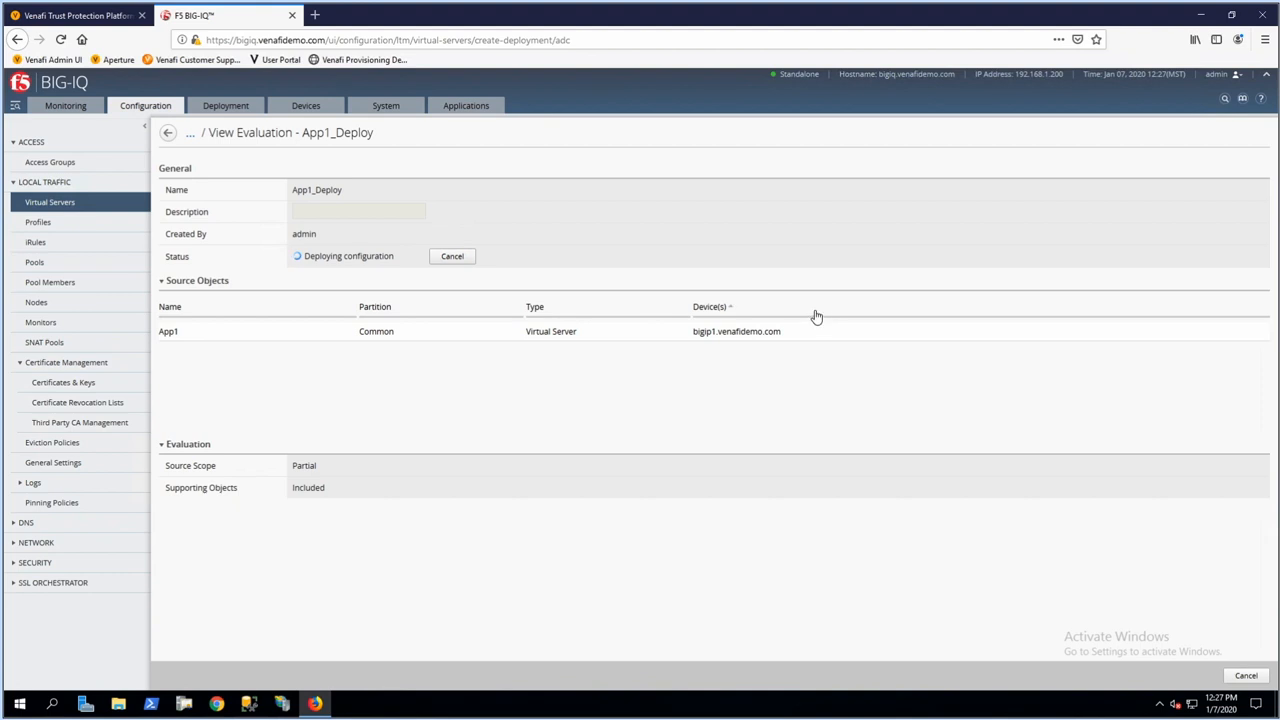
pyautogui.moveTo(836, 308)
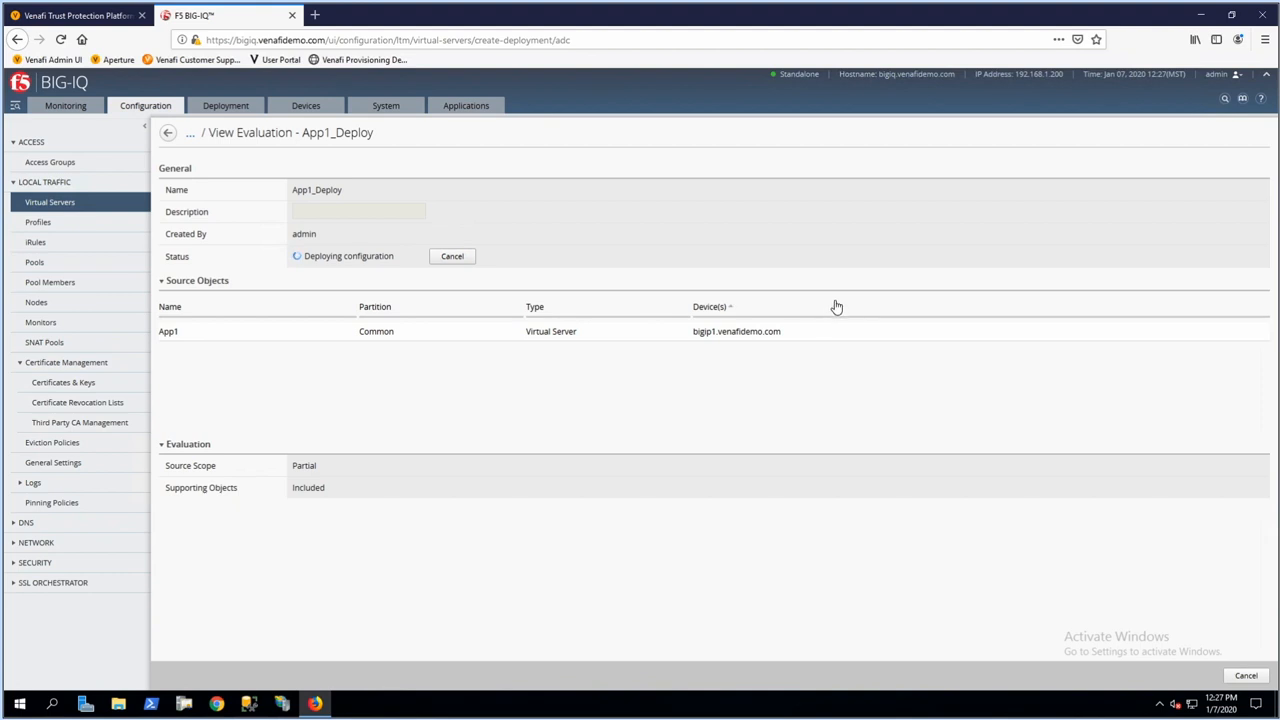